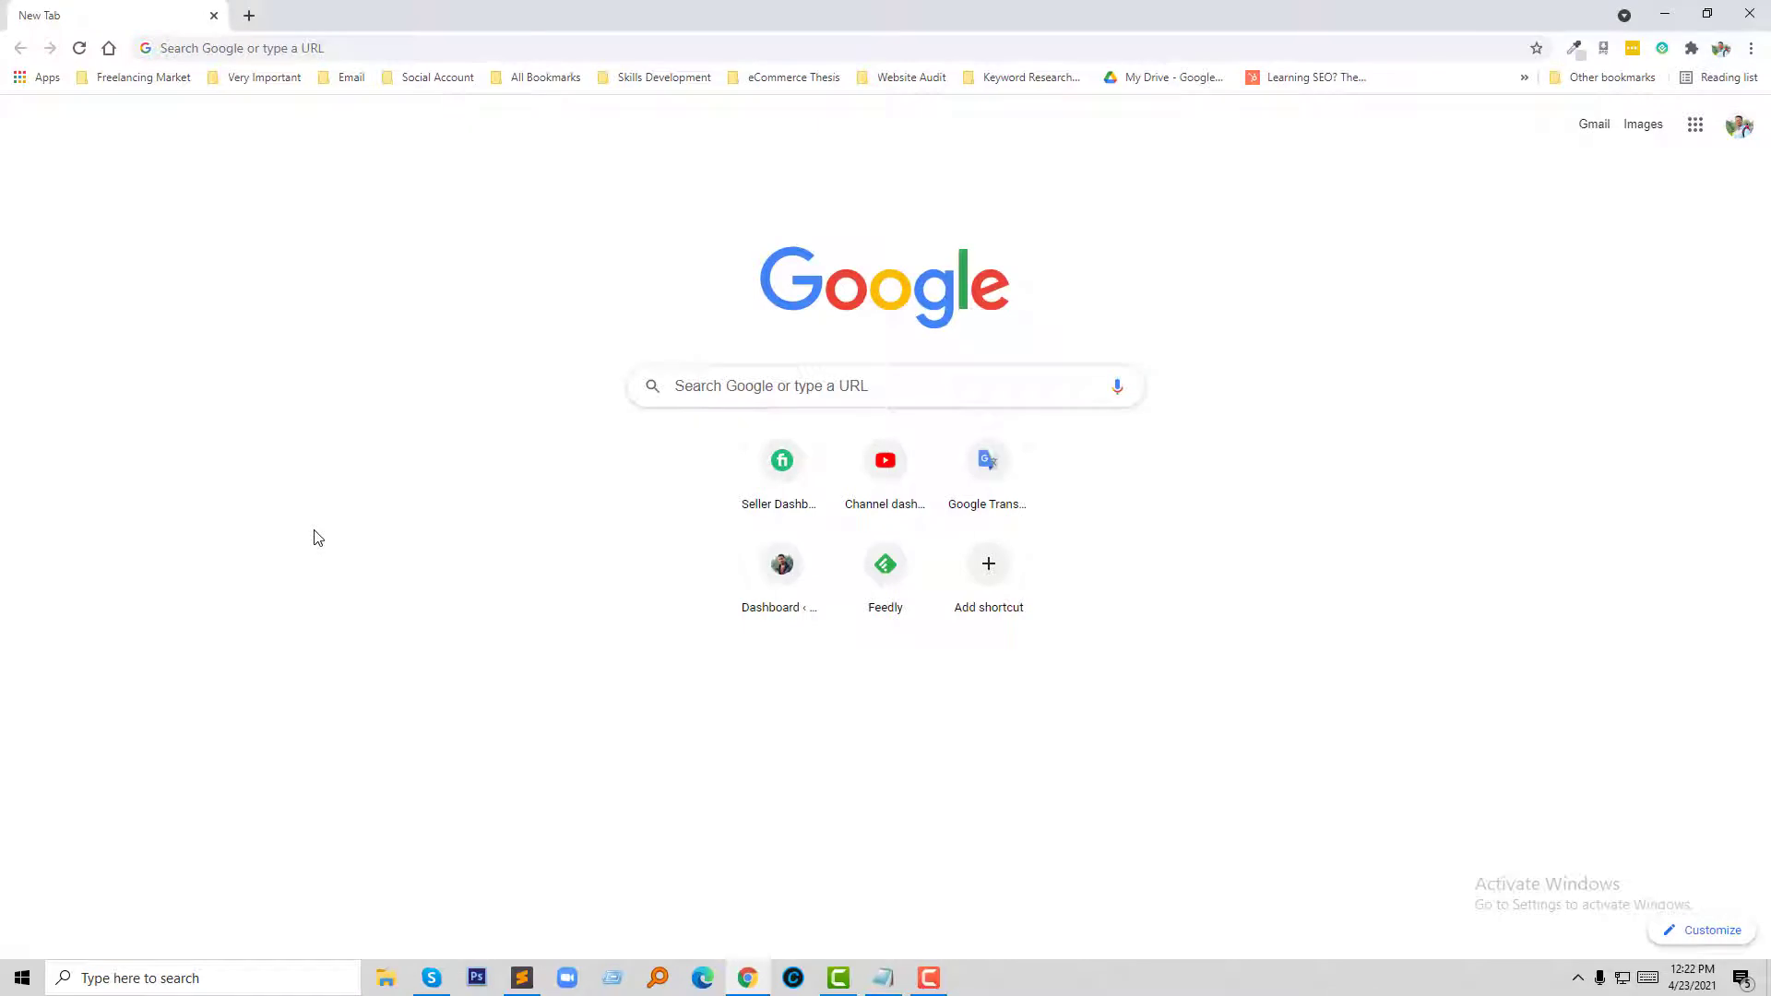
pyautogui.moveTo(328, 493)
pyautogui.write('ecommercethesis.com')
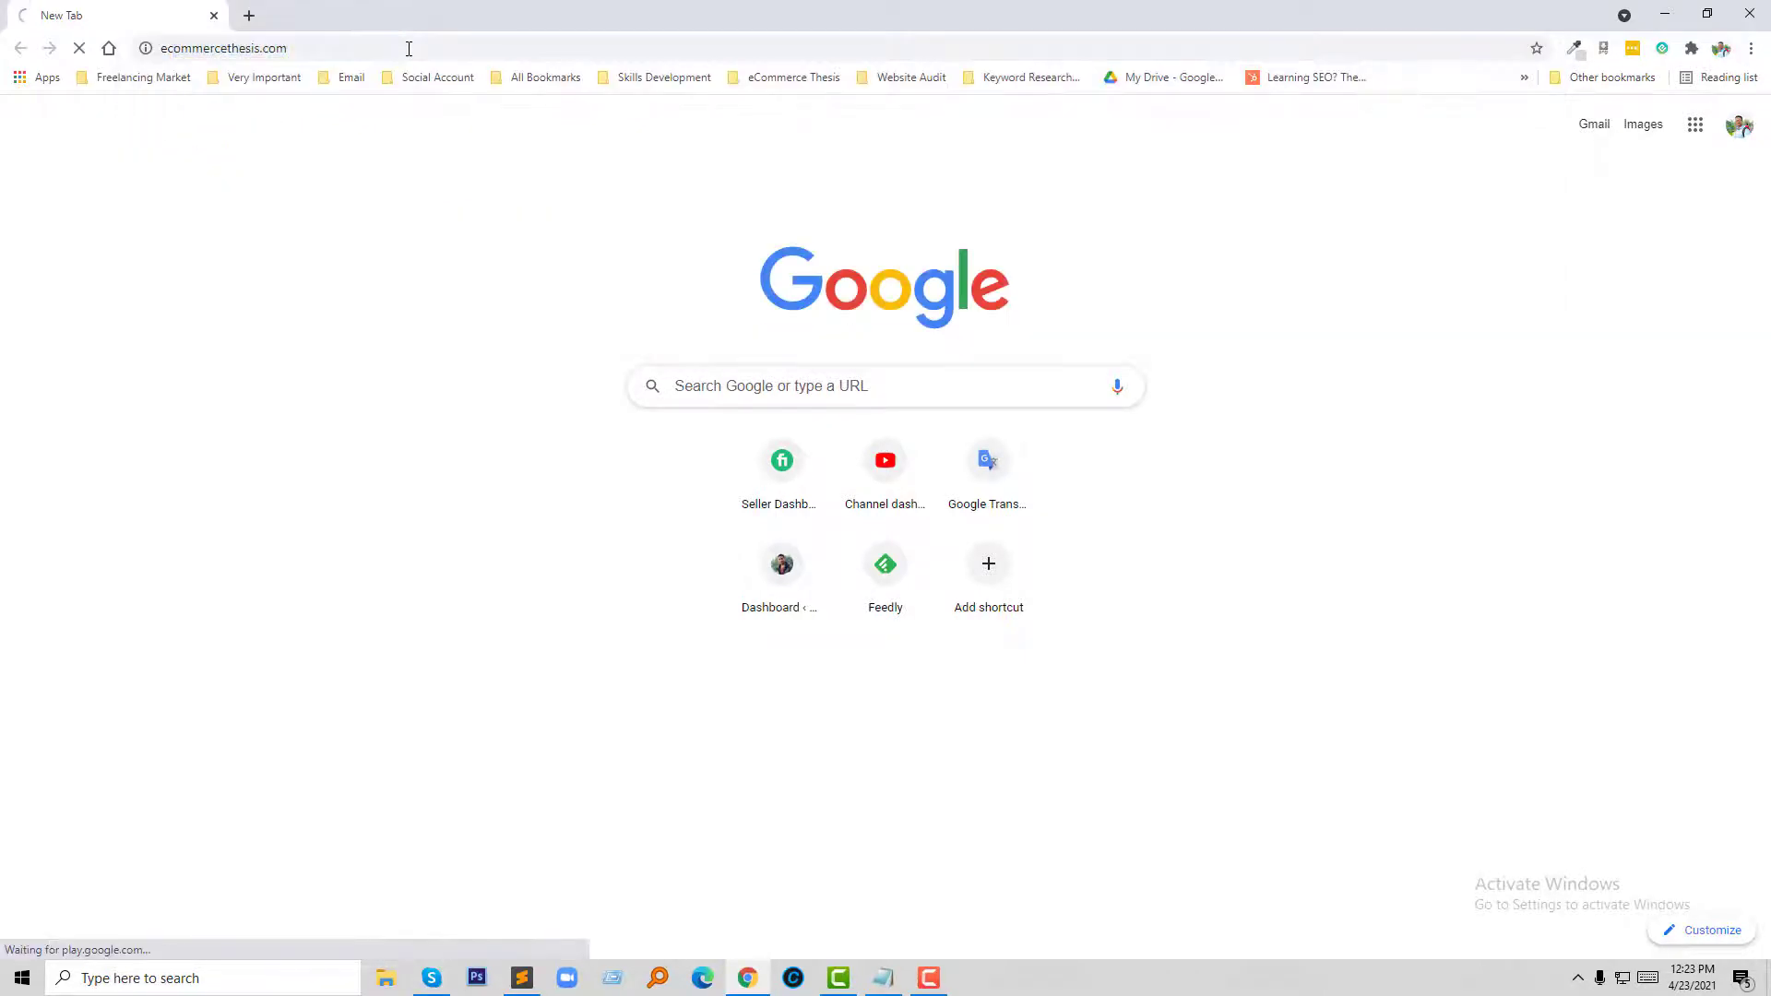
# - Load ecommercethesis.com and open the post 'How to make slideshow images clickable on Shopify'
pyautogui.press('Enter')
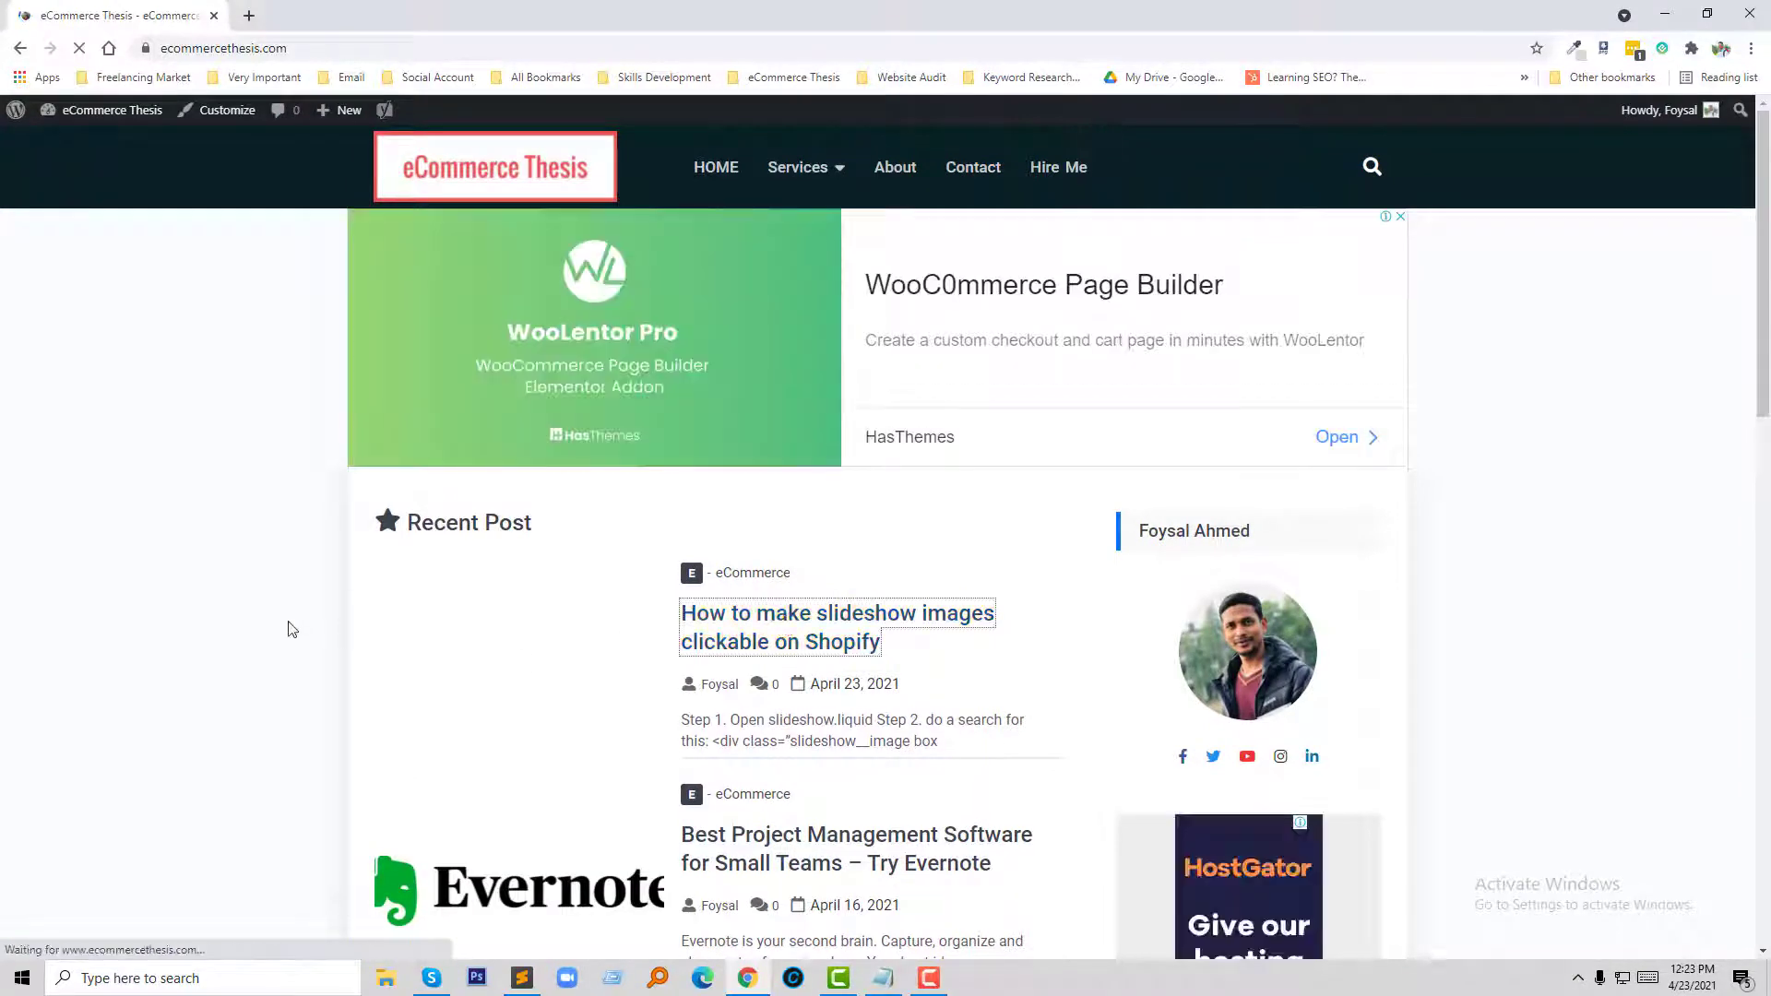
pyautogui.click(837, 627)
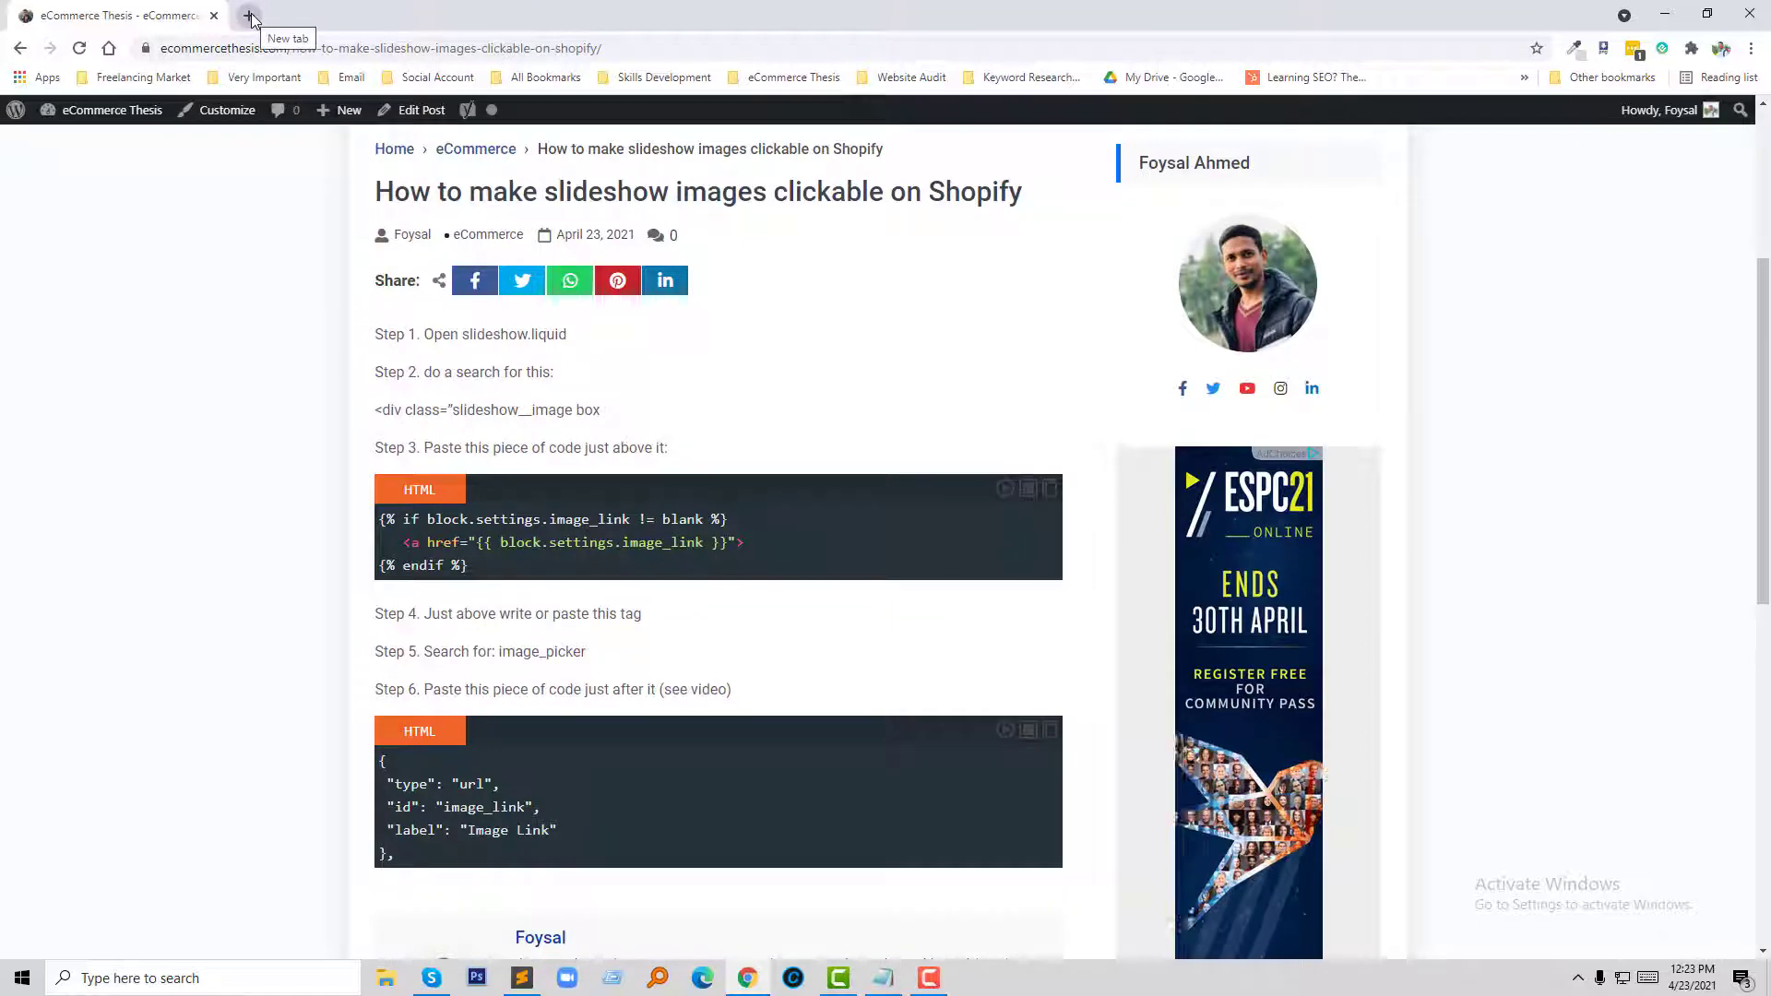
# - Go to shopify.com in a new tab and log in to the S.P.A.C Accessories admin
pyautogui.click(251, 16)
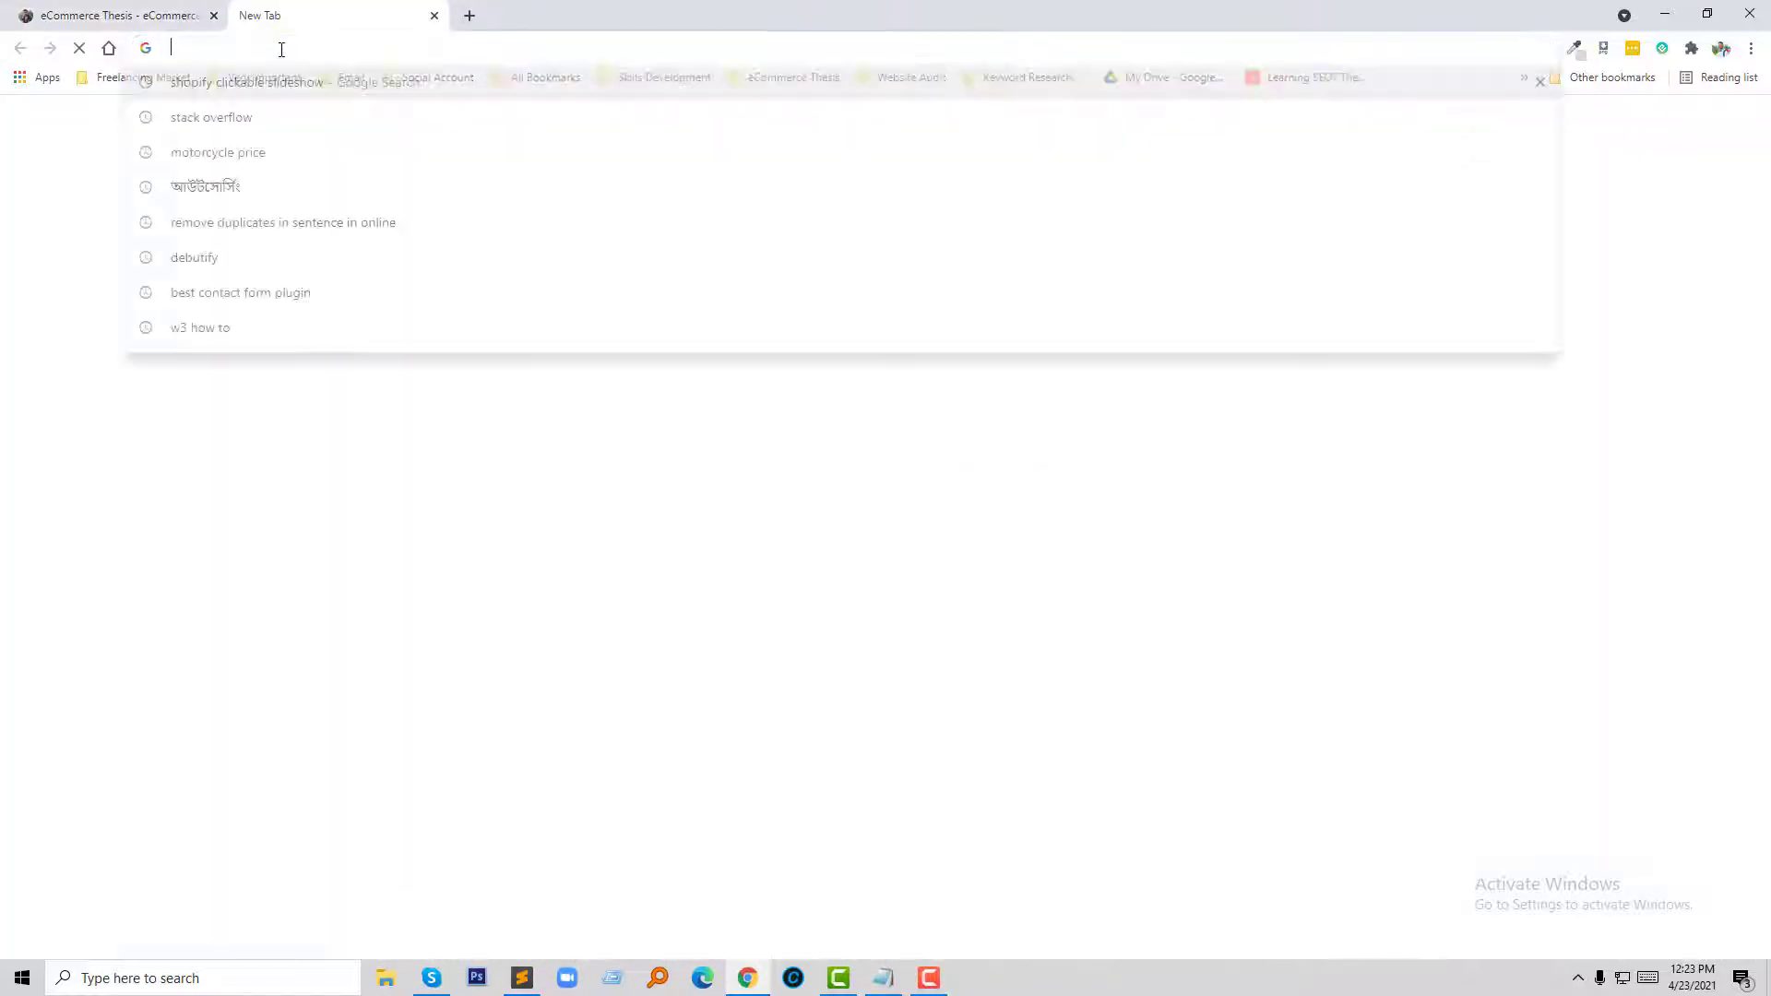
pyautogui.write('shopify.com/store-login')
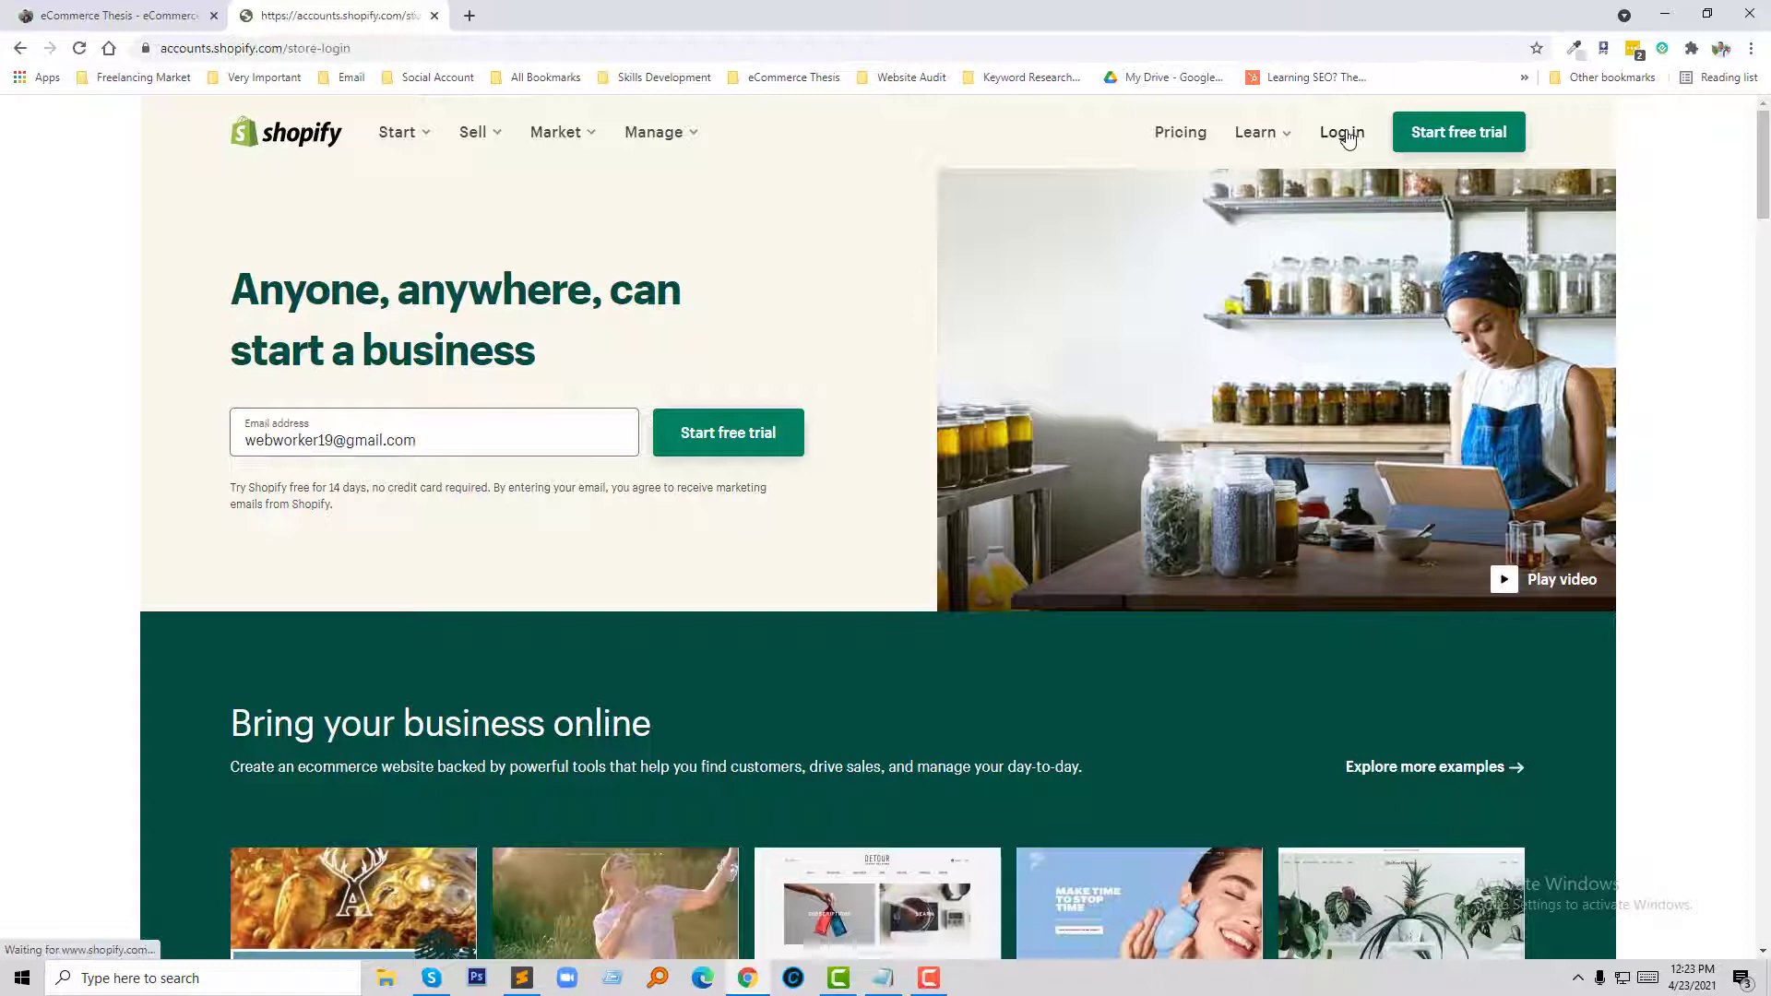
pyautogui.click(1342, 132)
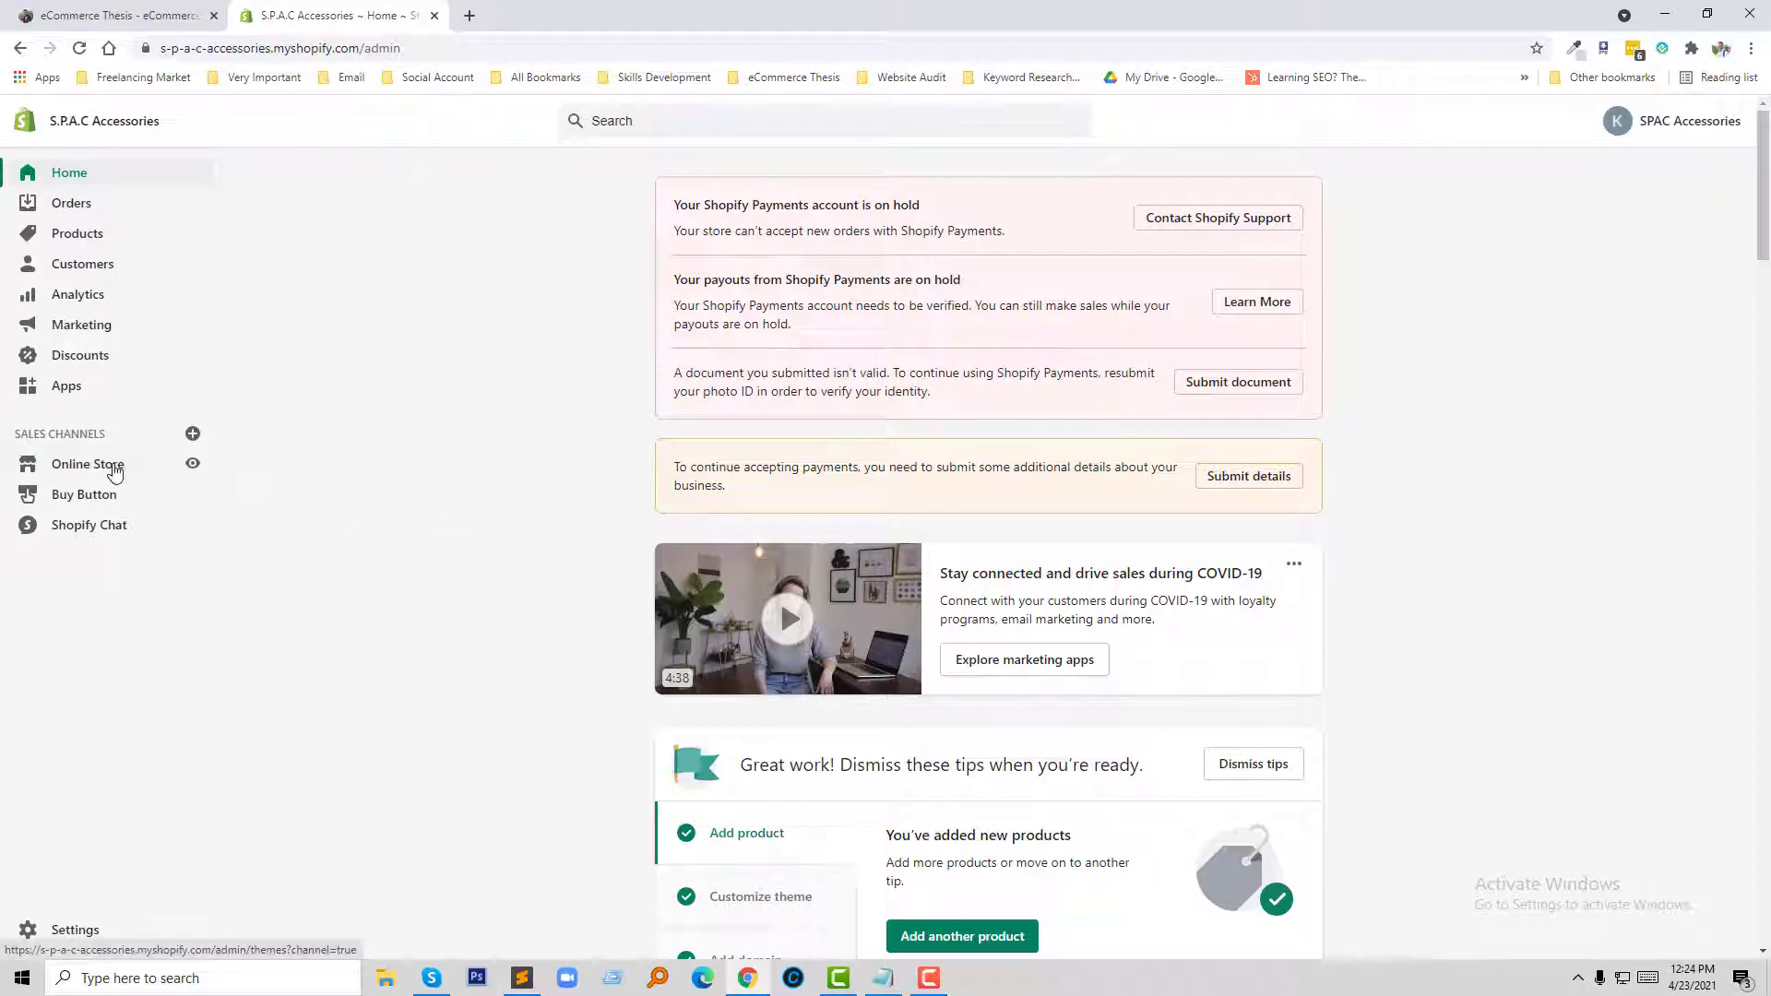
# - From Online Store > Themes, customize the live Debut theme to reach its editor
pyautogui.click(88, 463)
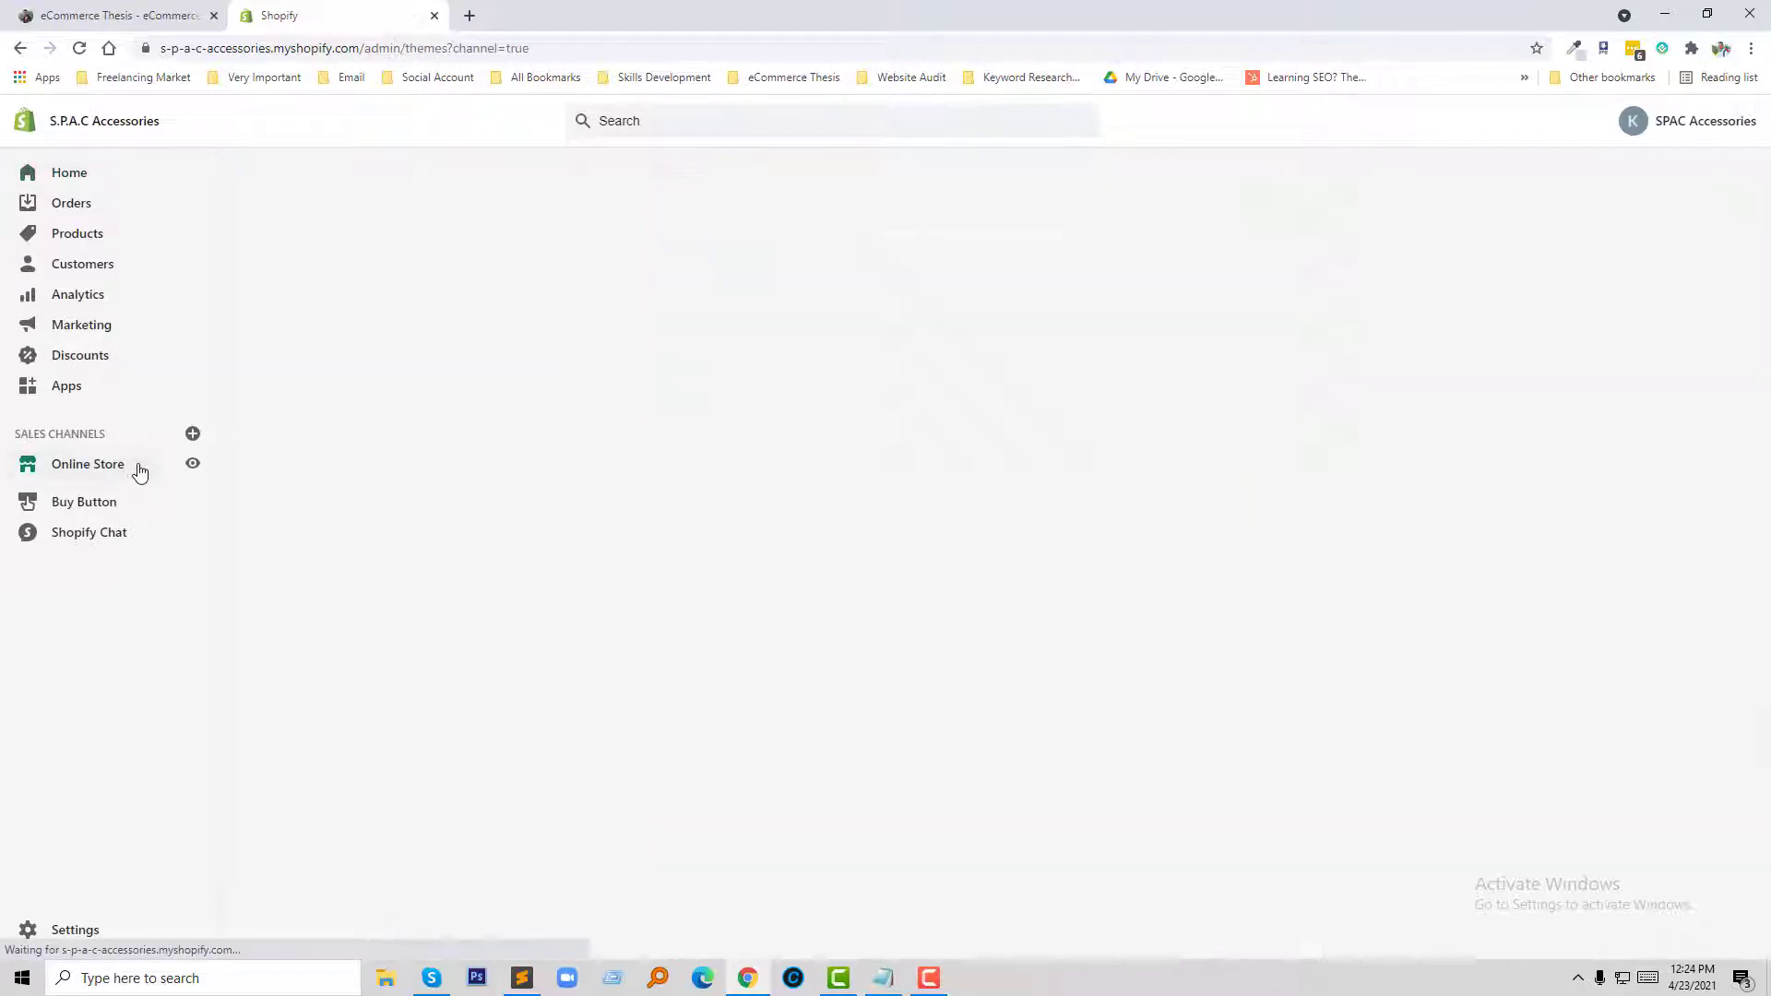
pyautogui.click(87, 463)
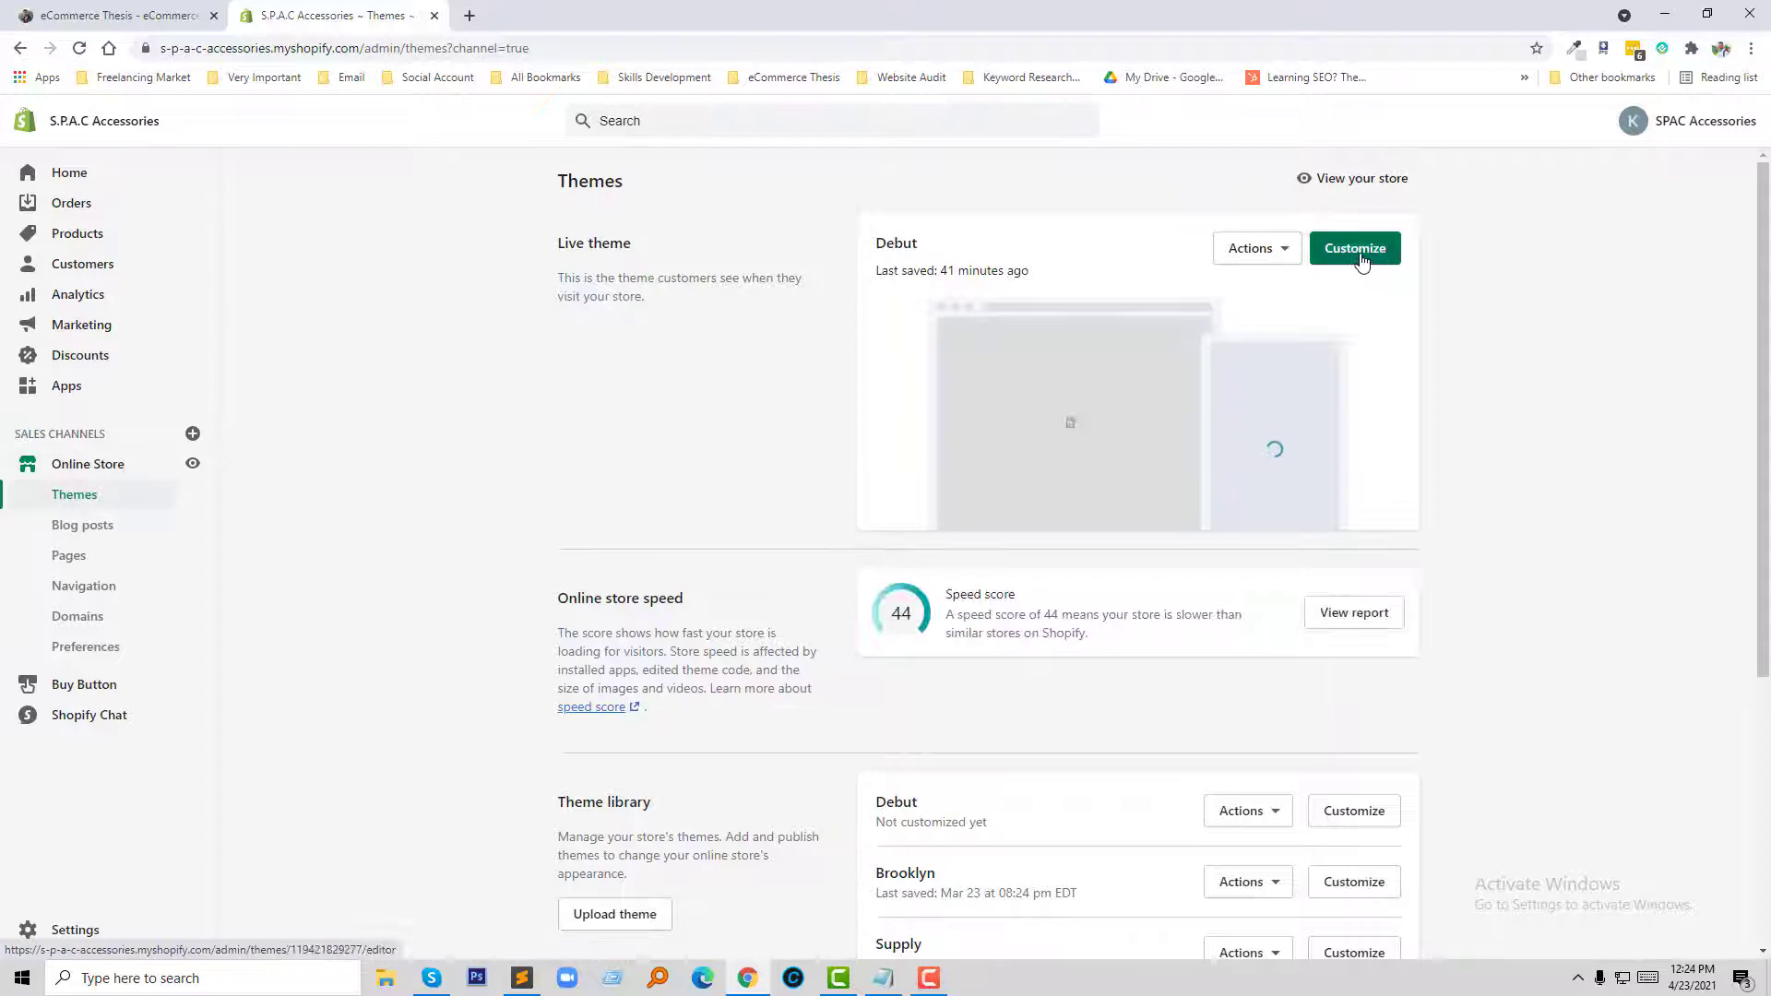
pyautogui.click(1354, 247)
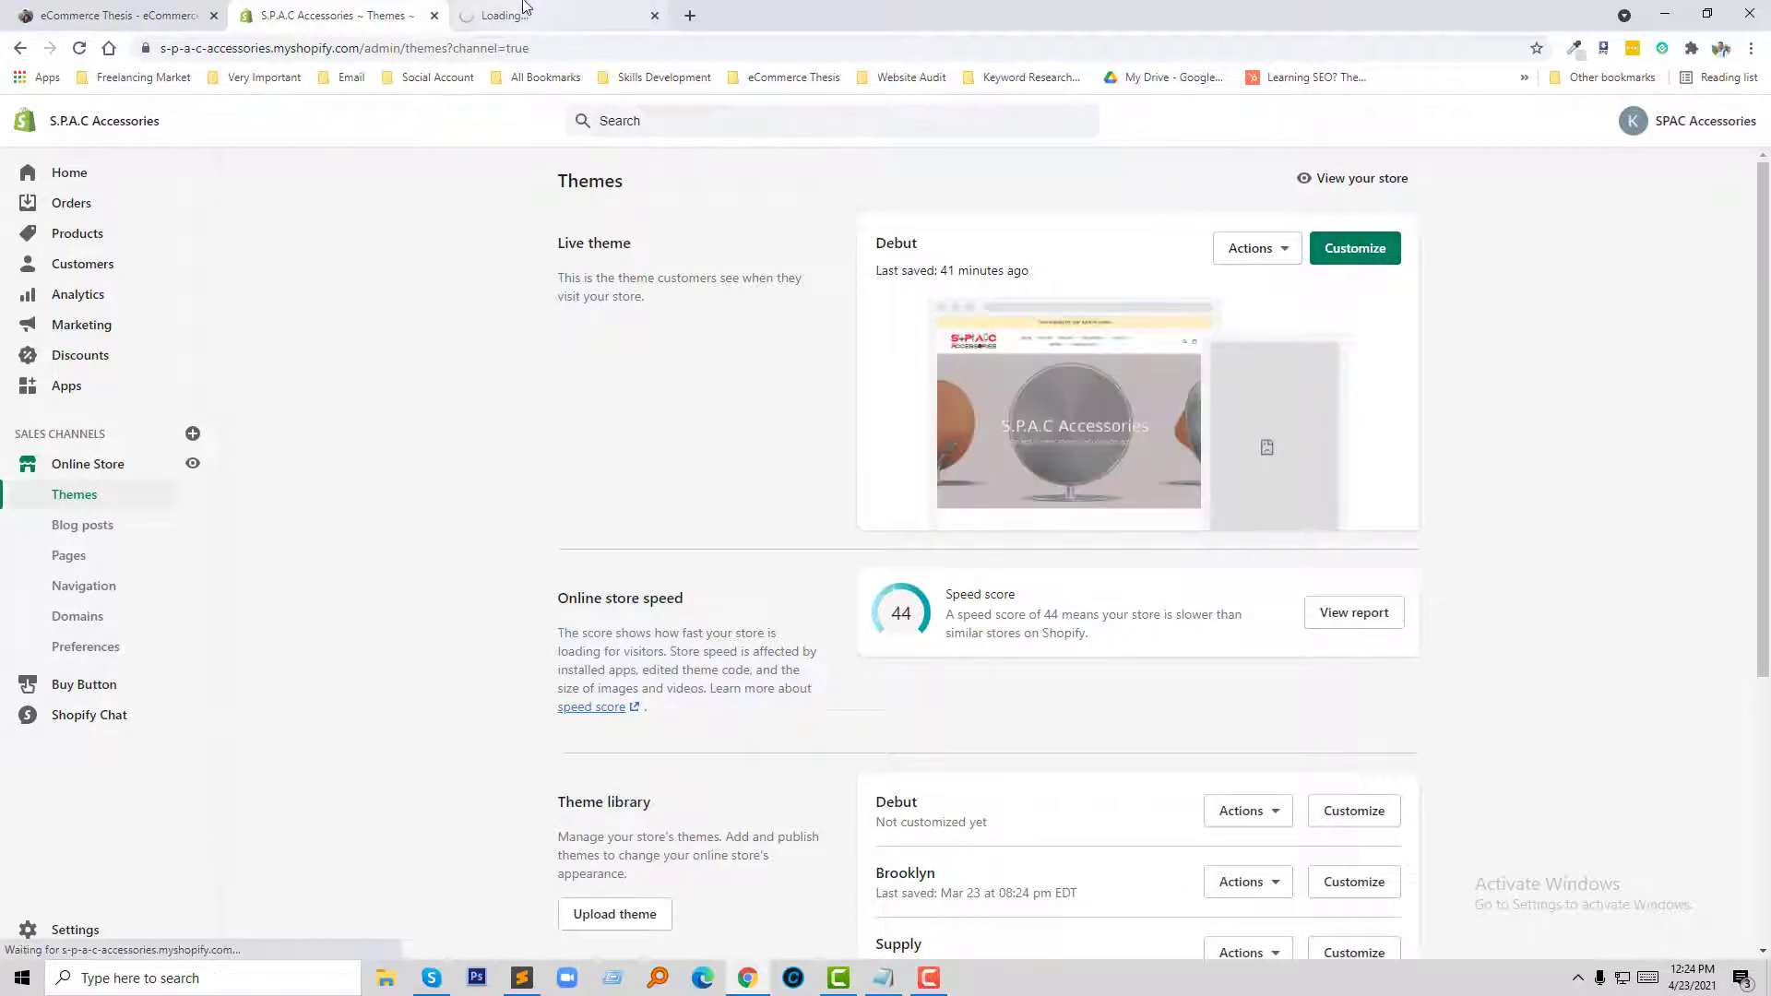
pyautogui.click(1354, 247)
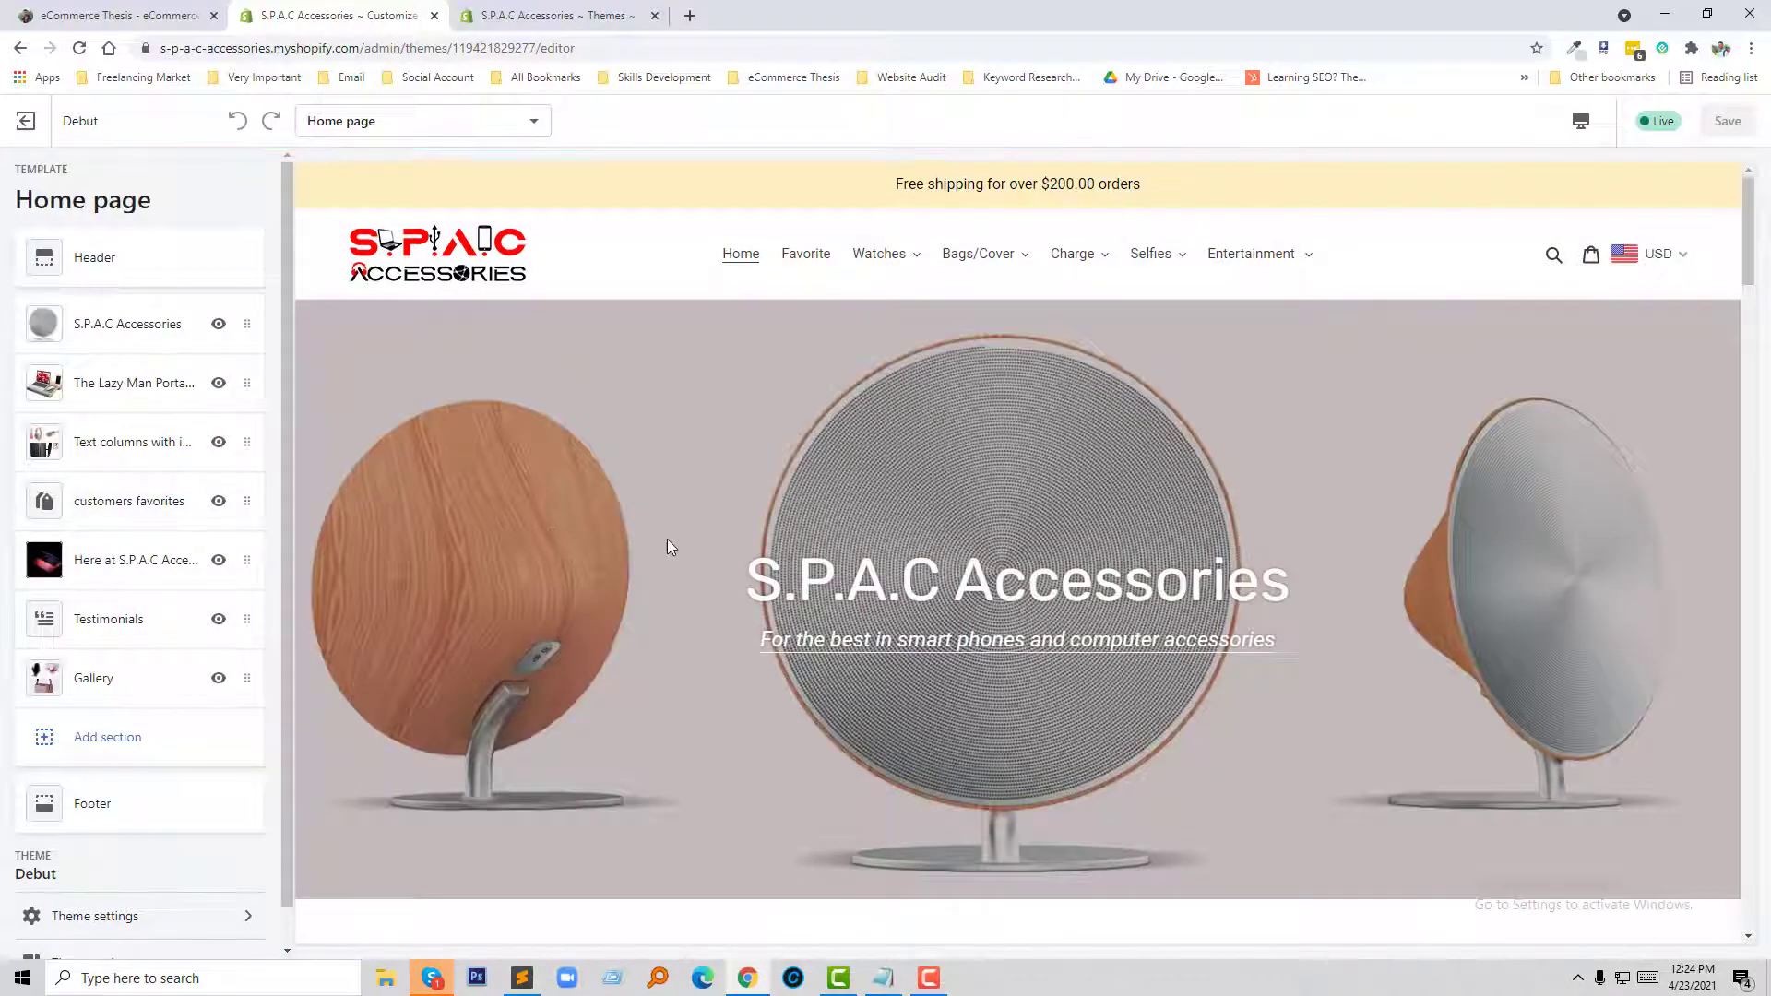
# - Add a Slideshow section (under Image) to the bottom of the home page
pyautogui.scroll(-3)
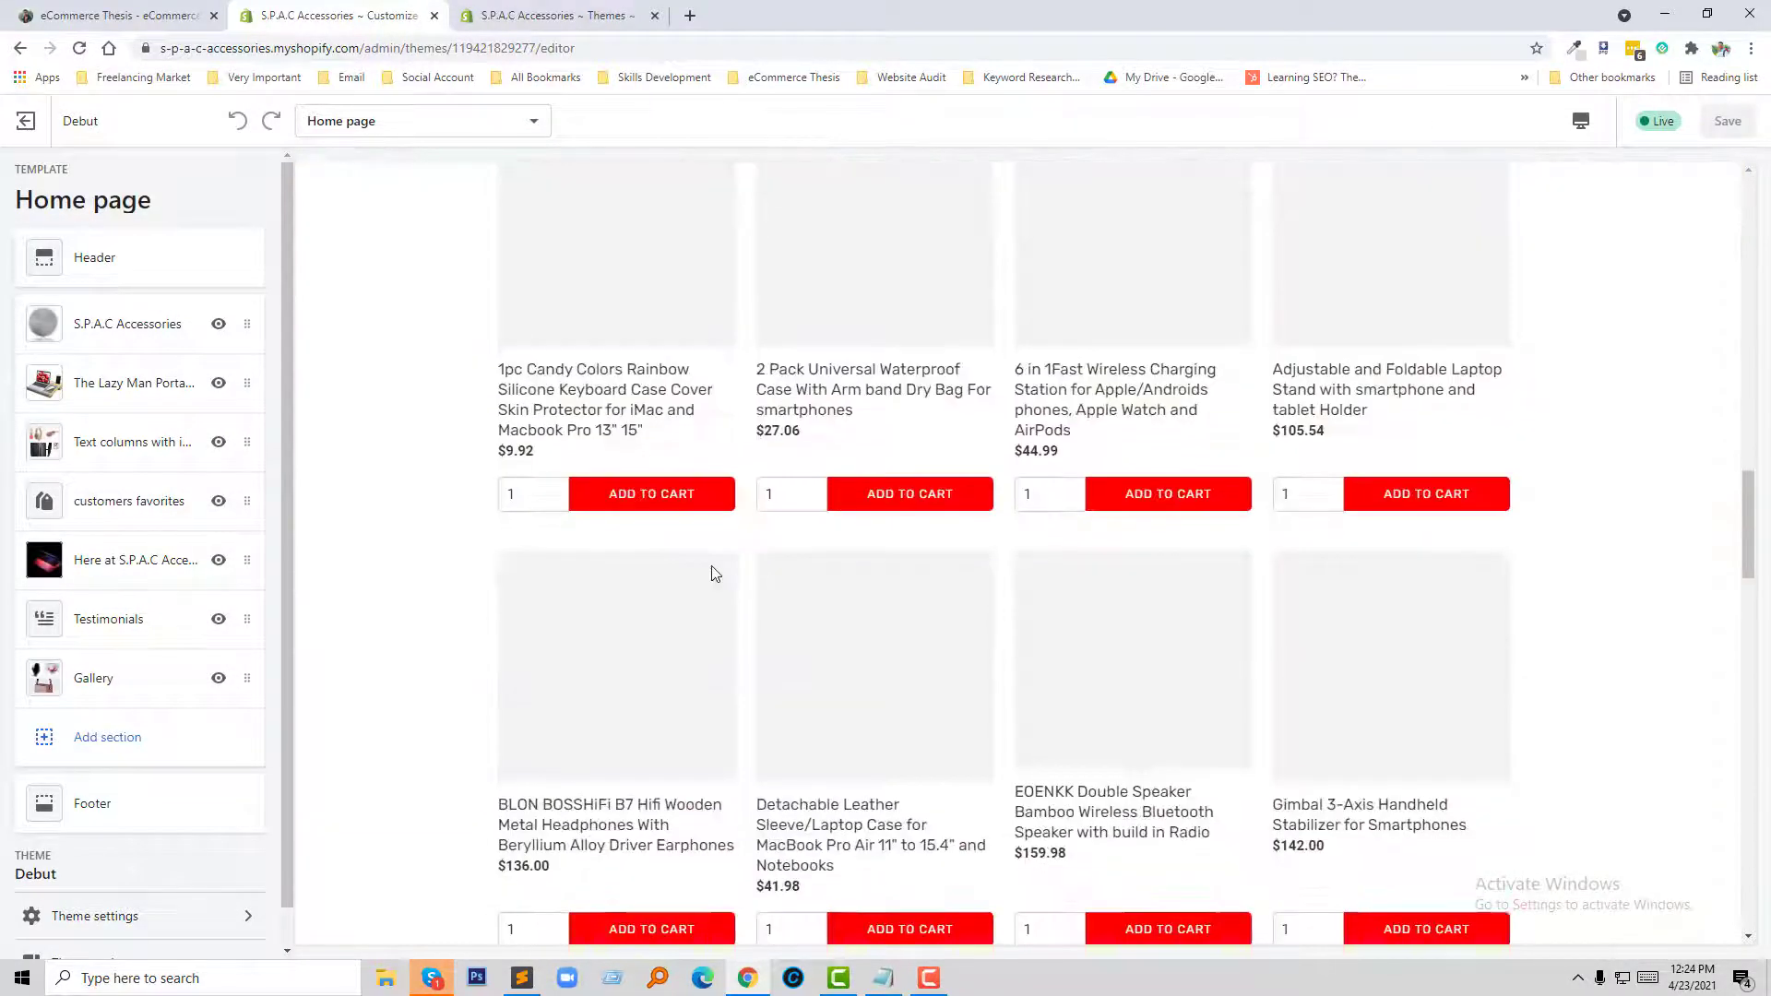
pyautogui.scroll(-3)
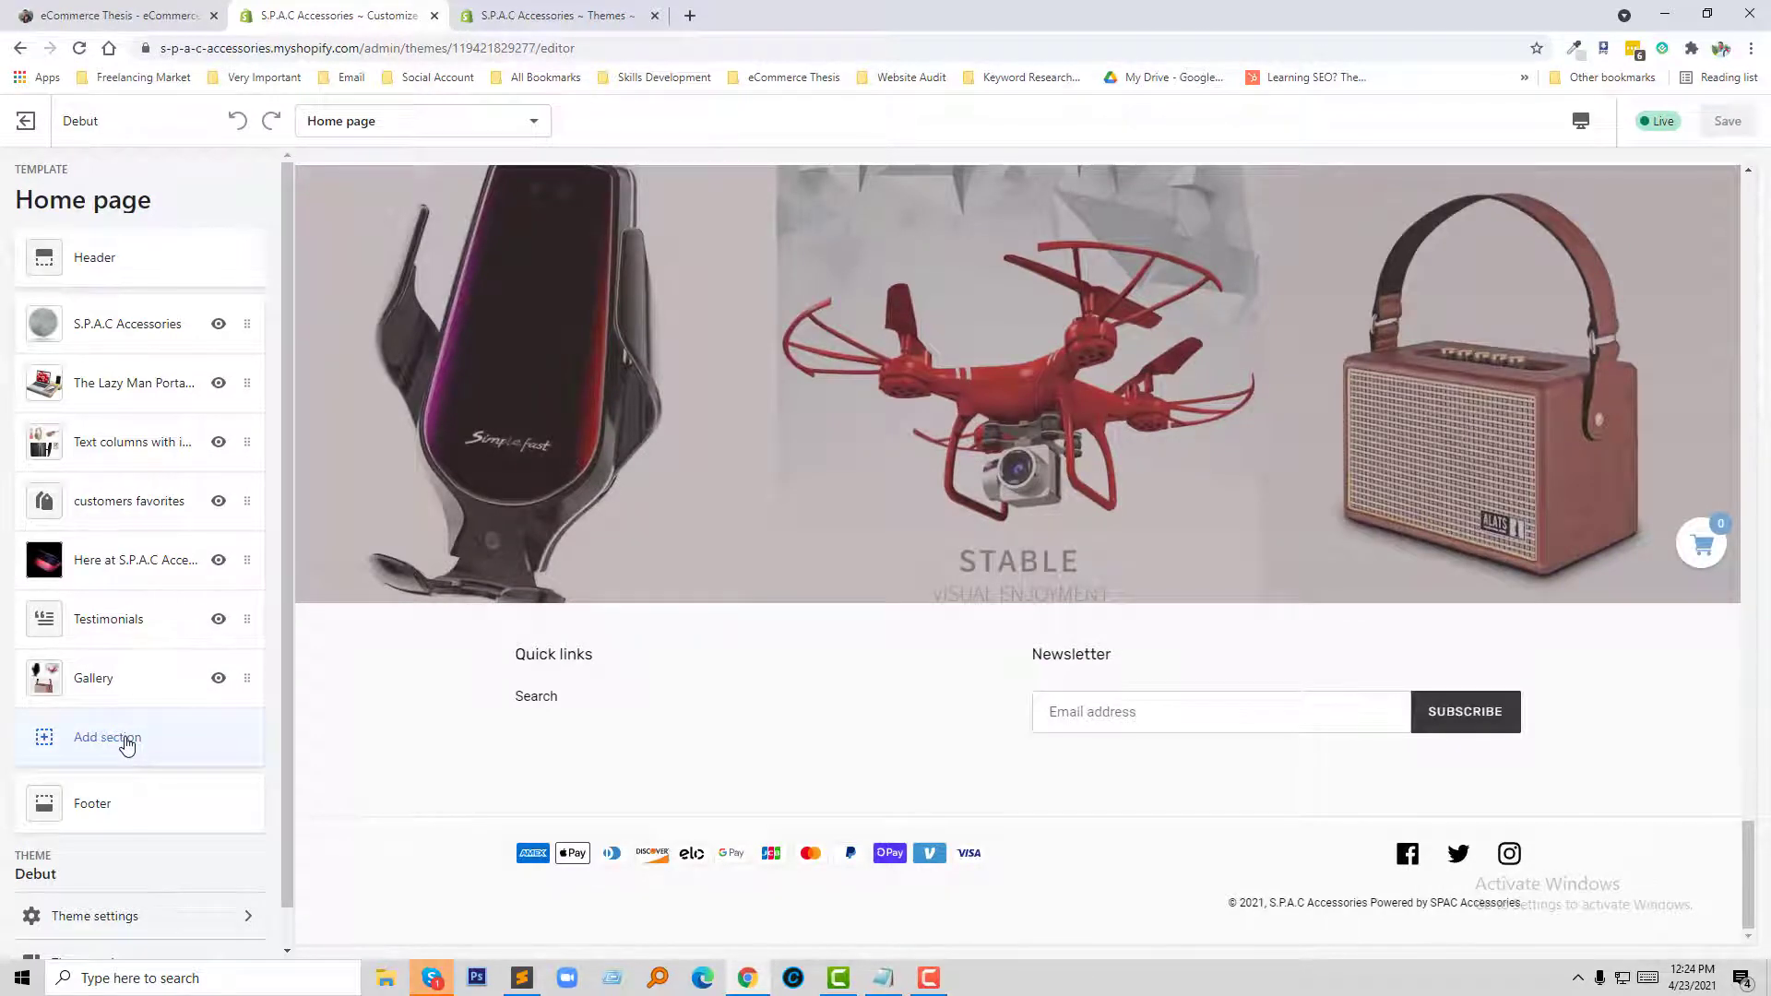
pyautogui.click(107, 736)
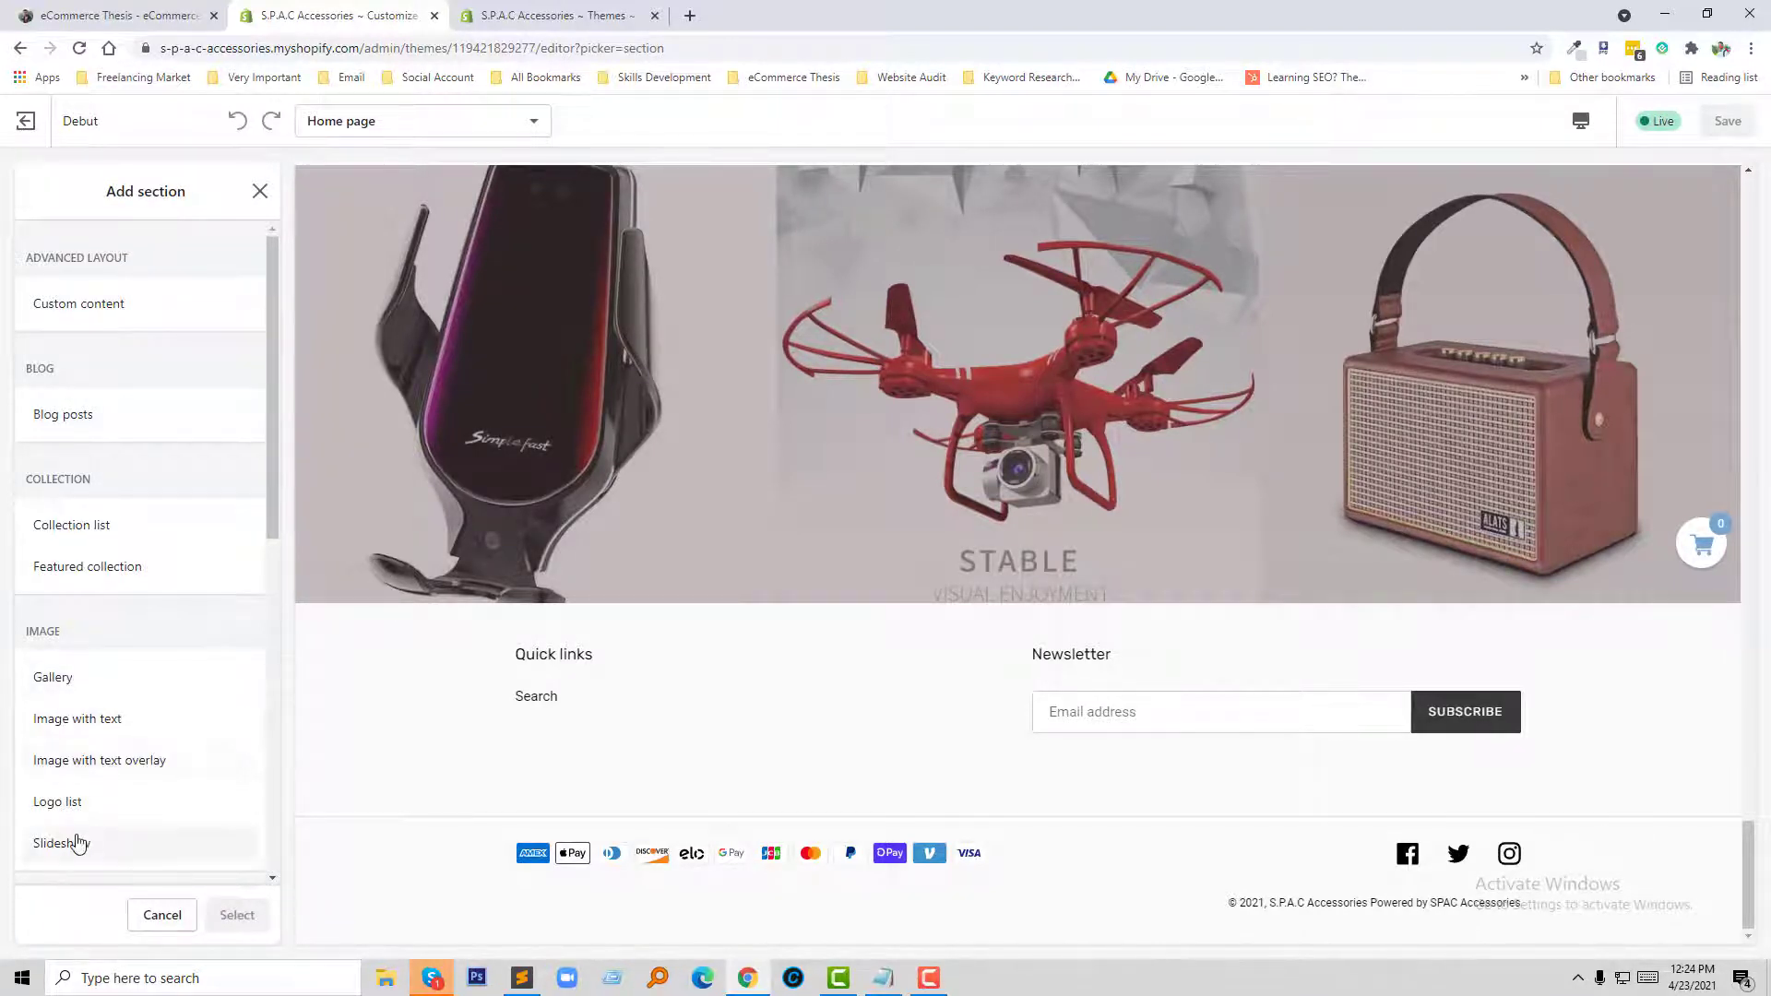
pyautogui.click(61, 842)
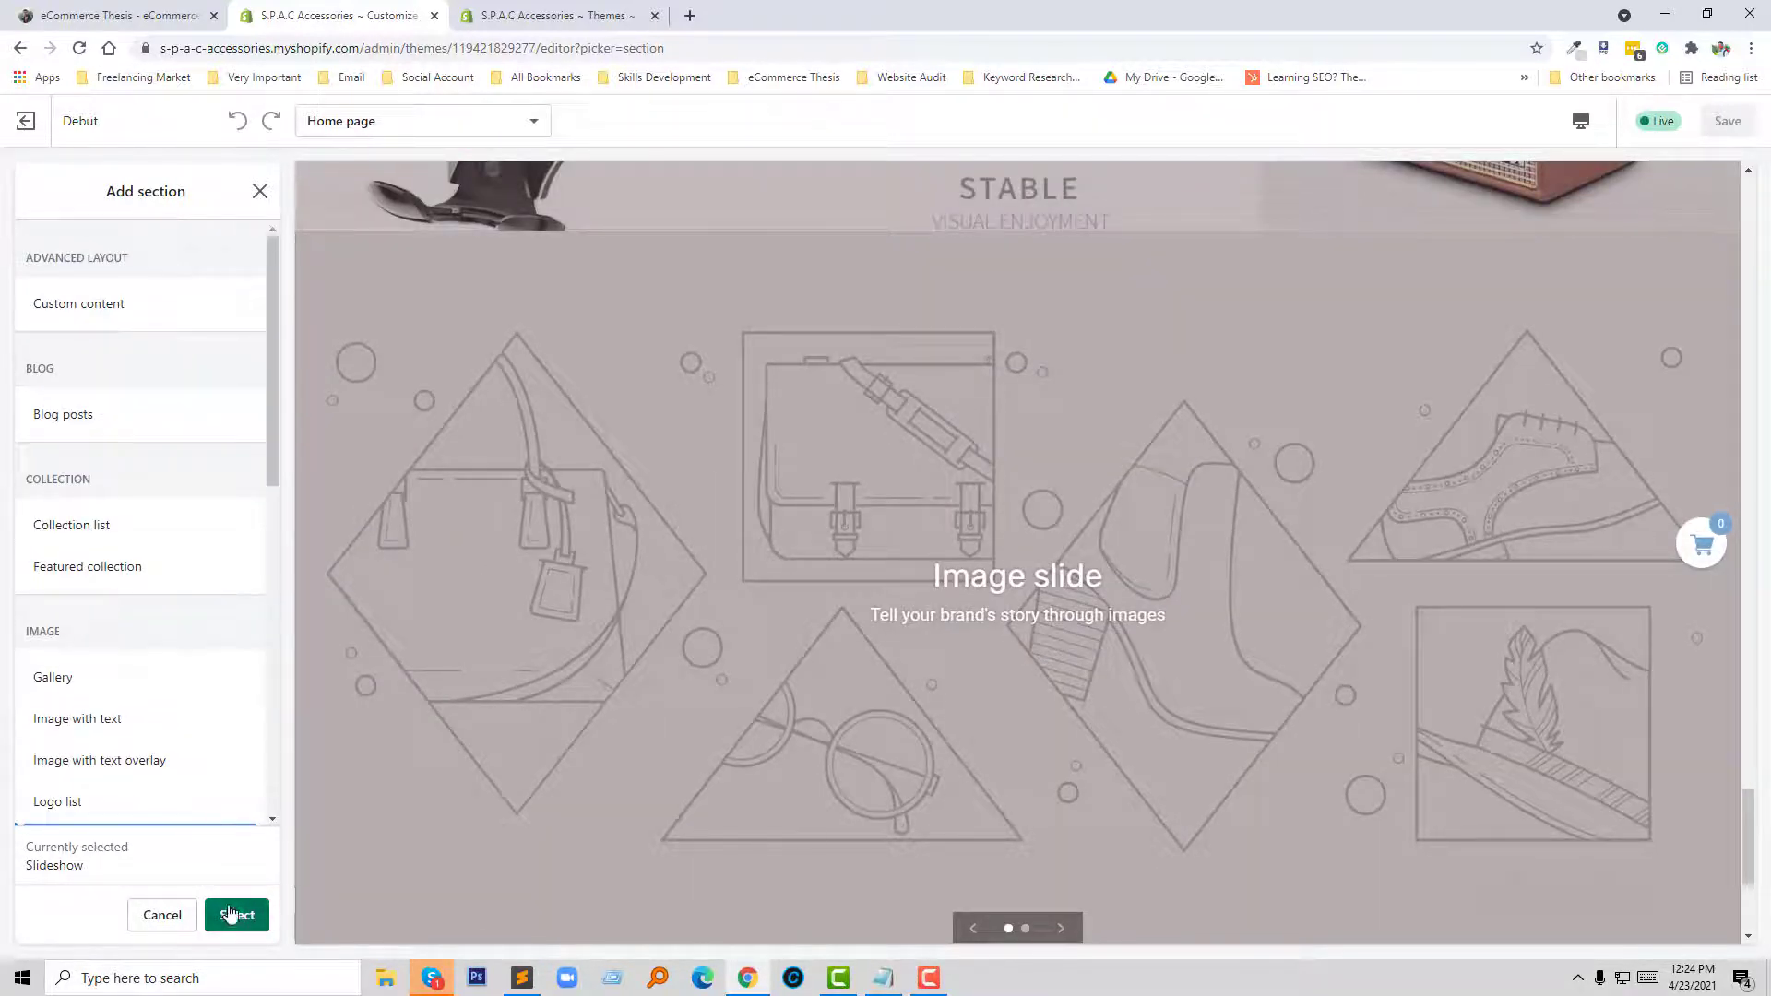
pyautogui.click(236, 915)
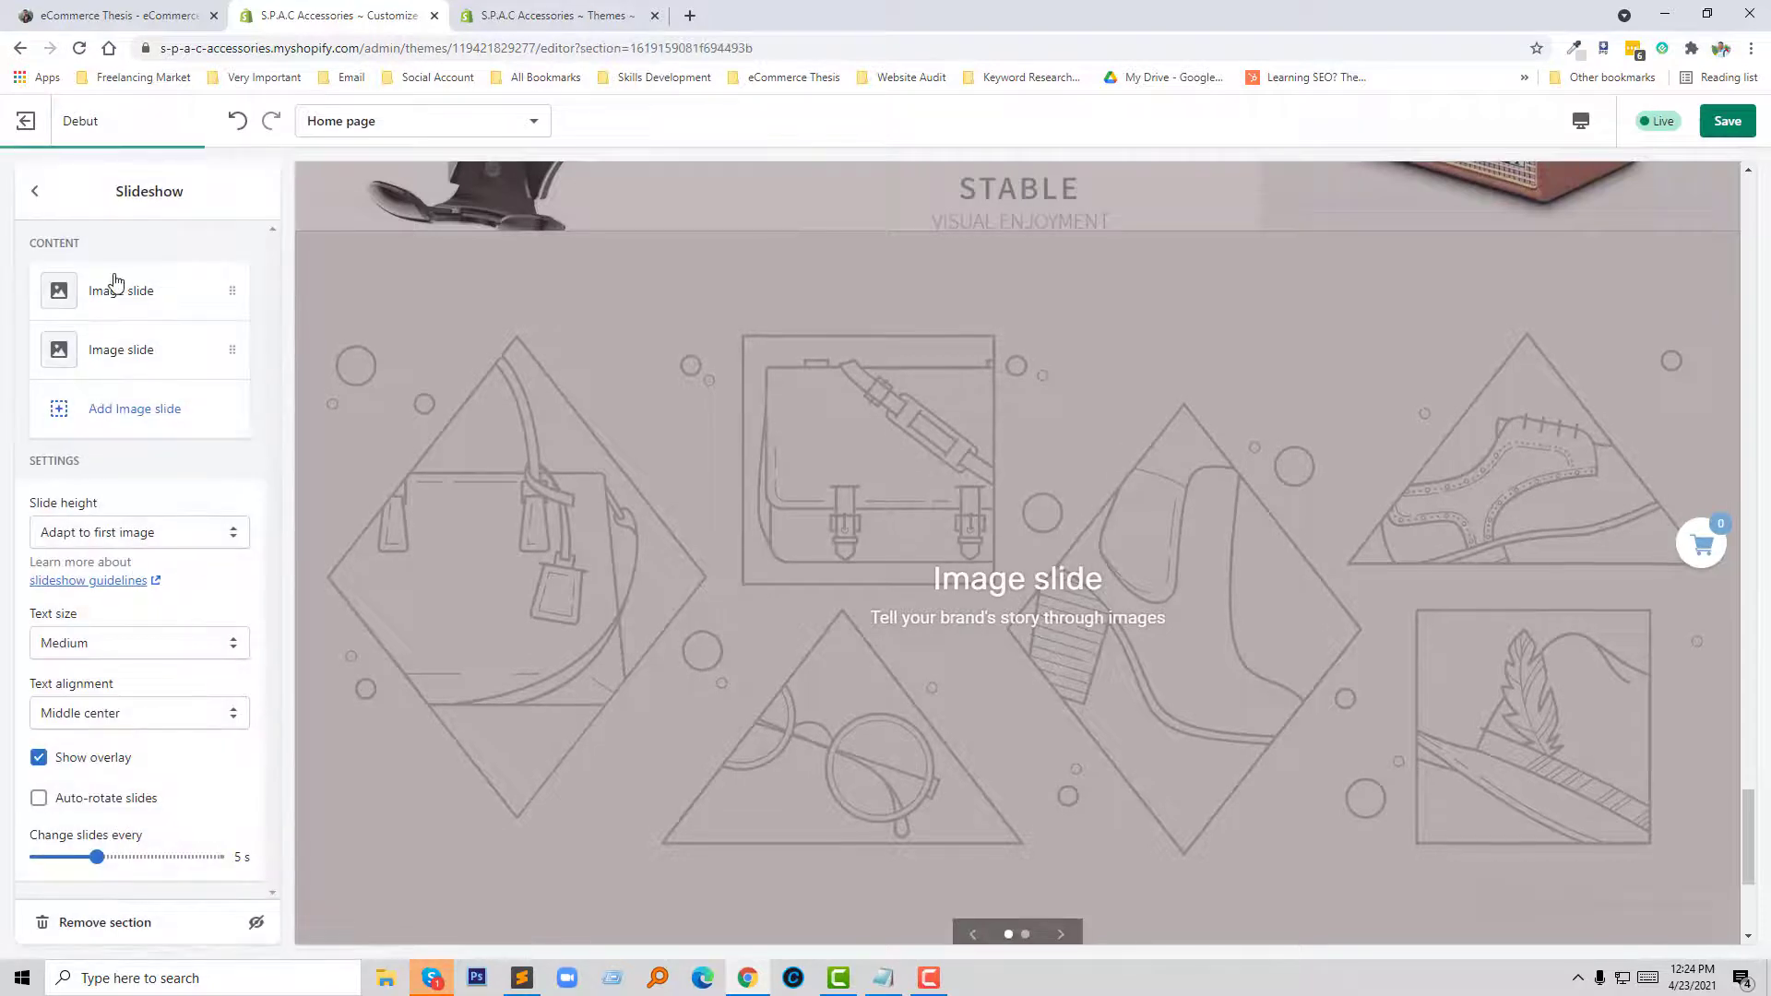
# - Give the first slide the Staff Favorites photo of a woman by a clothing rack, then return to the slide list
pyautogui.click(121, 291)
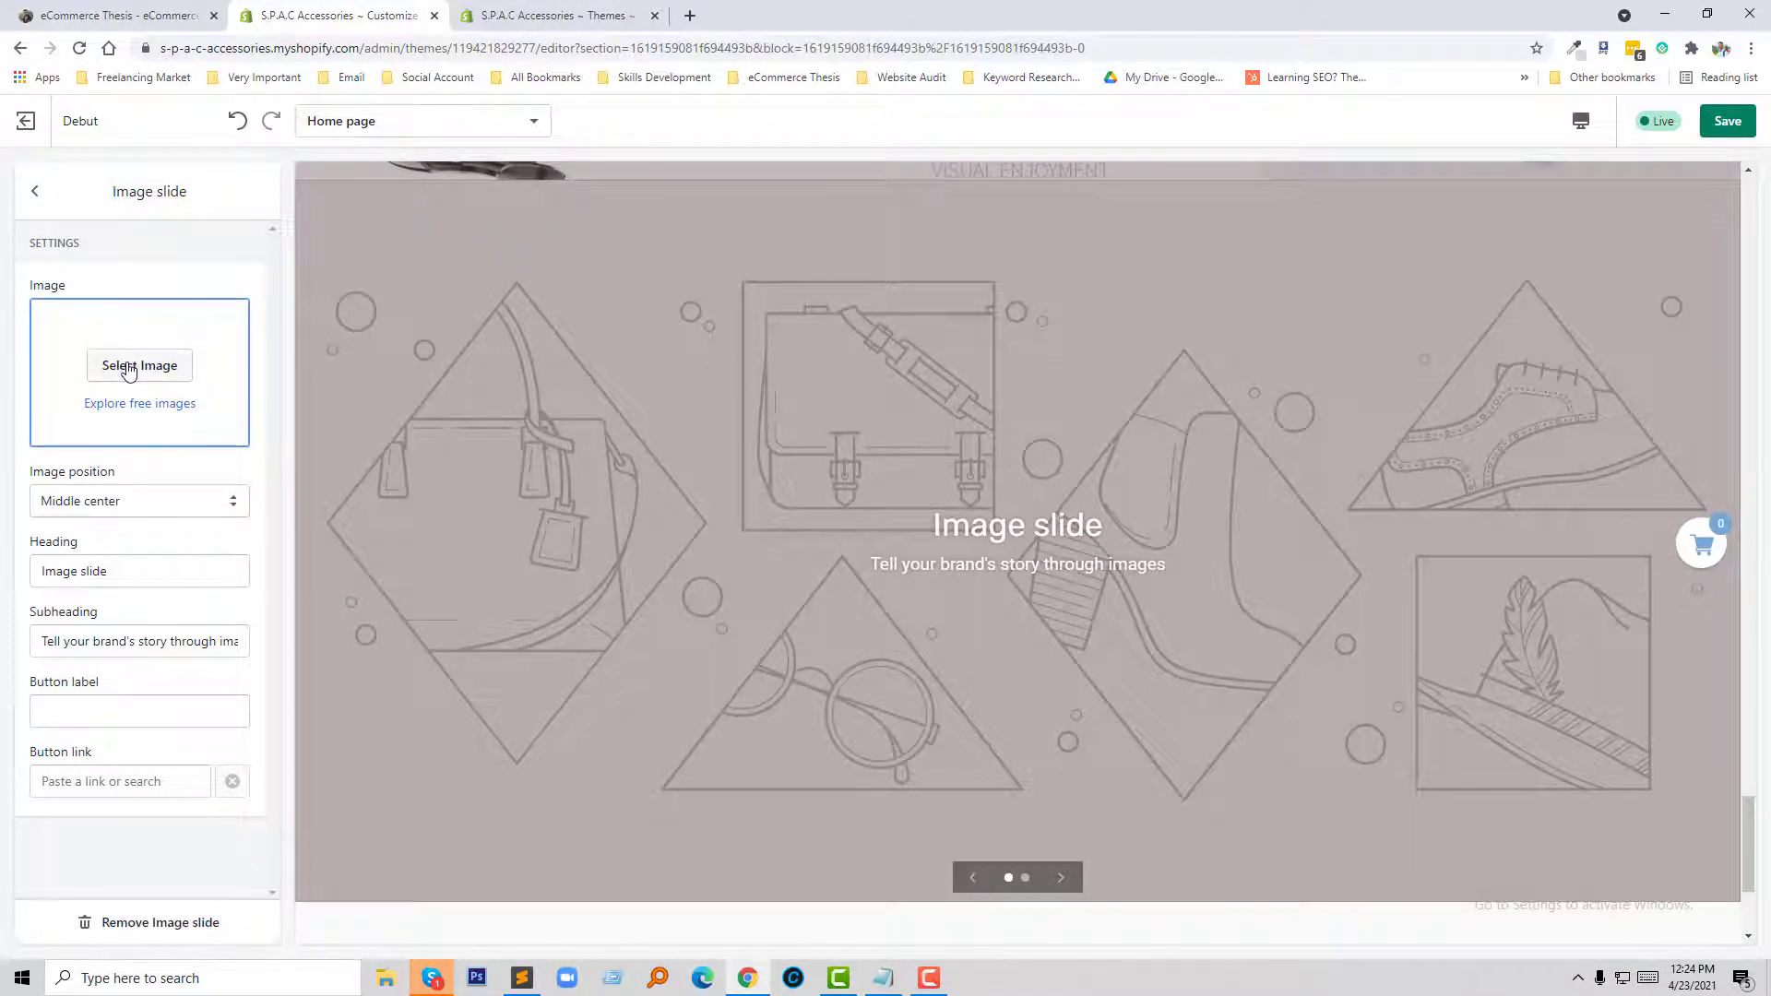
pyautogui.click(140, 365)
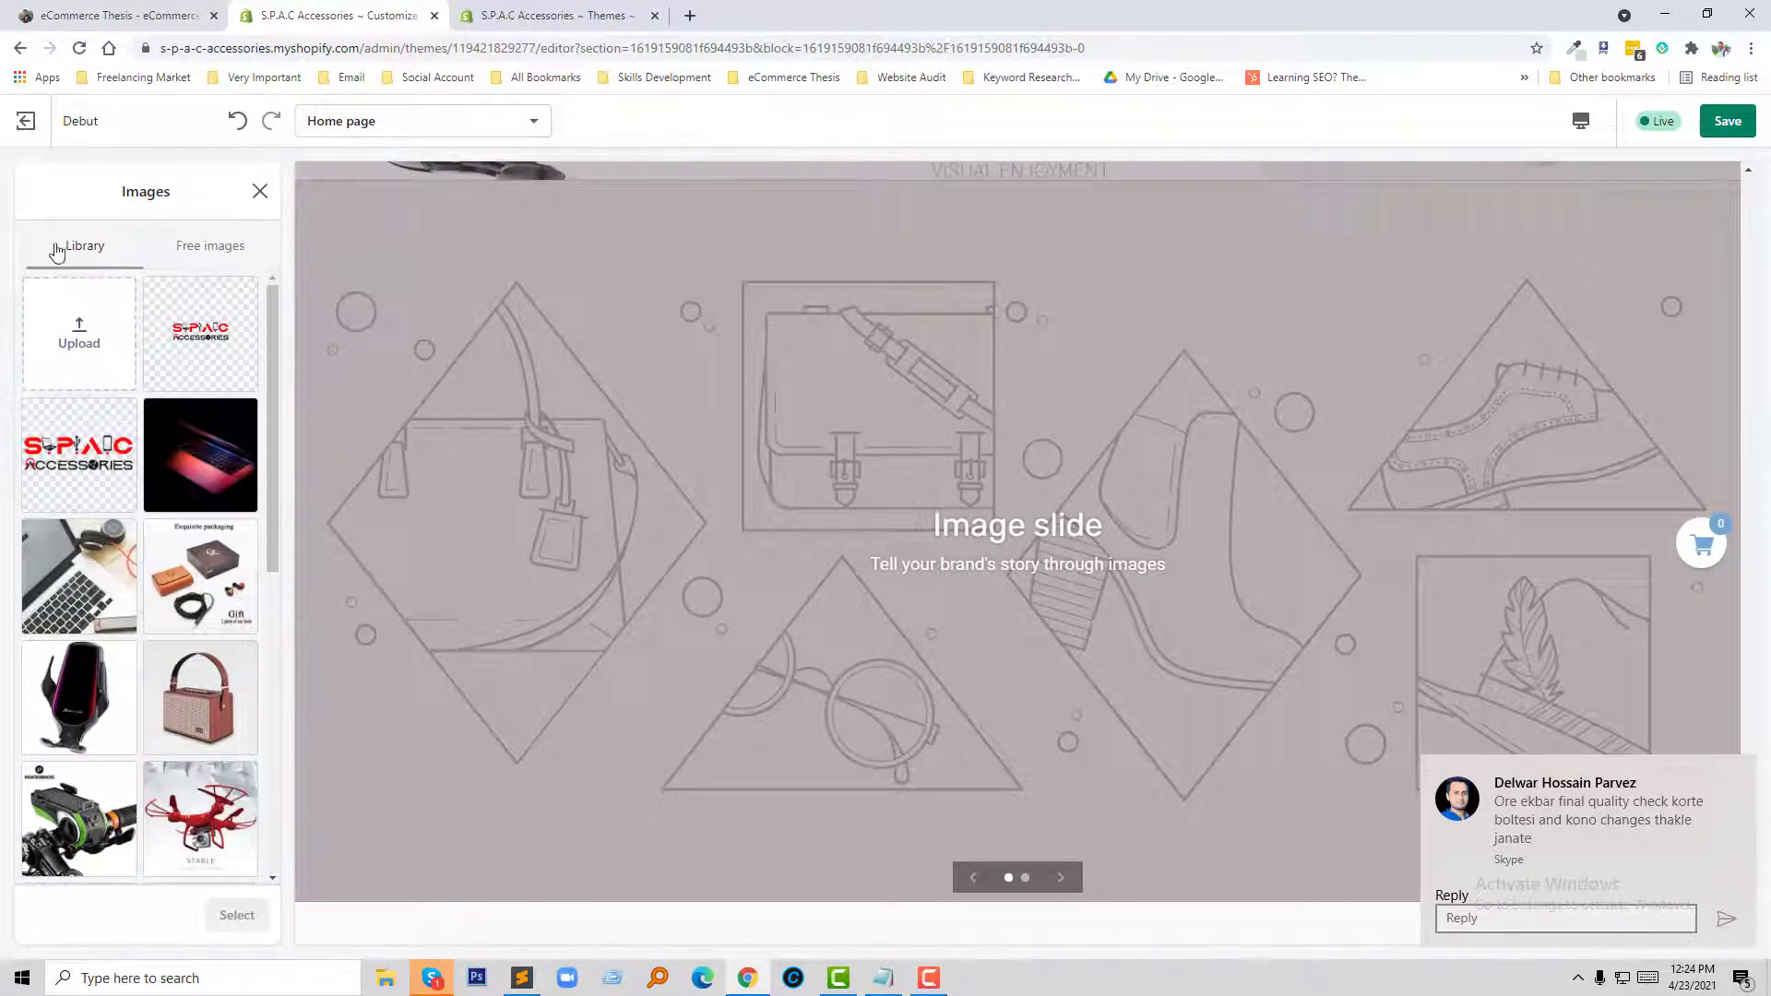
pyautogui.click(209, 246)
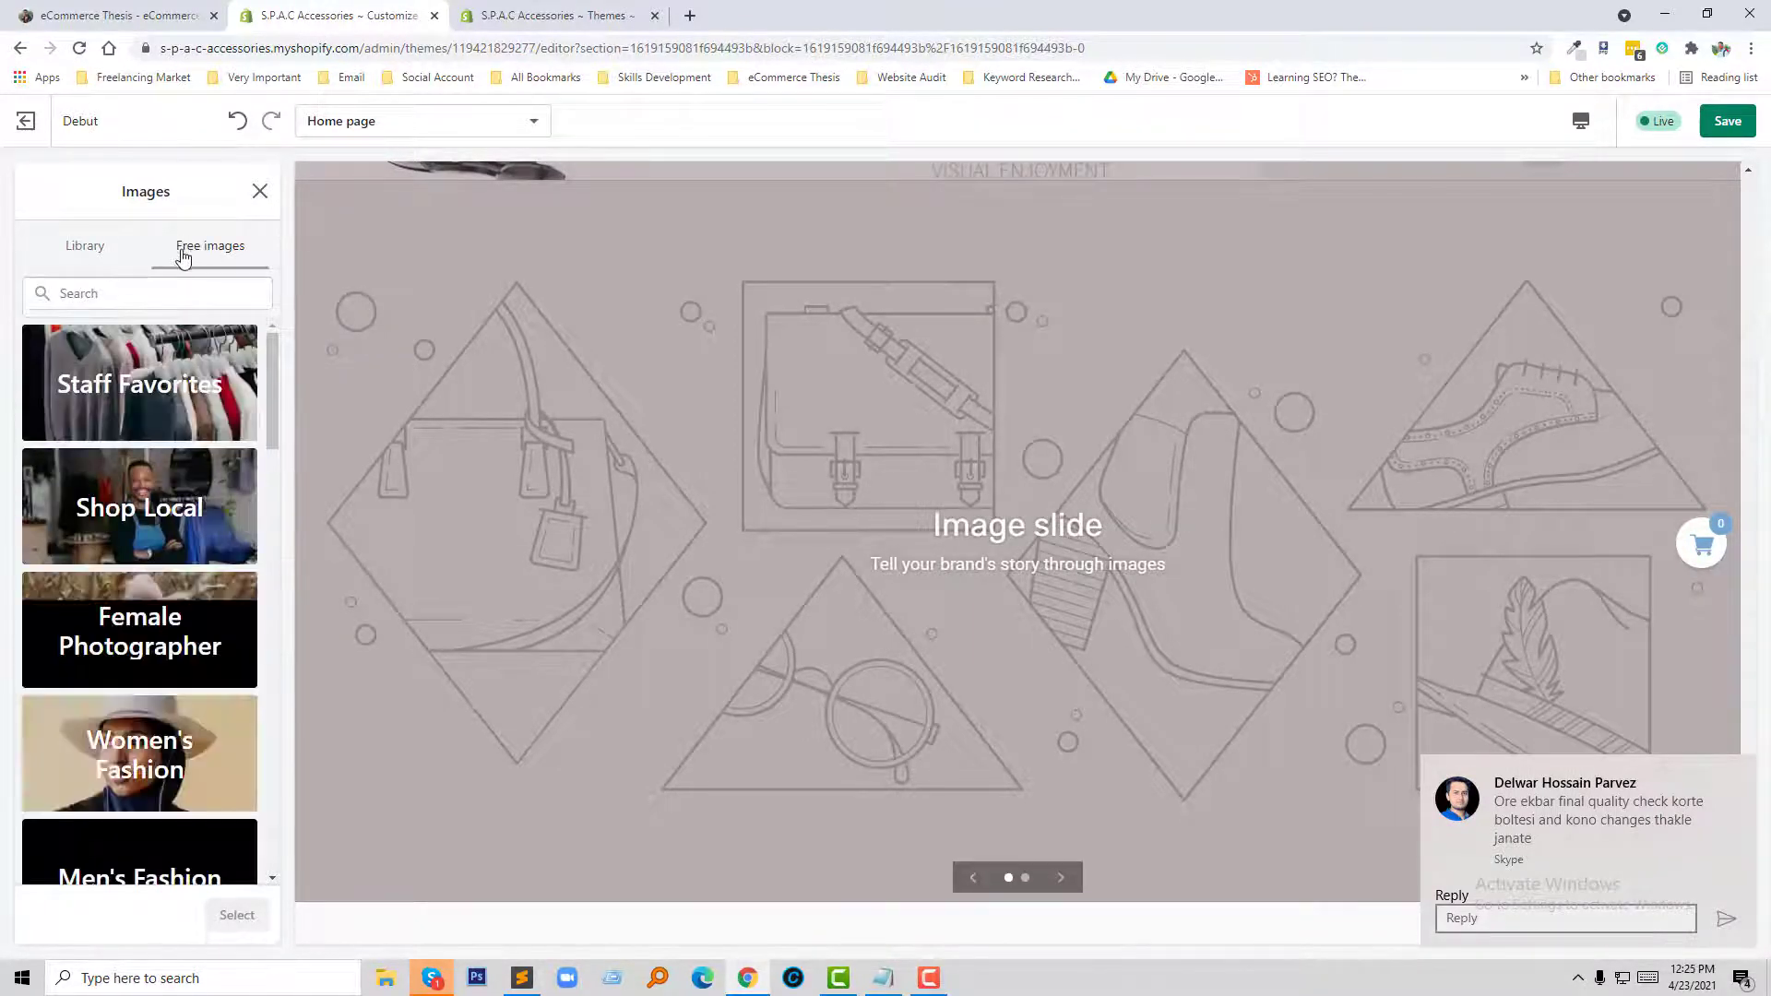
pyautogui.click(210, 245)
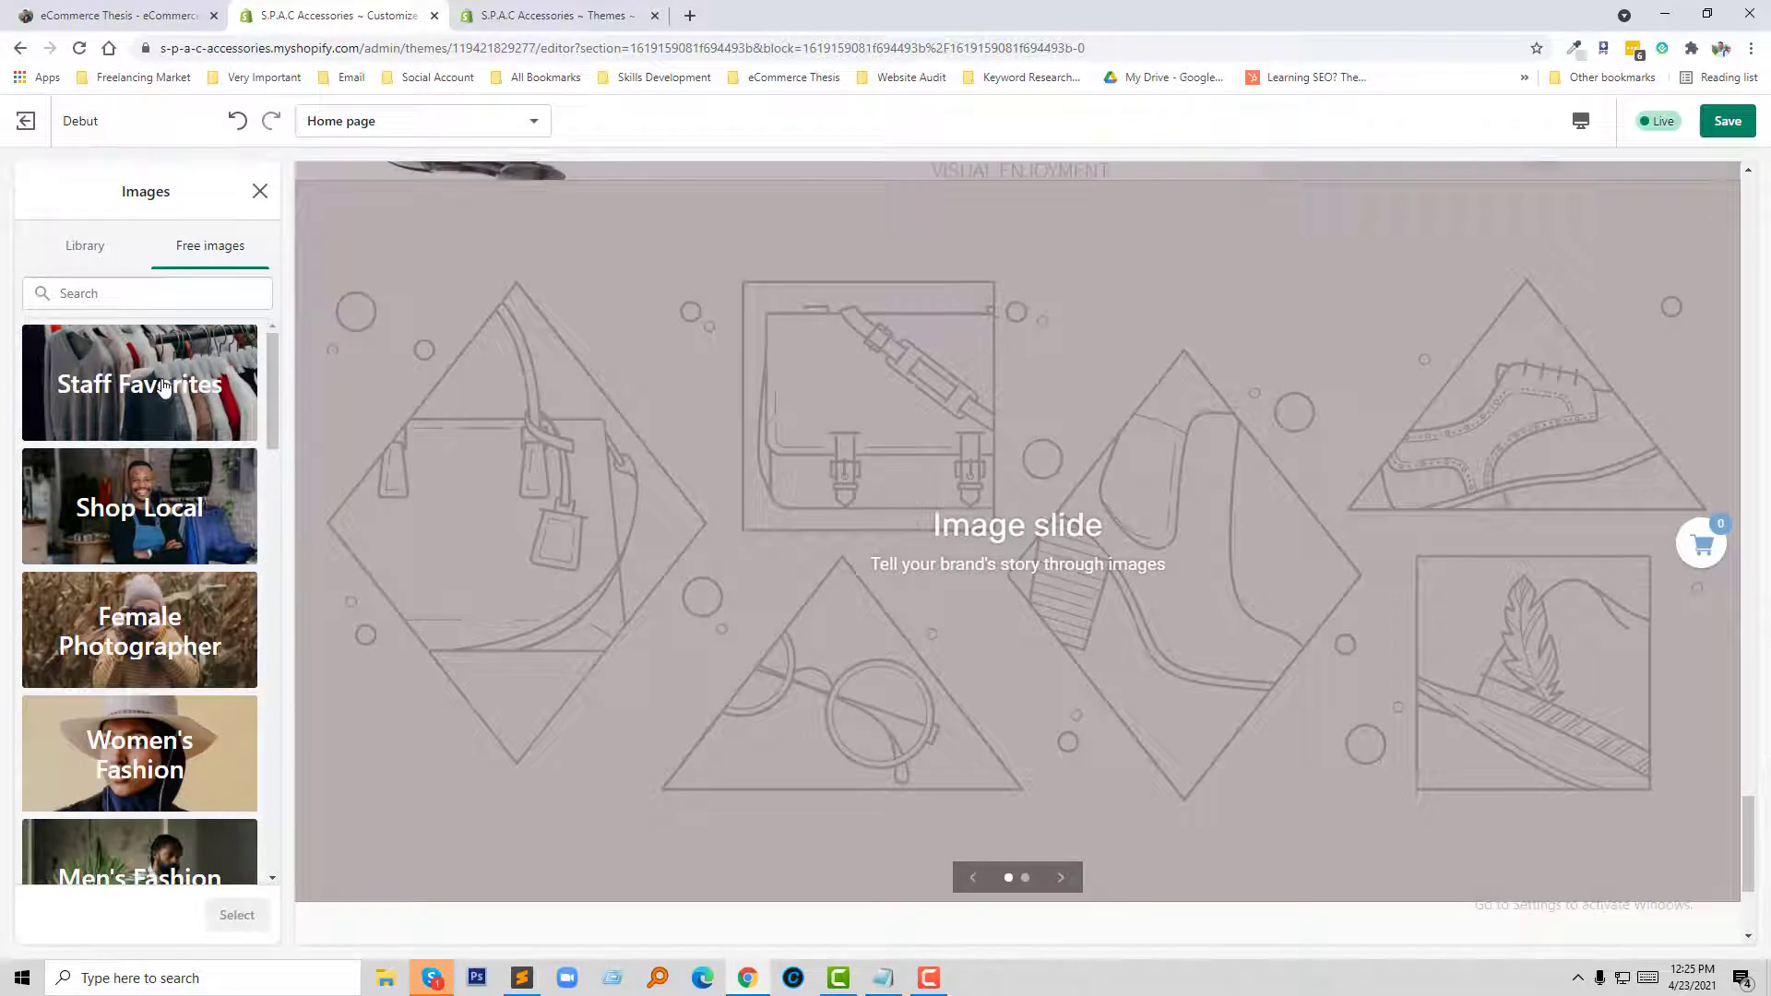
pyautogui.click(139, 382)
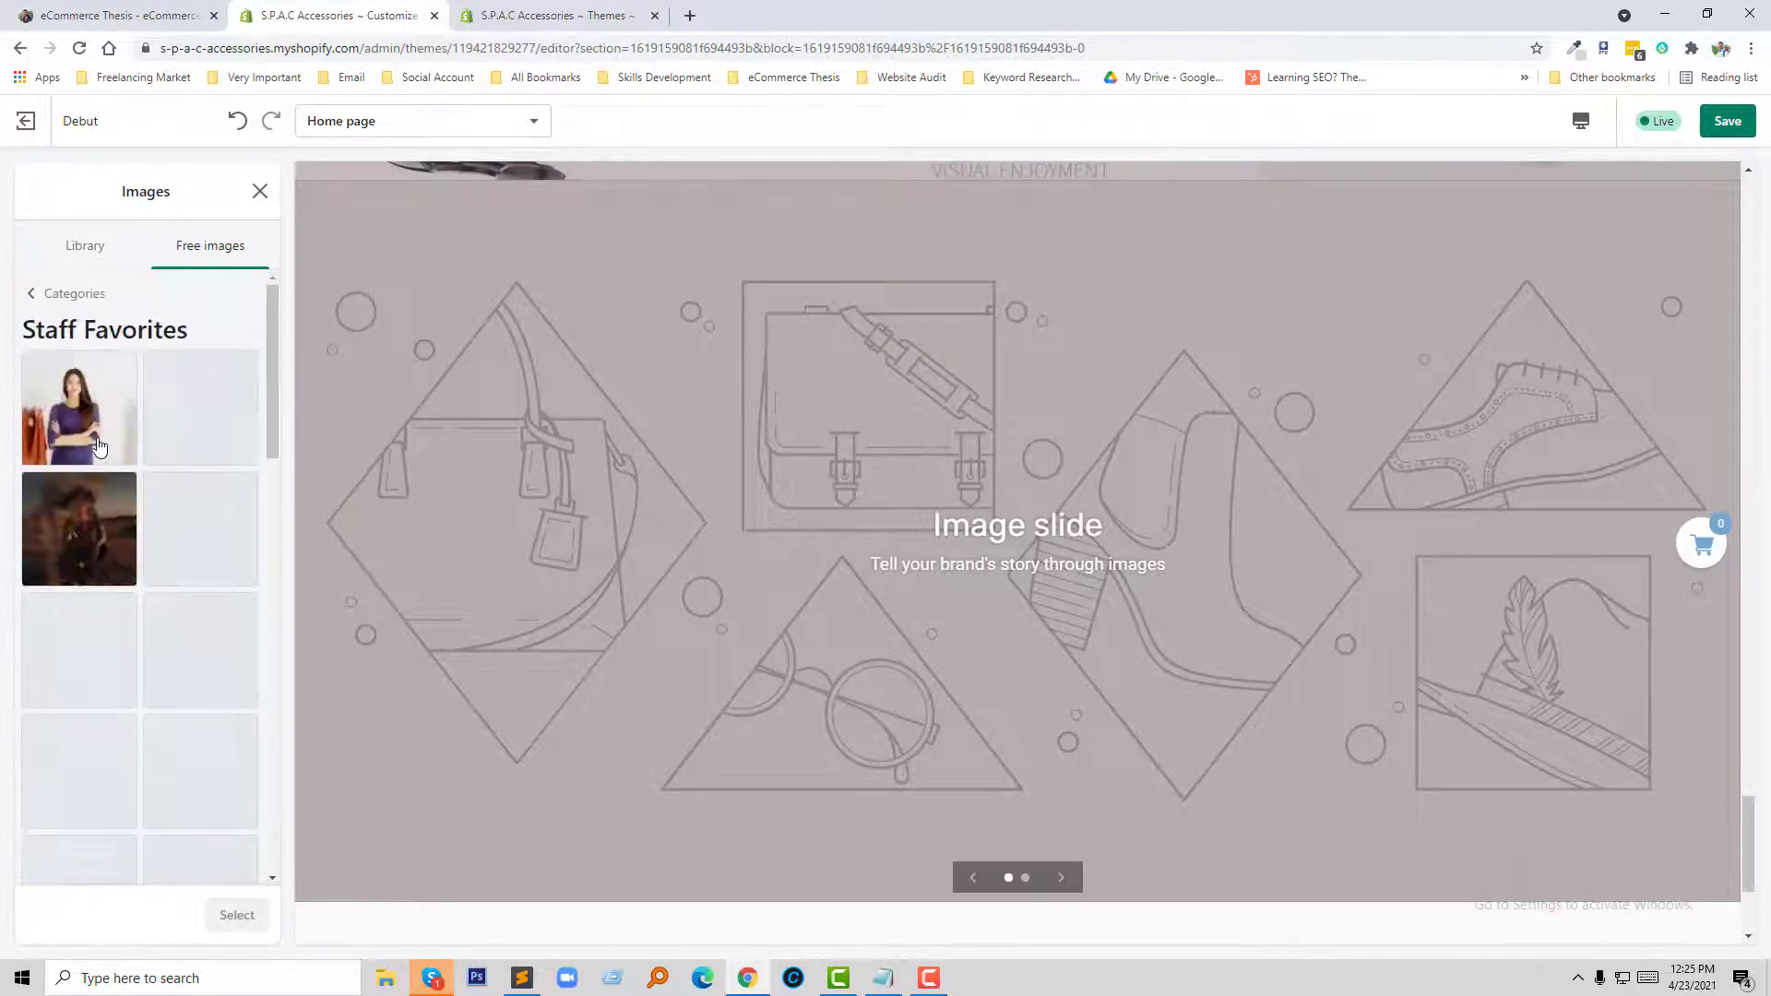
pyautogui.click(78, 407)
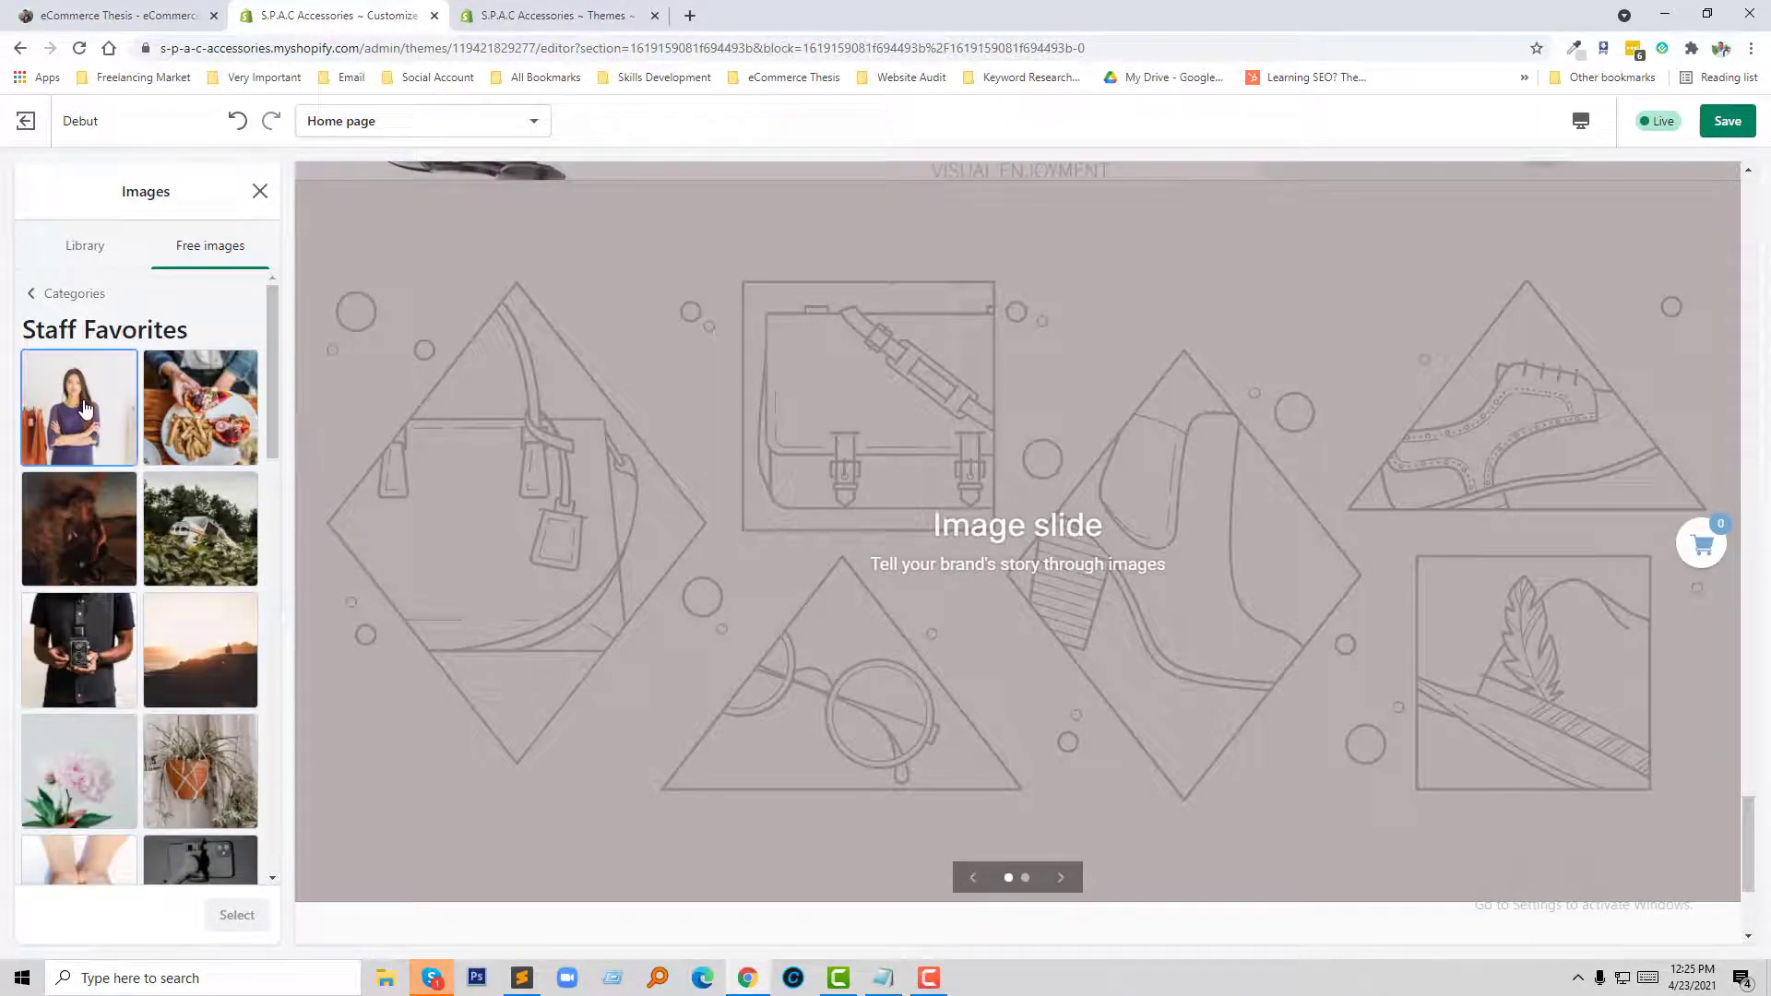
pyautogui.click(78, 408)
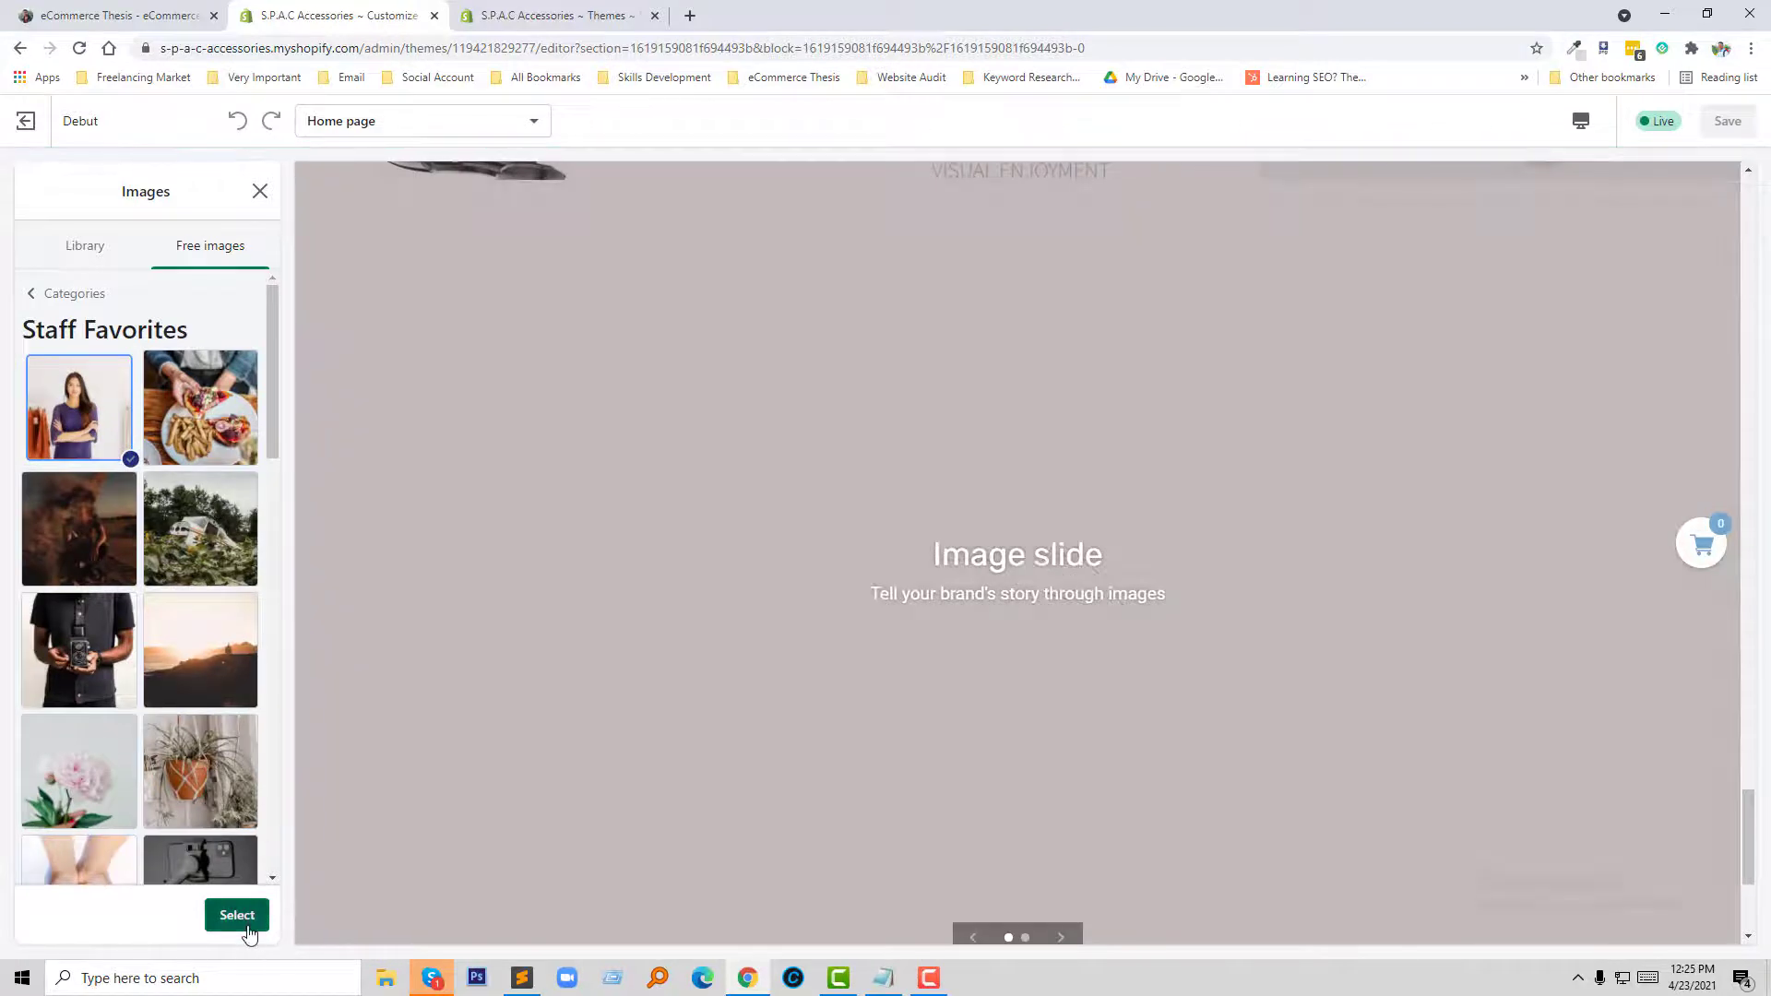
pyautogui.click(237, 915)
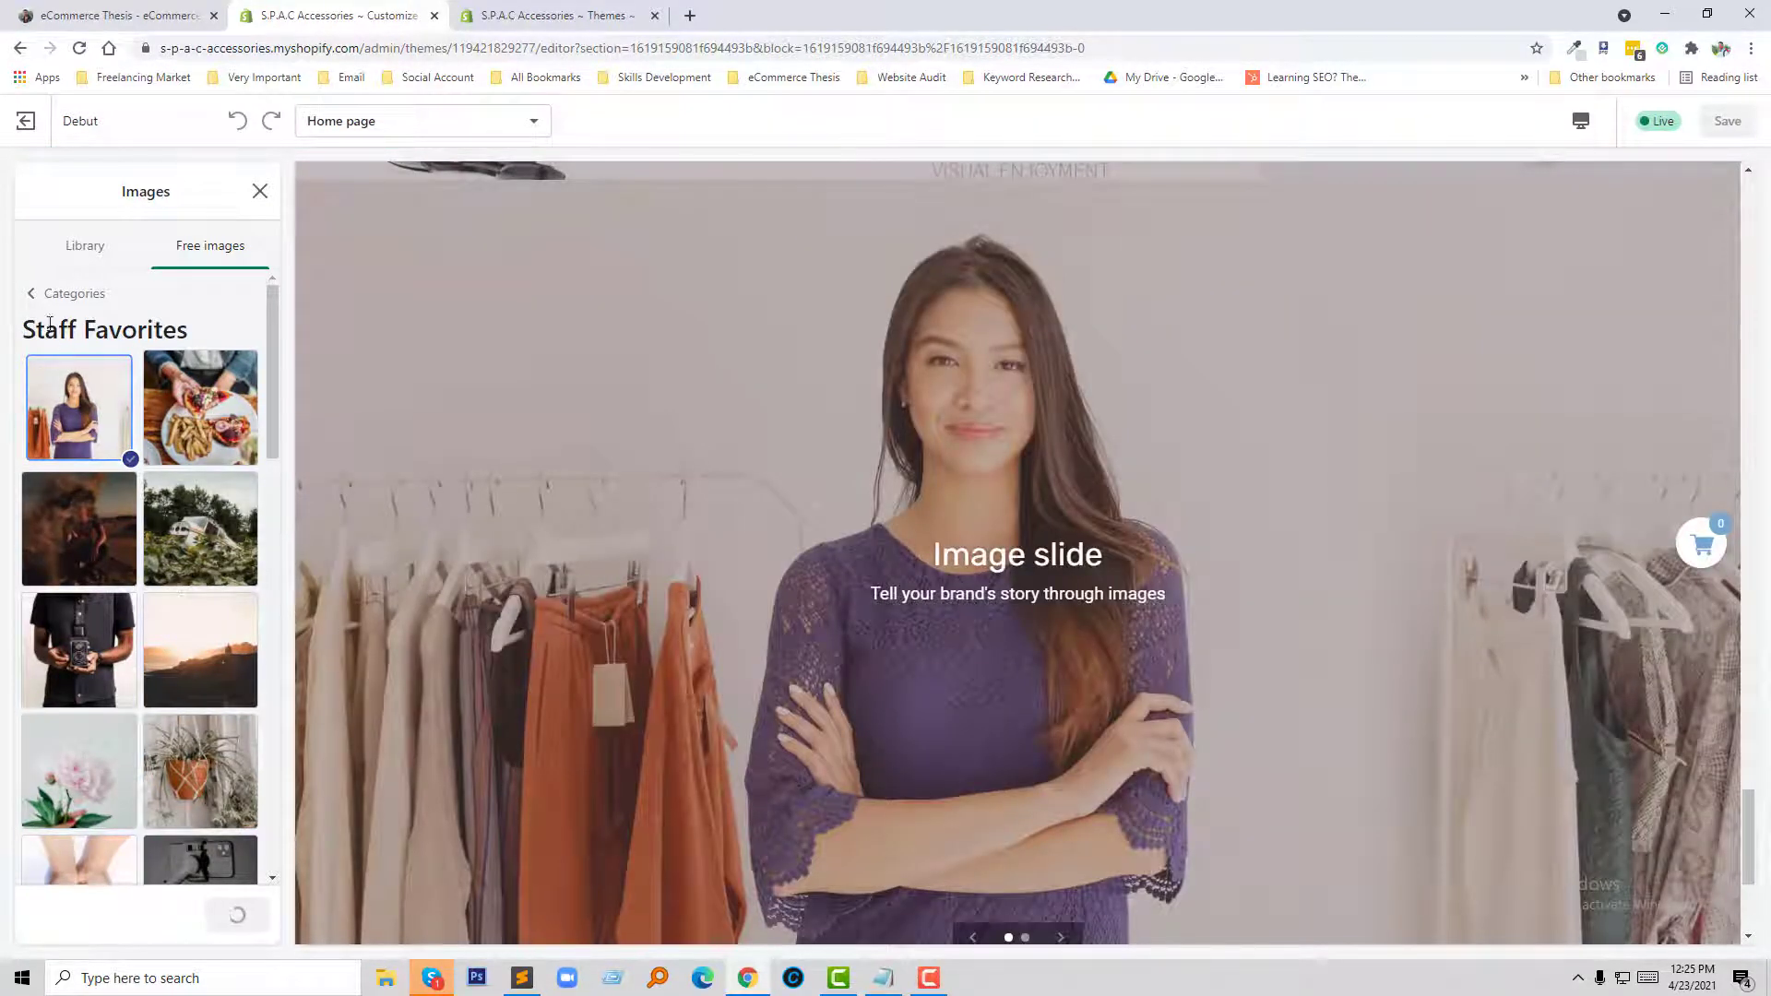
pyautogui.click(34, 191)
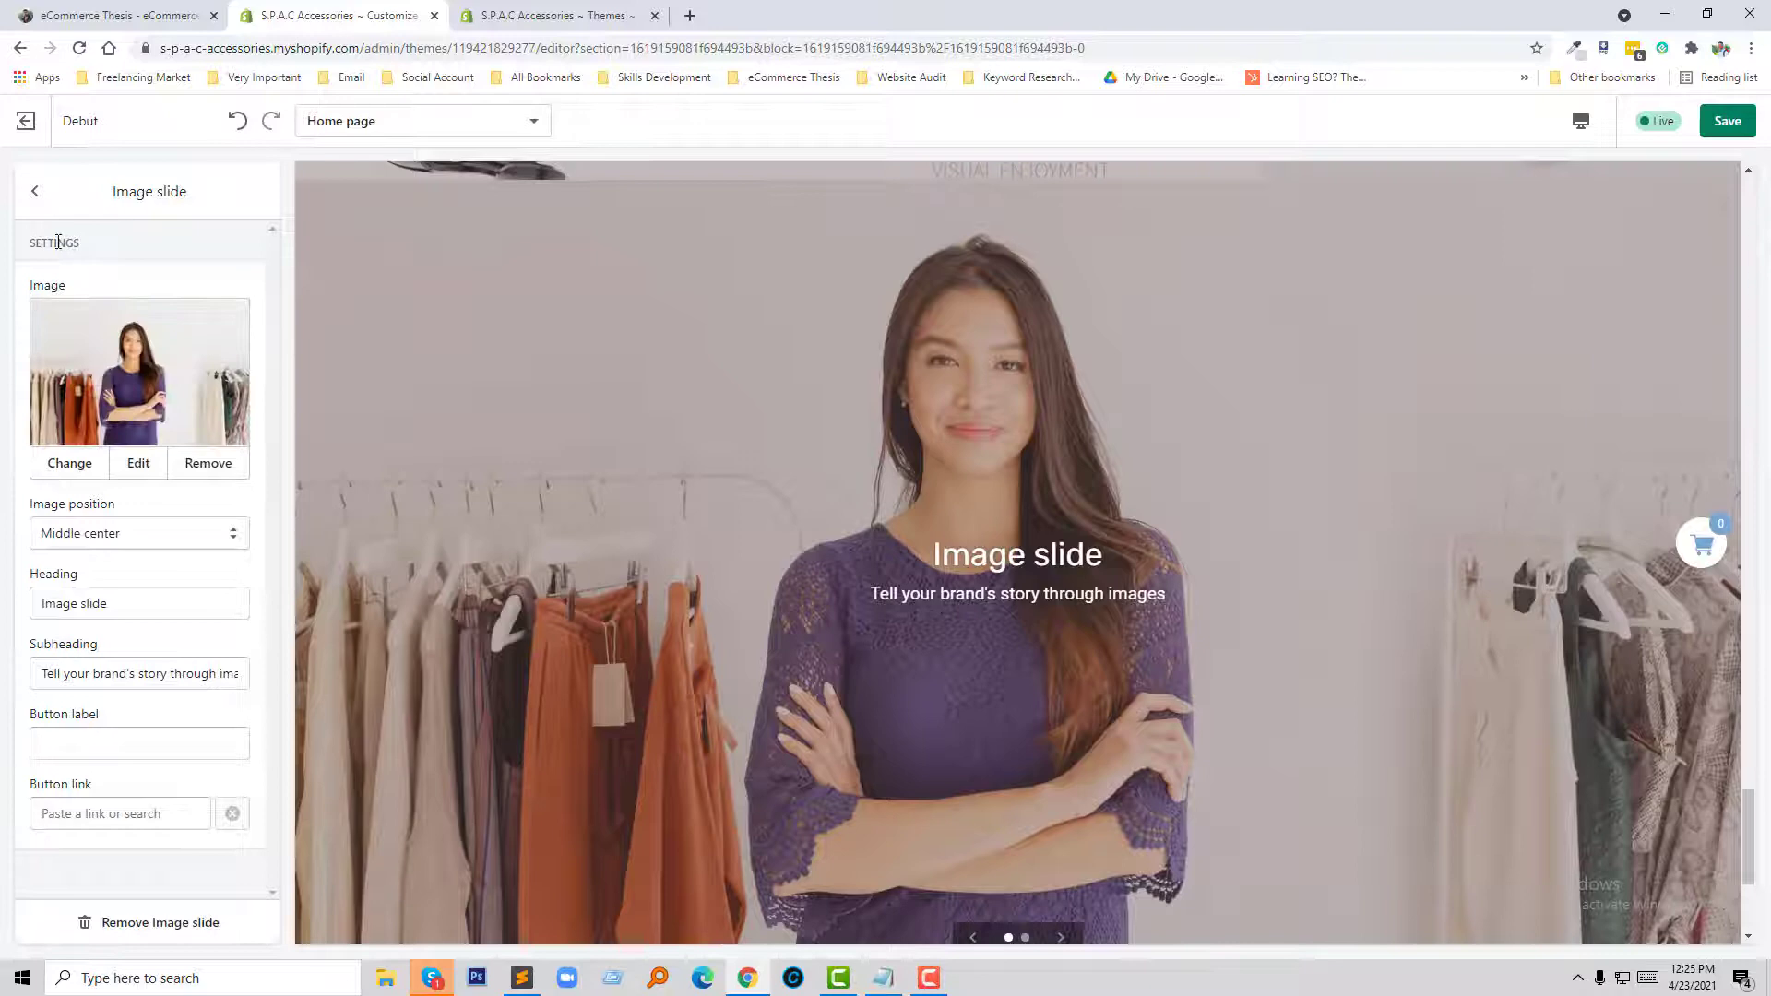
pyautogui.click(35, 191)
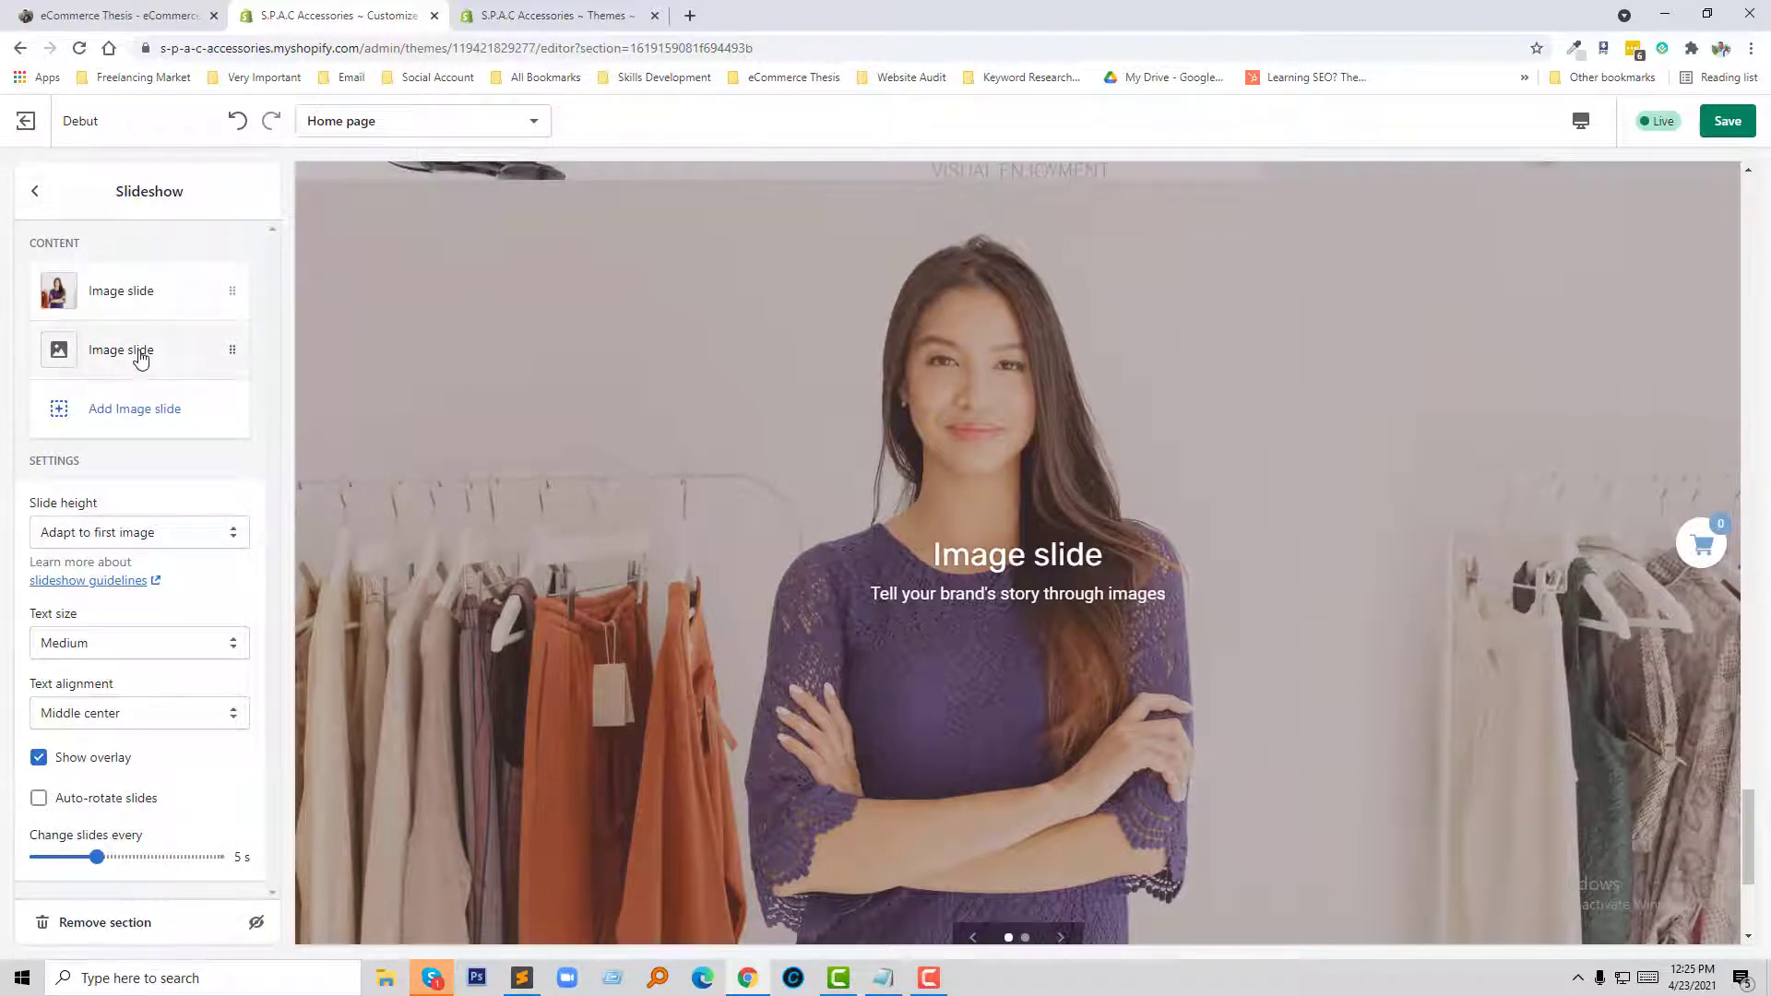
# - Give the second slide the Staff Favorites clothing rack photo, then switch to the Themes admin tab
pyautogui.click(121, 348)
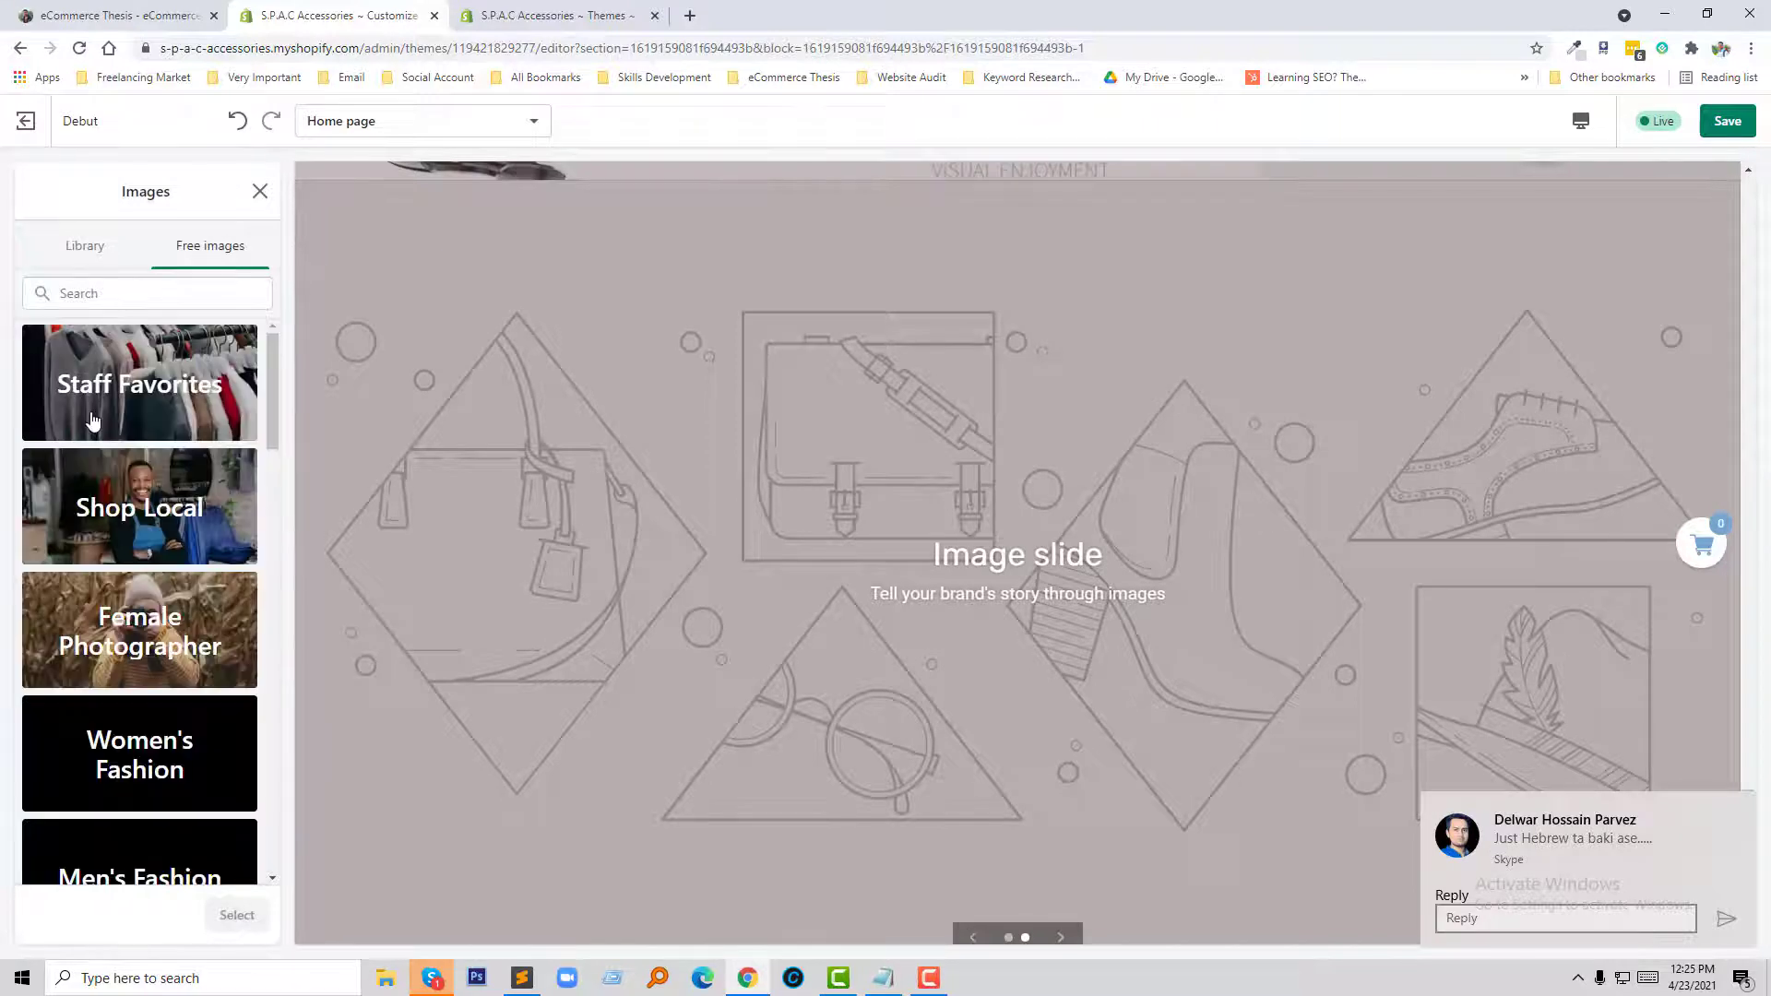
pyautogui.click(139, 382)
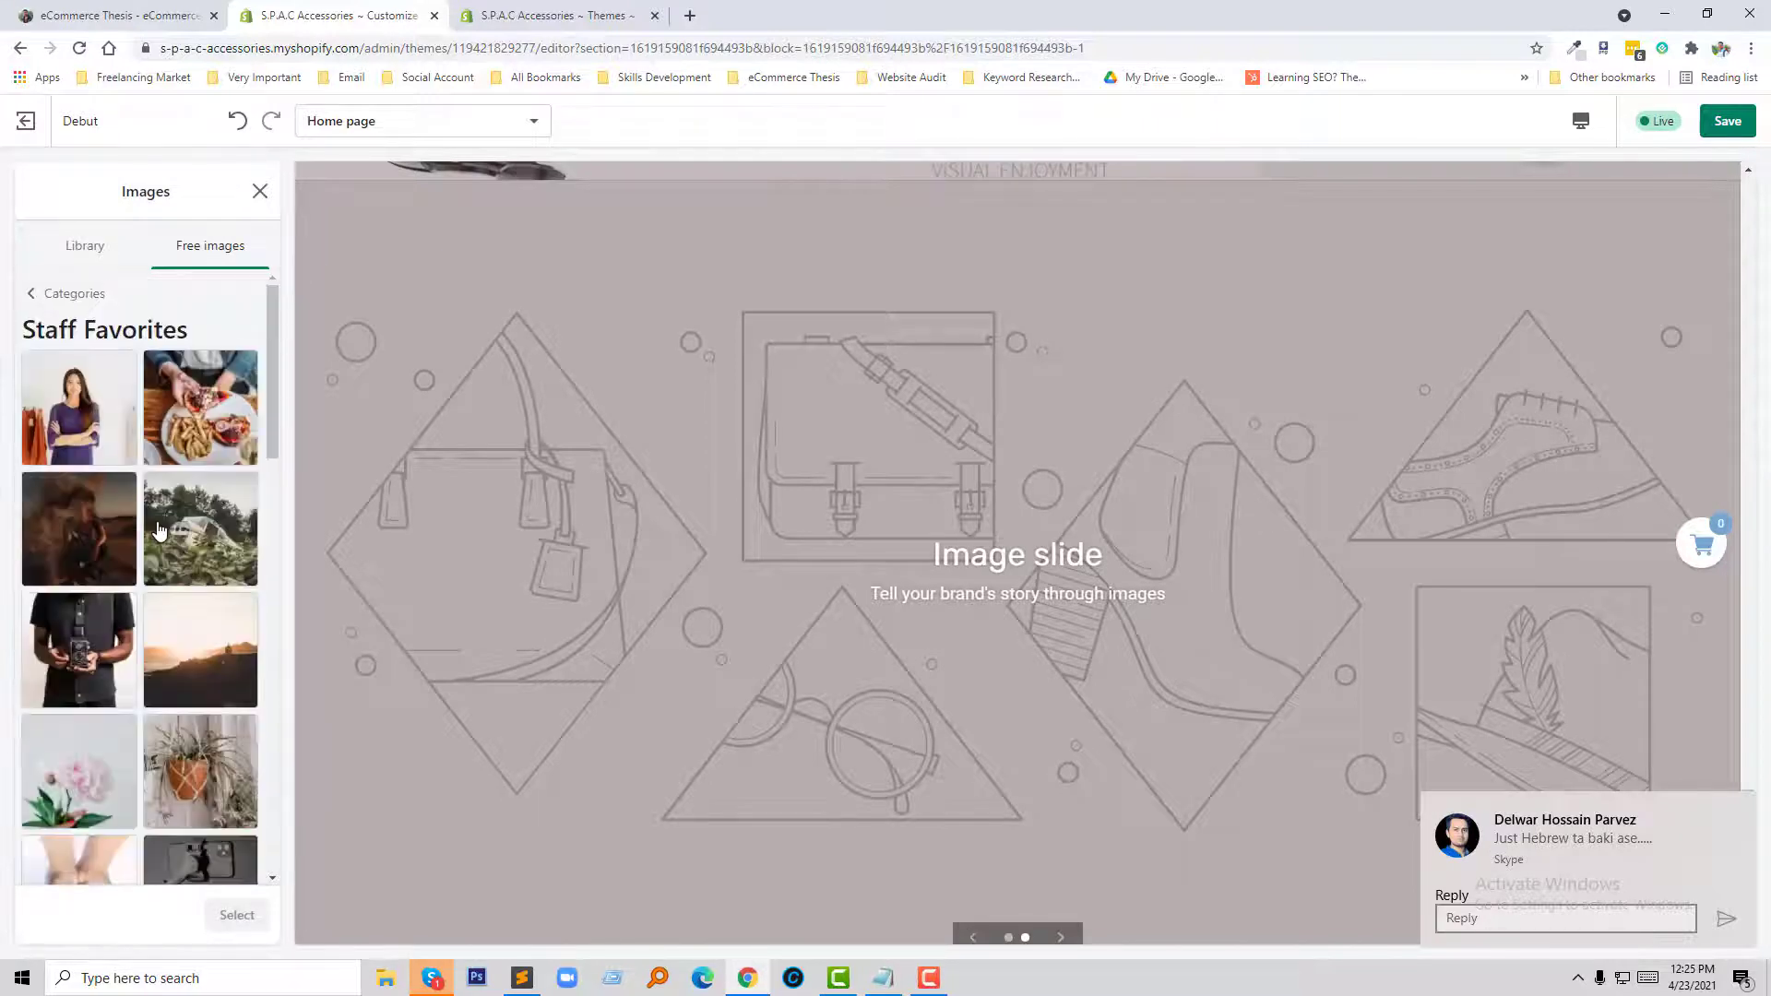
pyautogui.scroll(-3)
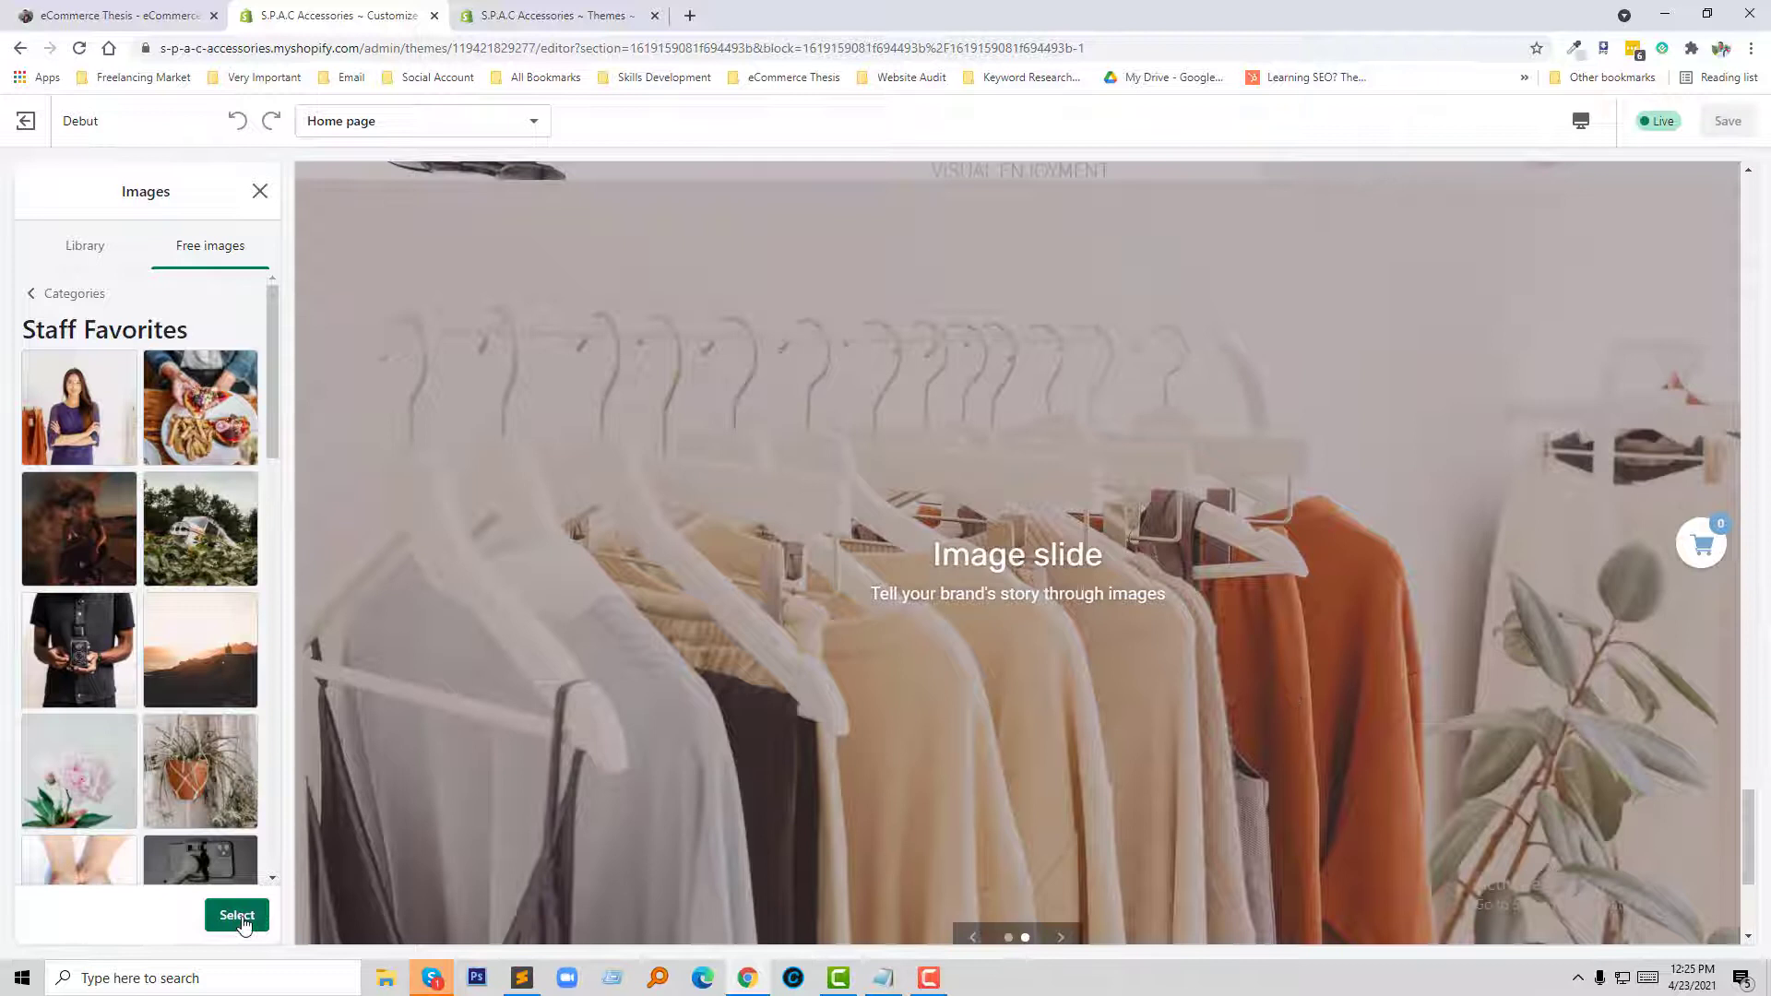
pyautogui.click(236, 915)
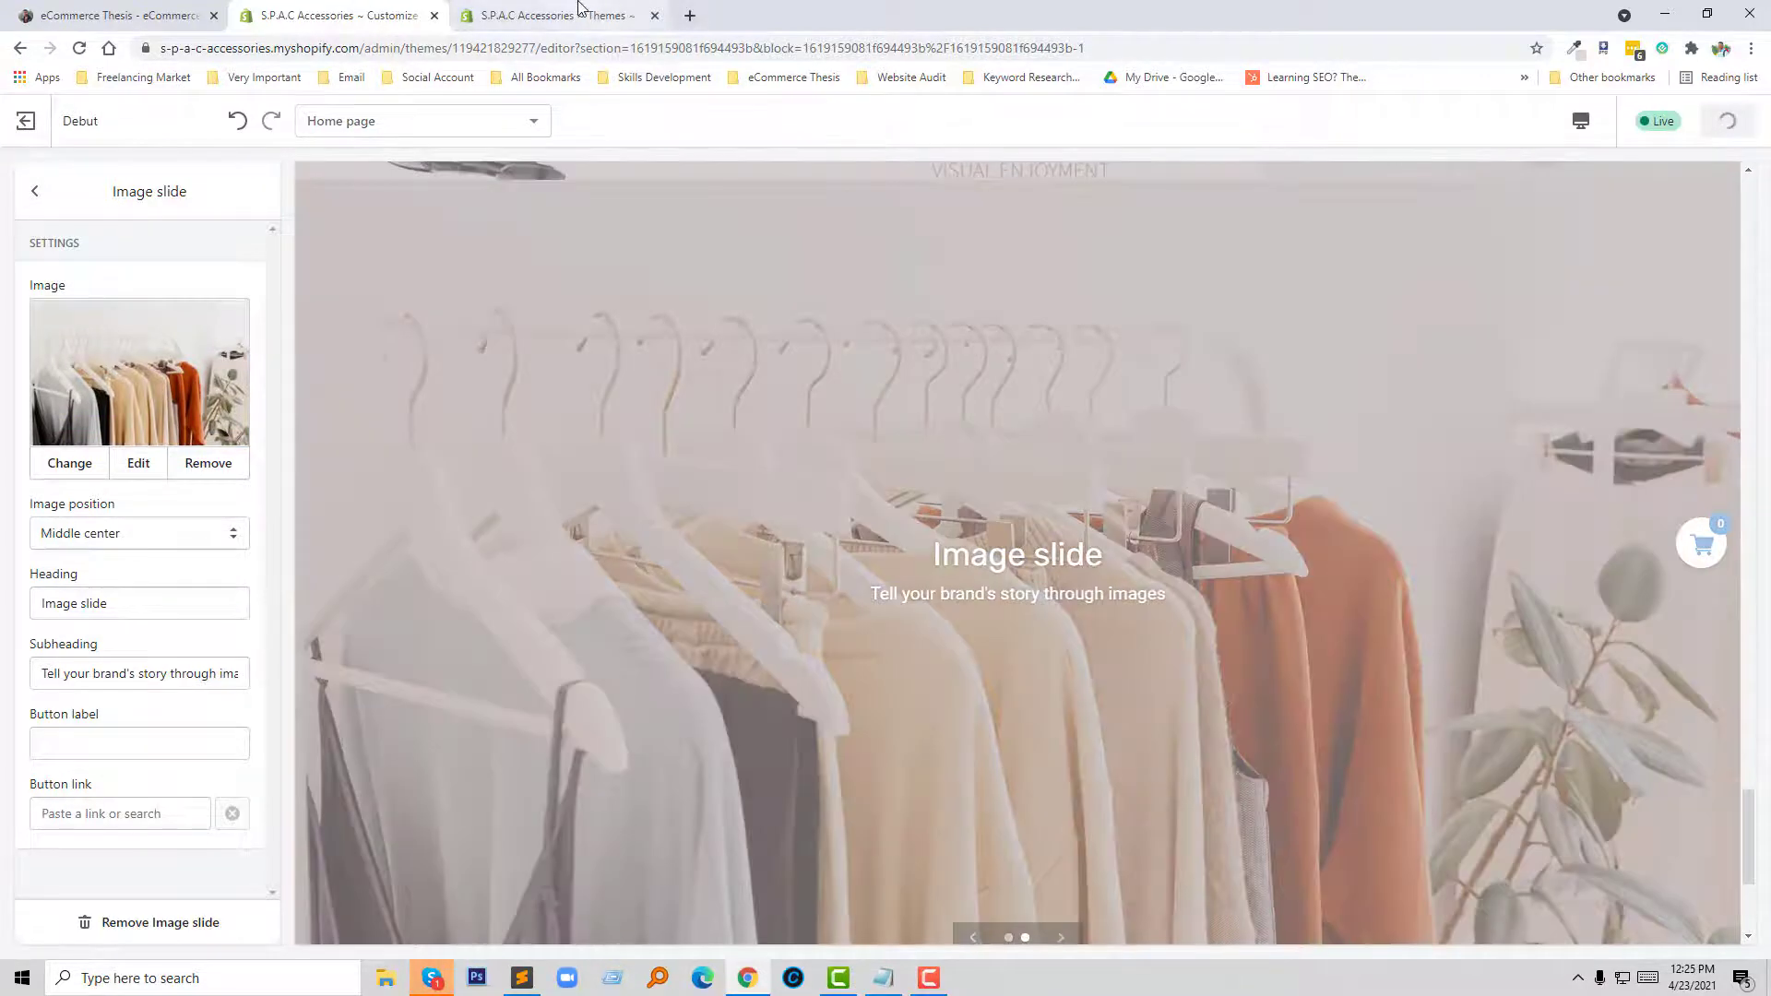
pyautogui.click(553, 15)
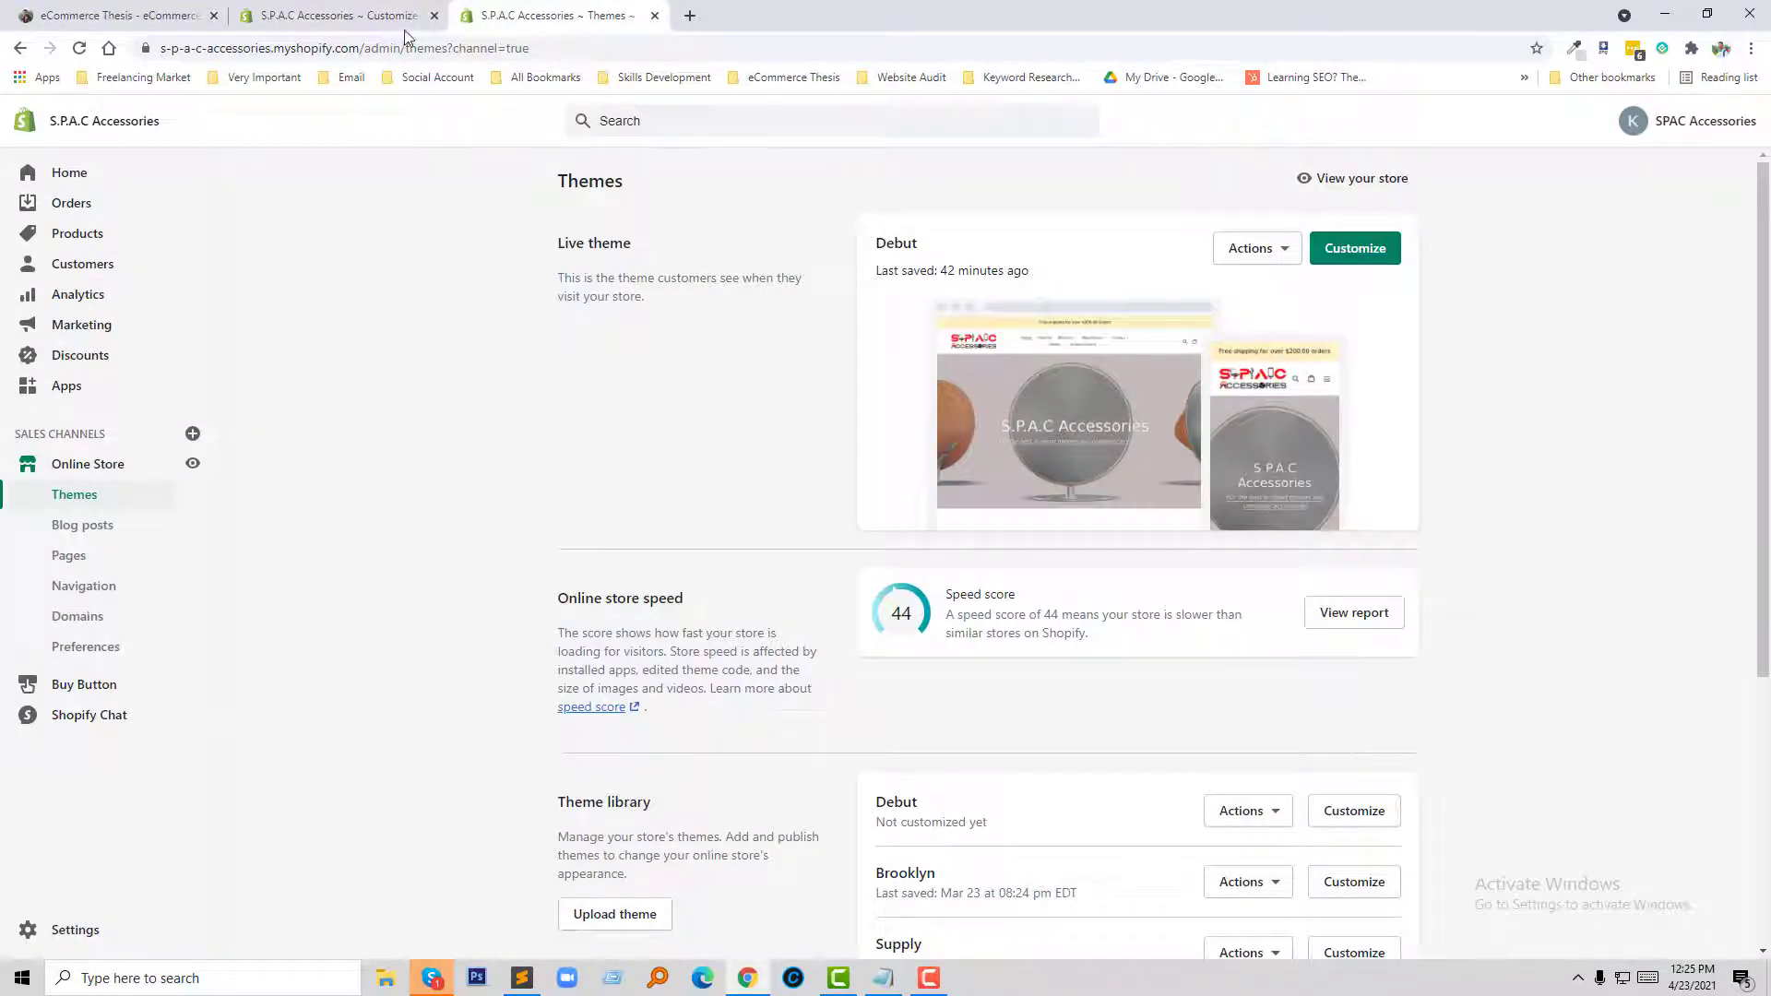
# - View the live storefront in a new tab, then return to the Themes admin page
pyautogui.click(191, 463)
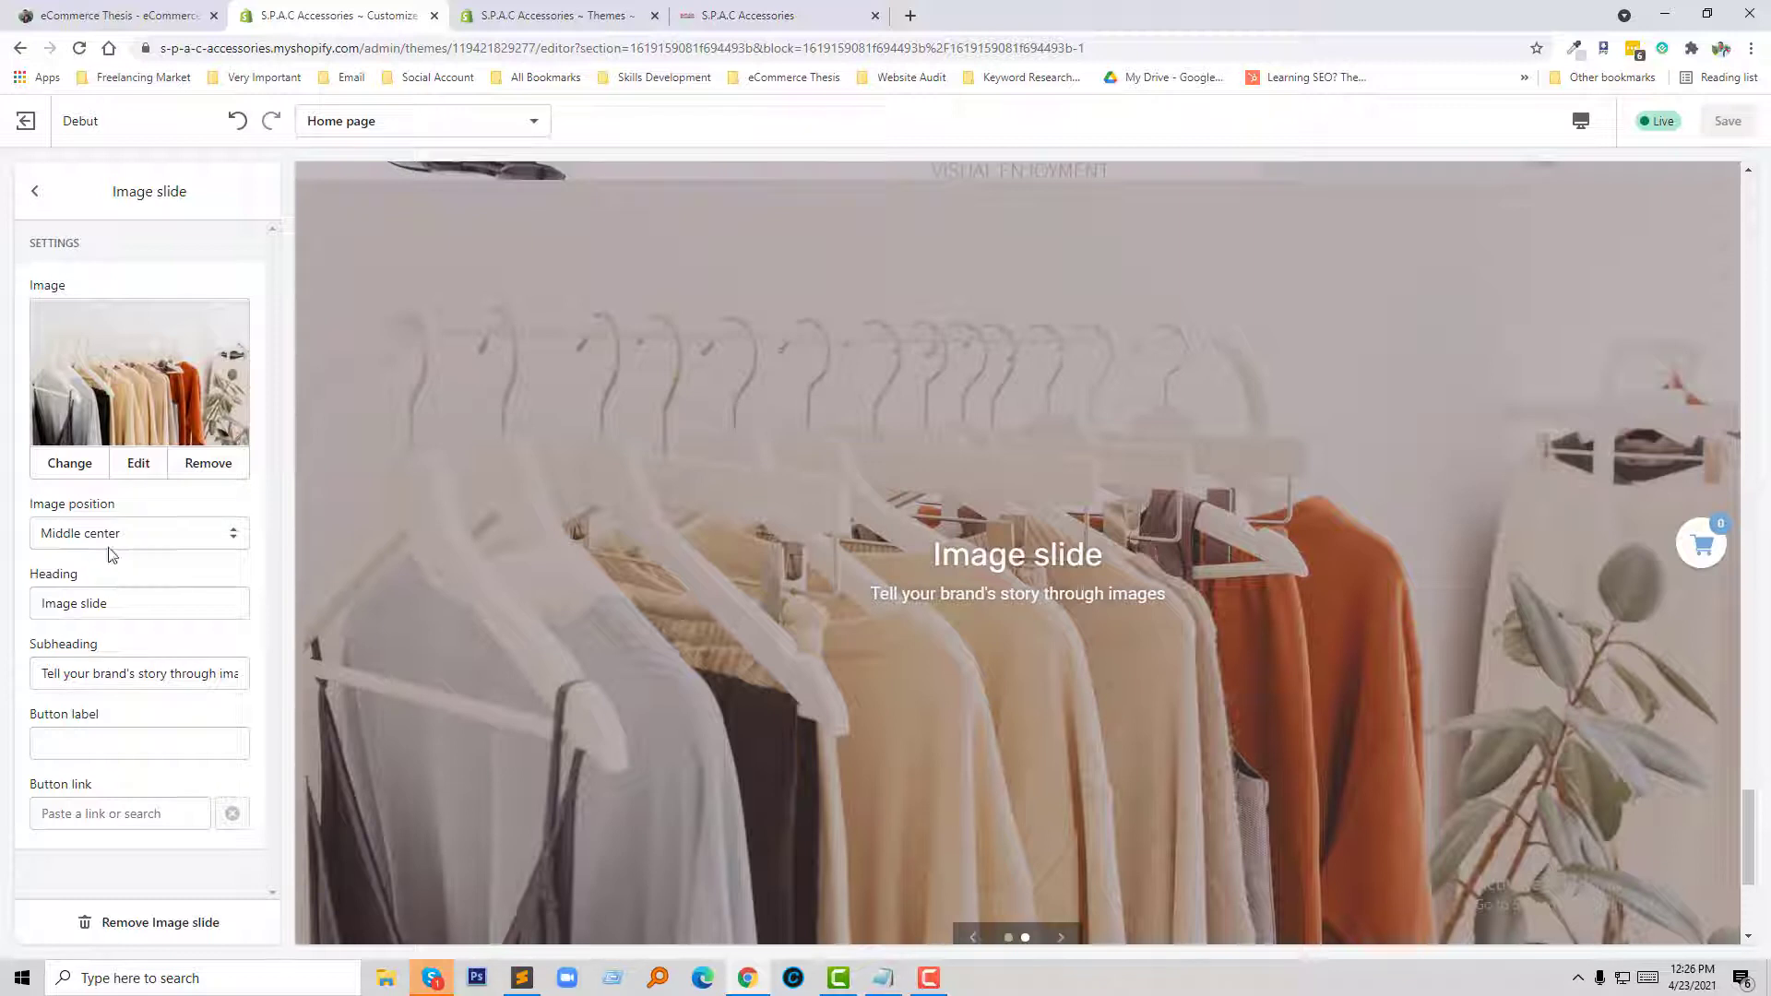
pyautogui.moveTo(82, 523)
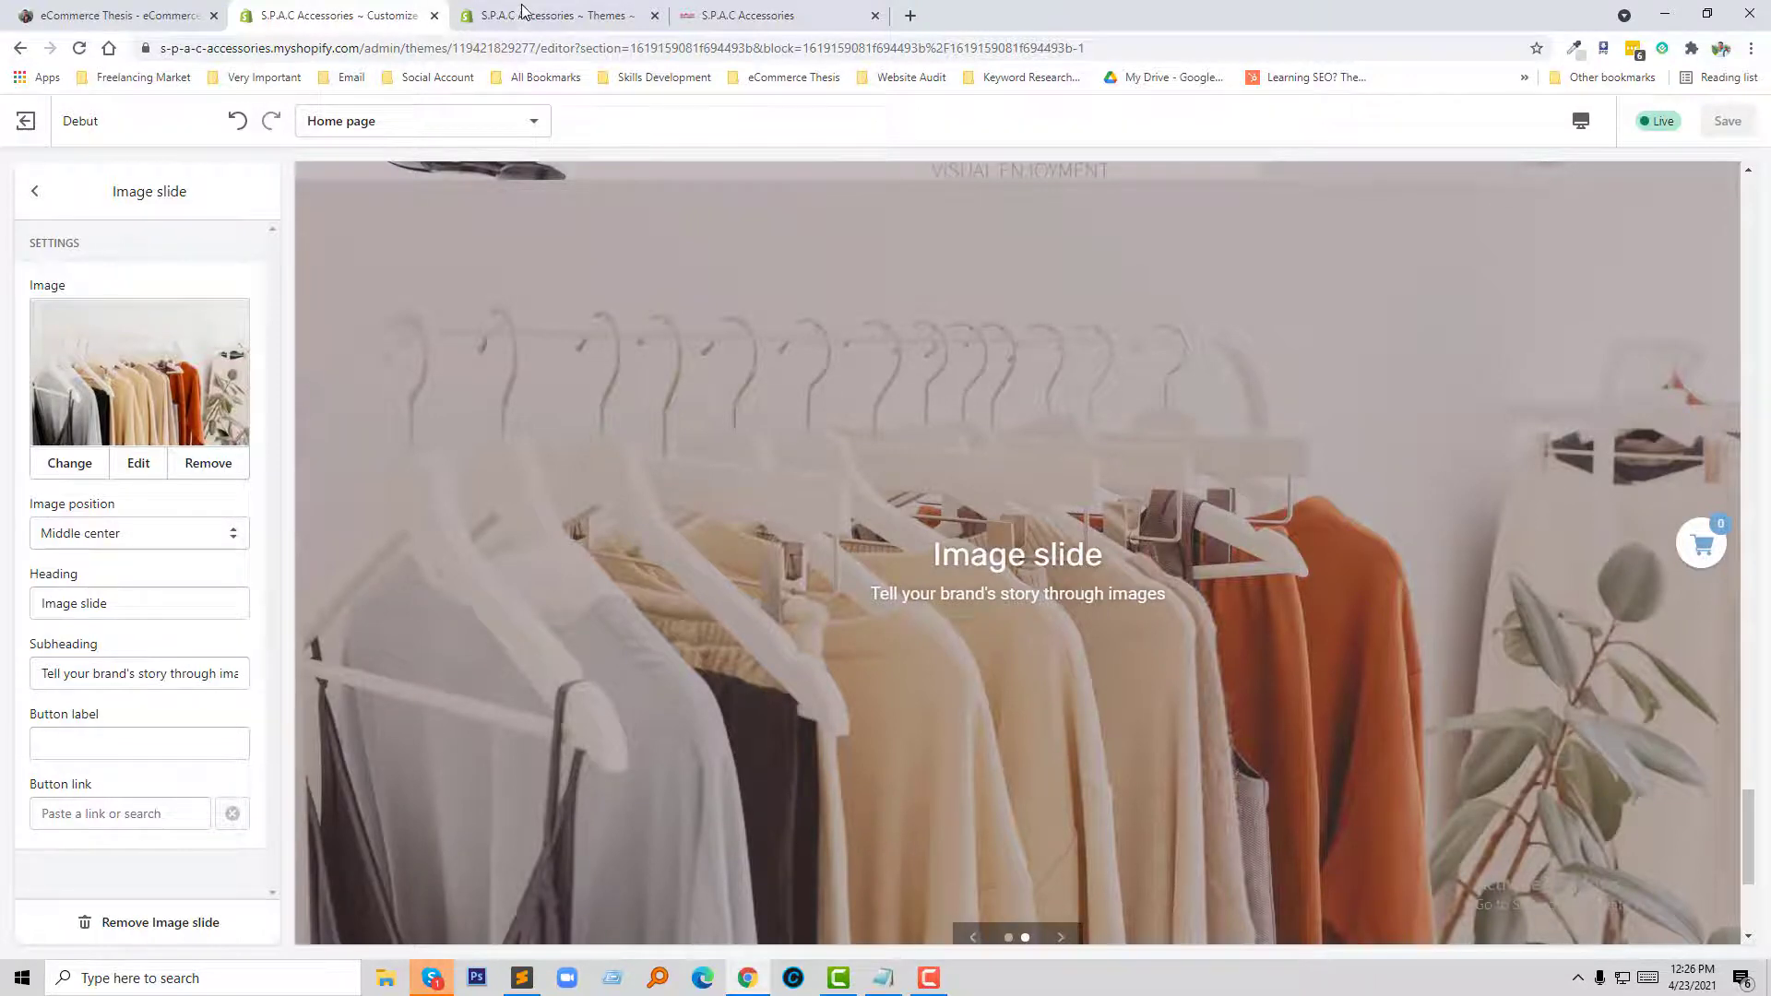
pyautogui.click(558, 14)
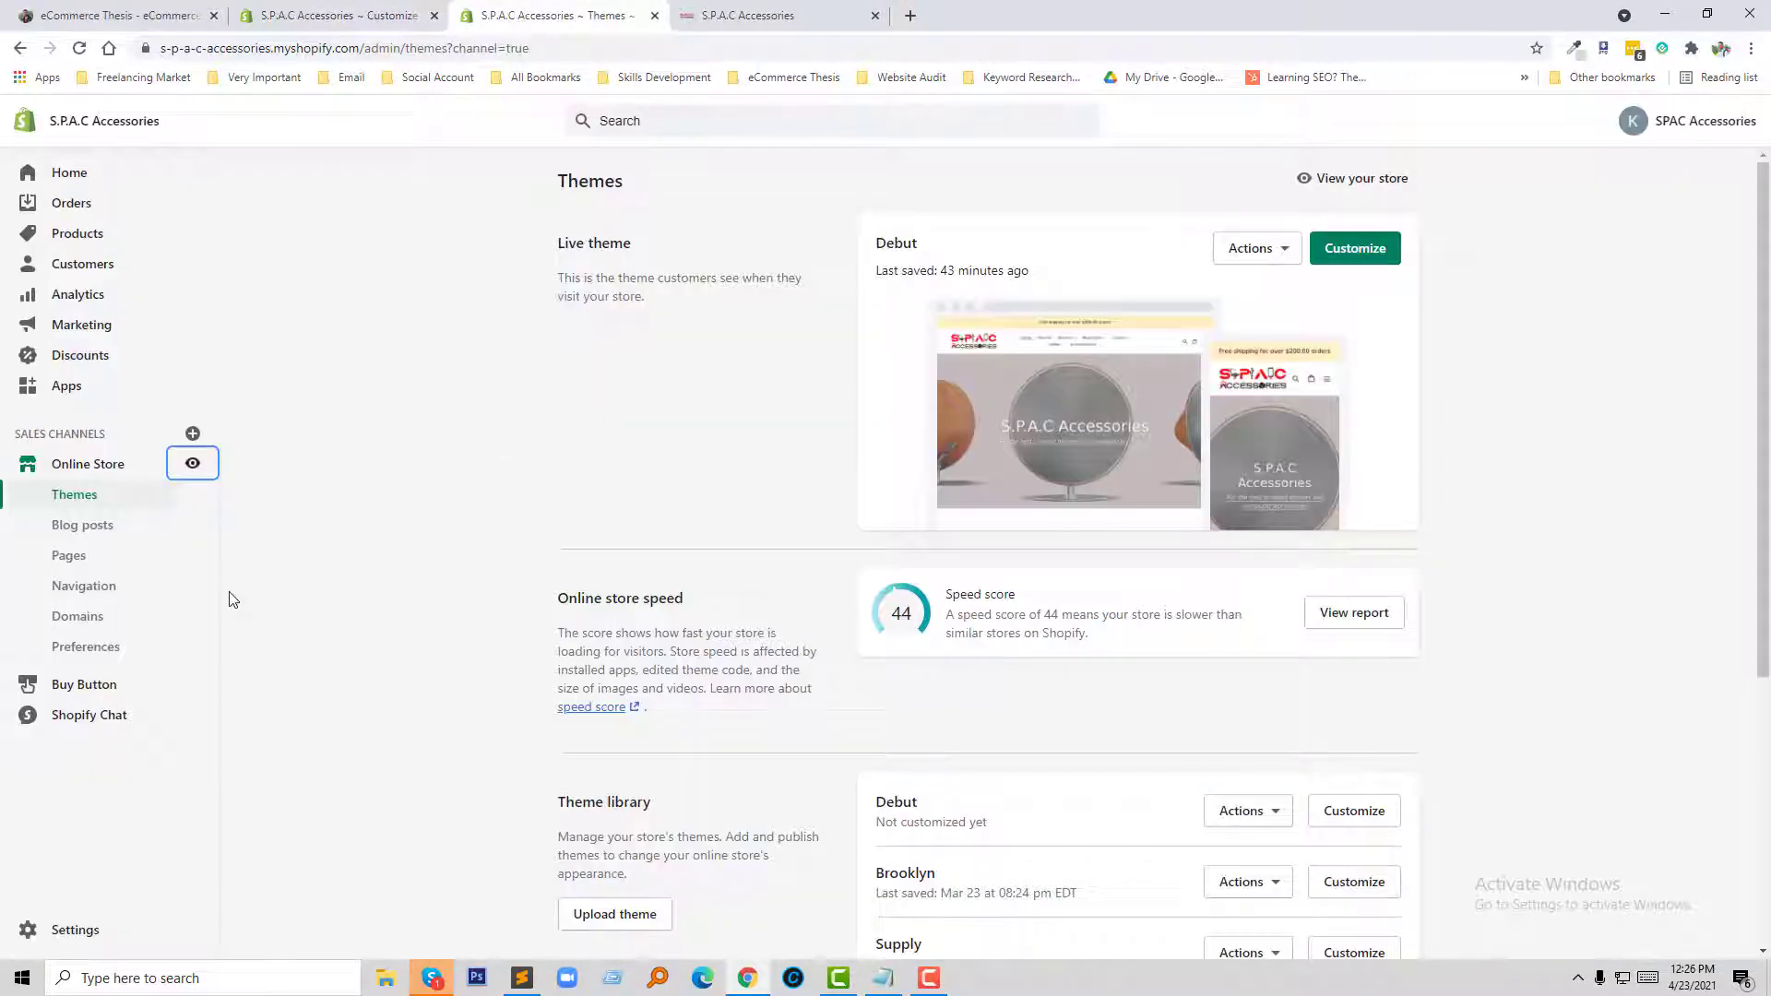
# - Choose Actions > Edit code on the live Debut theme to reach its code editor
pyautogui.click(1251, 247)
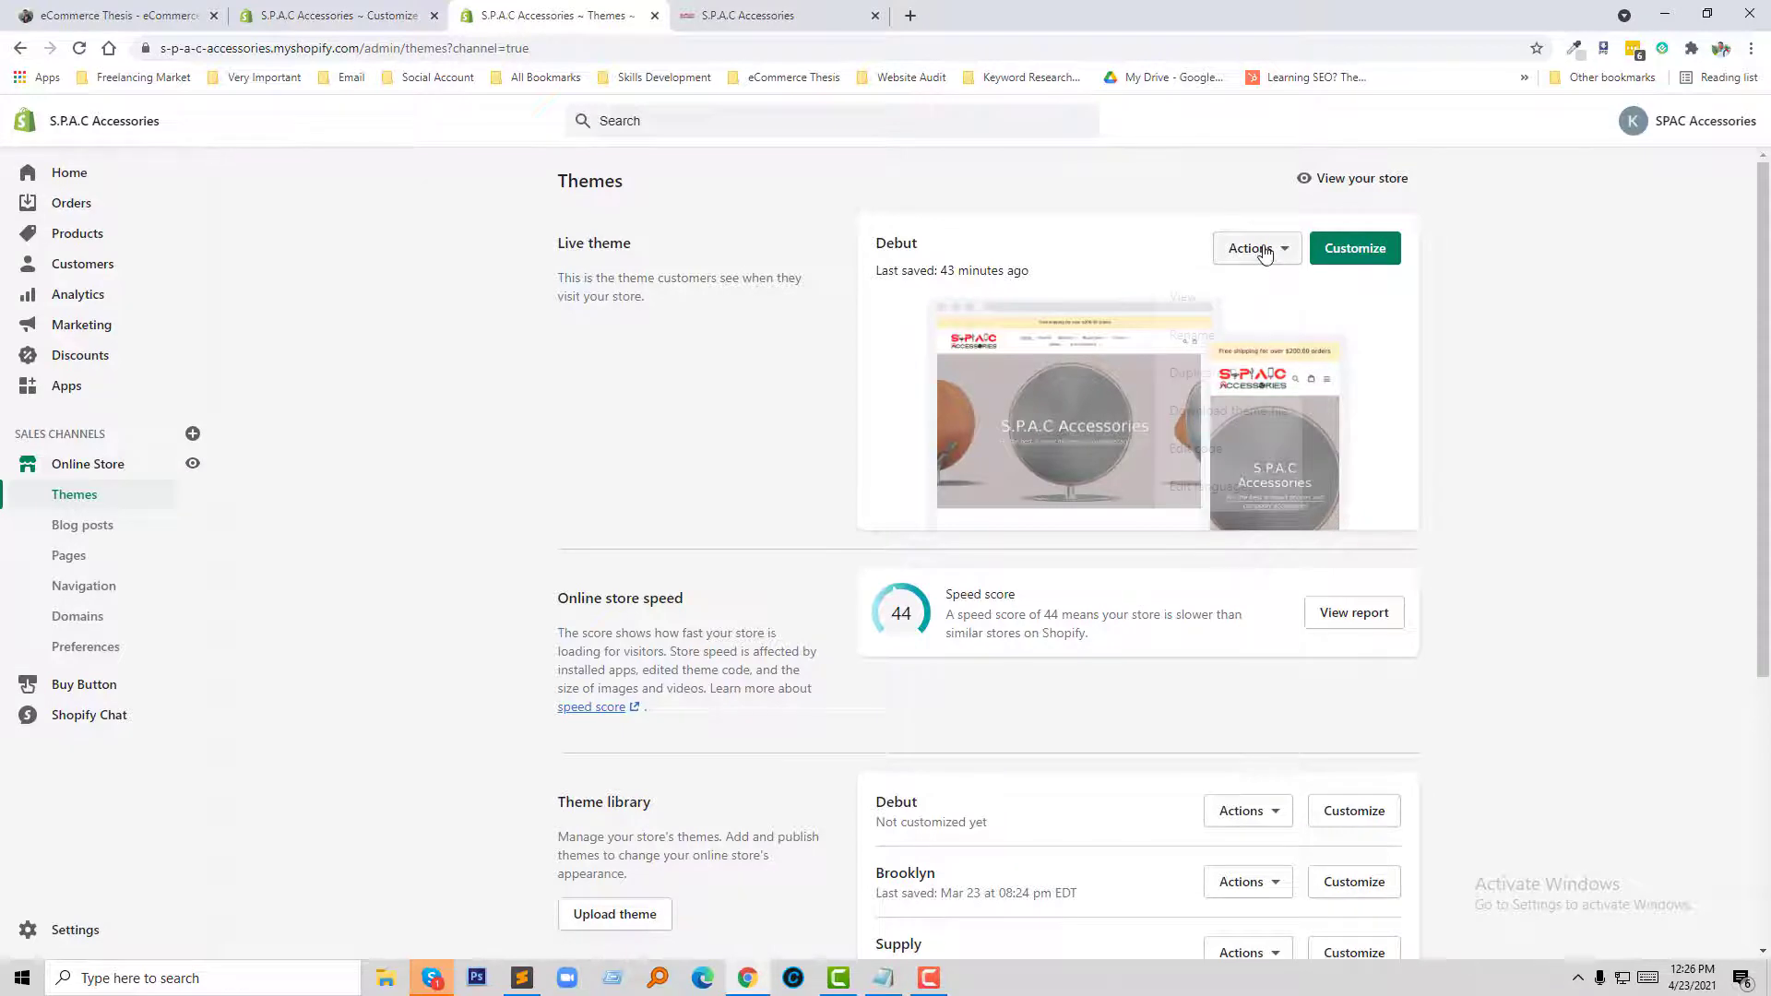
pyautogui.click(1251, 248)
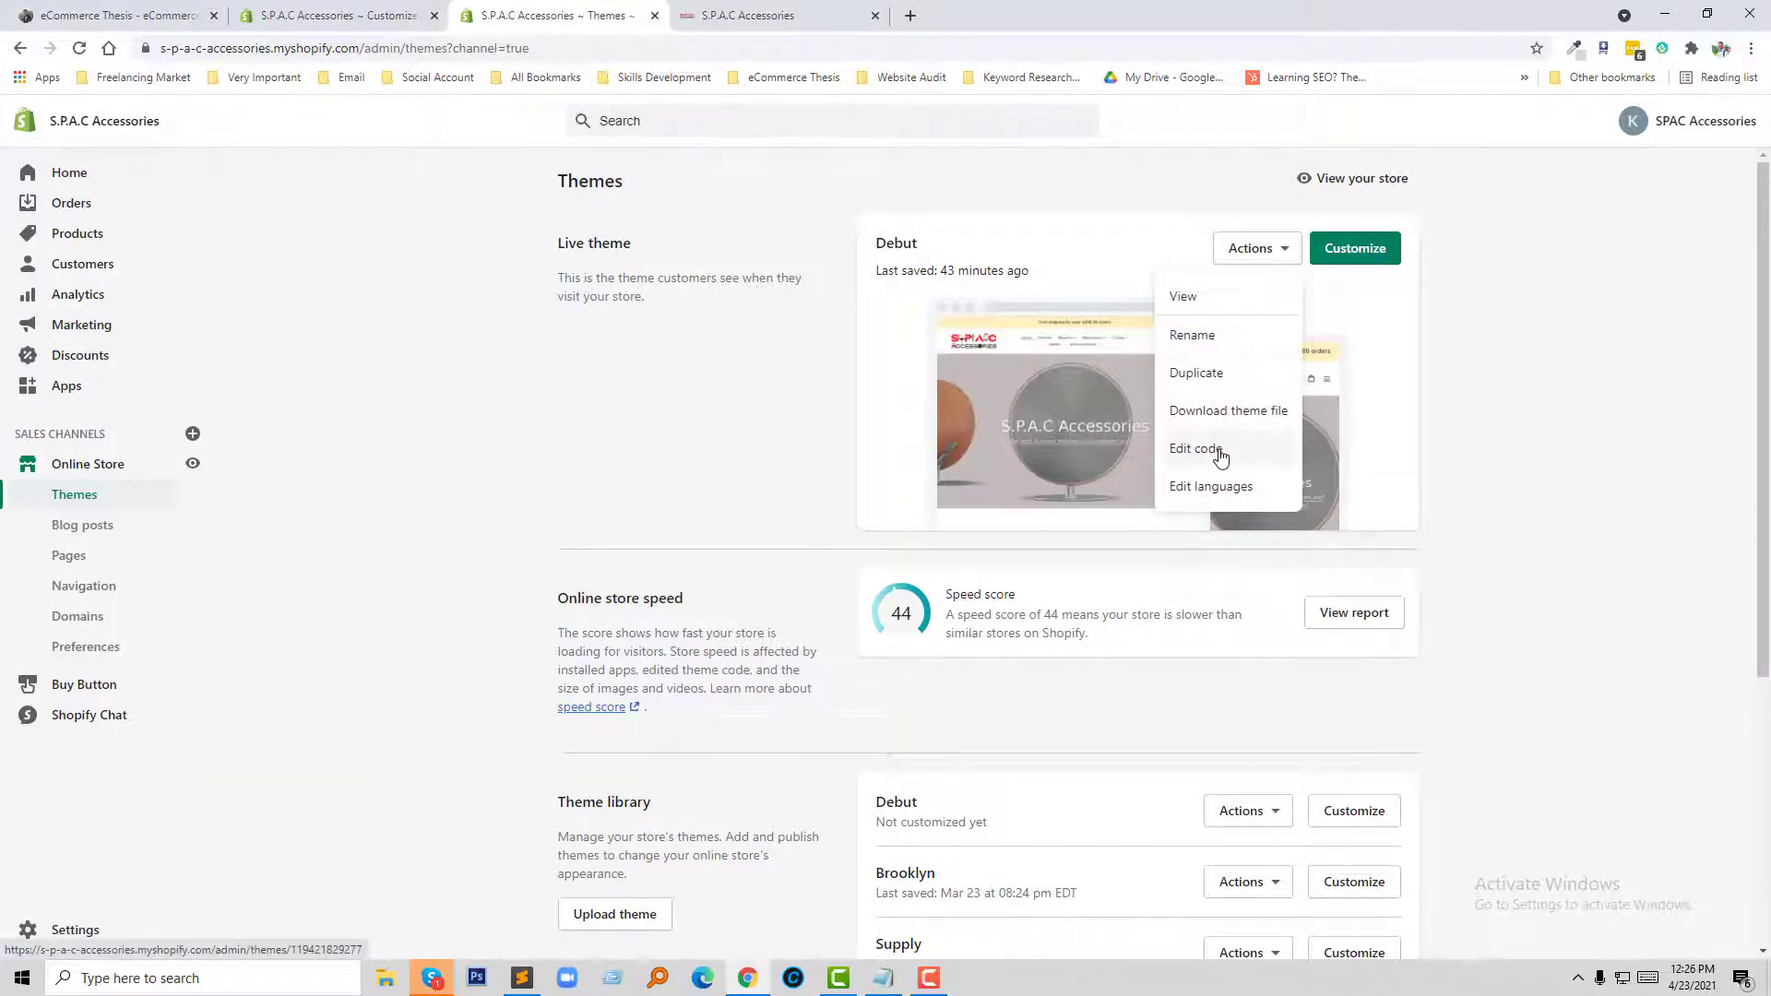
pyautogui.click(1195, 448)
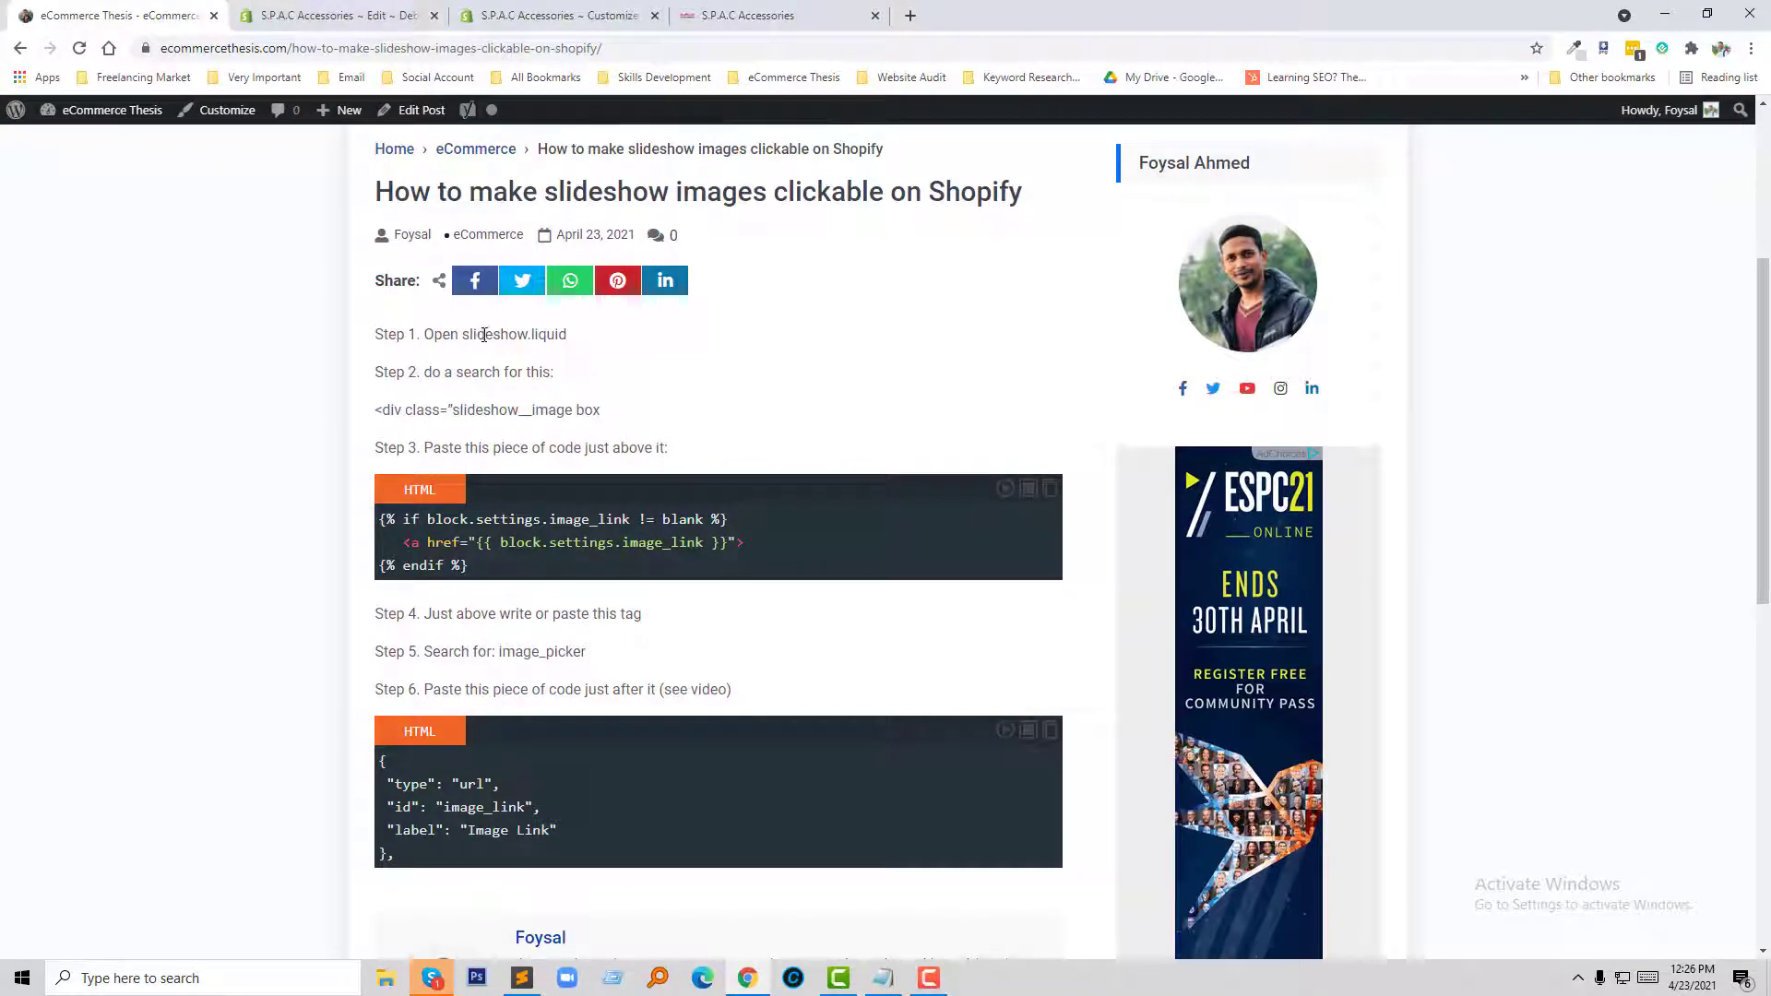
pyautogui.click(327, 16)
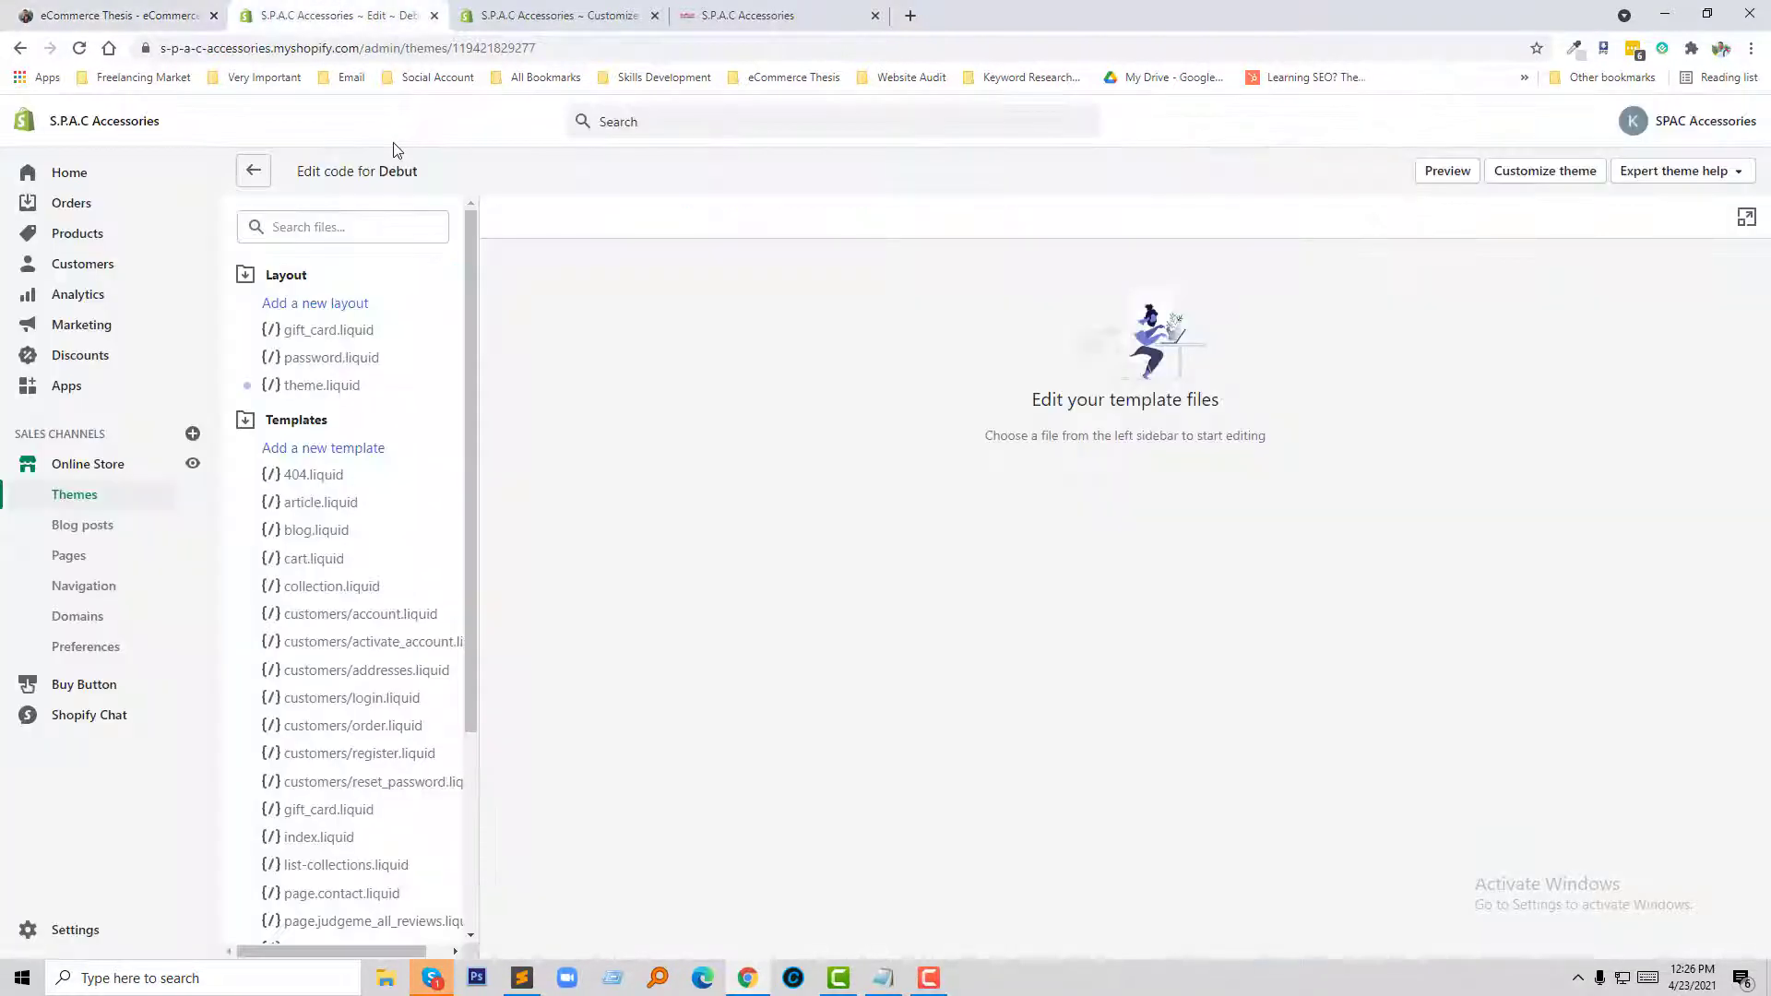
# - Find slideshow.liquid via the file search and copy the slideshow__image class from the tutorial
pyautogui.write('slideshow')
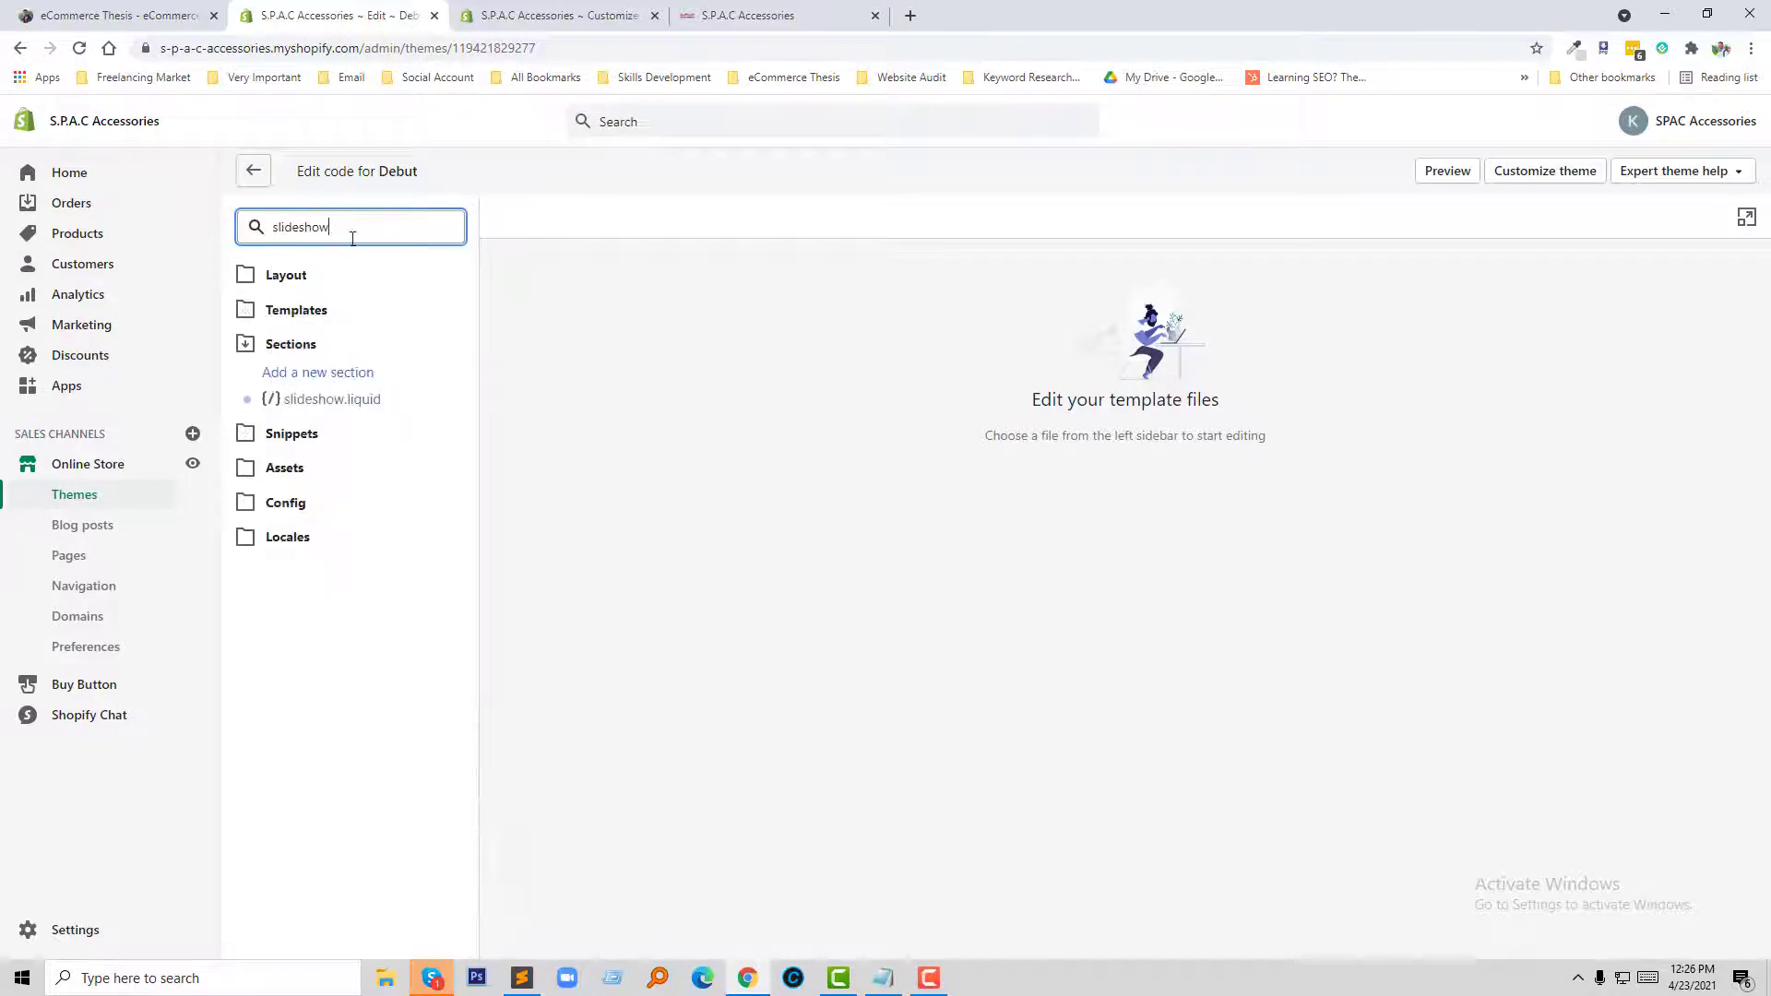
pyautogui.moveTo(321, 399)
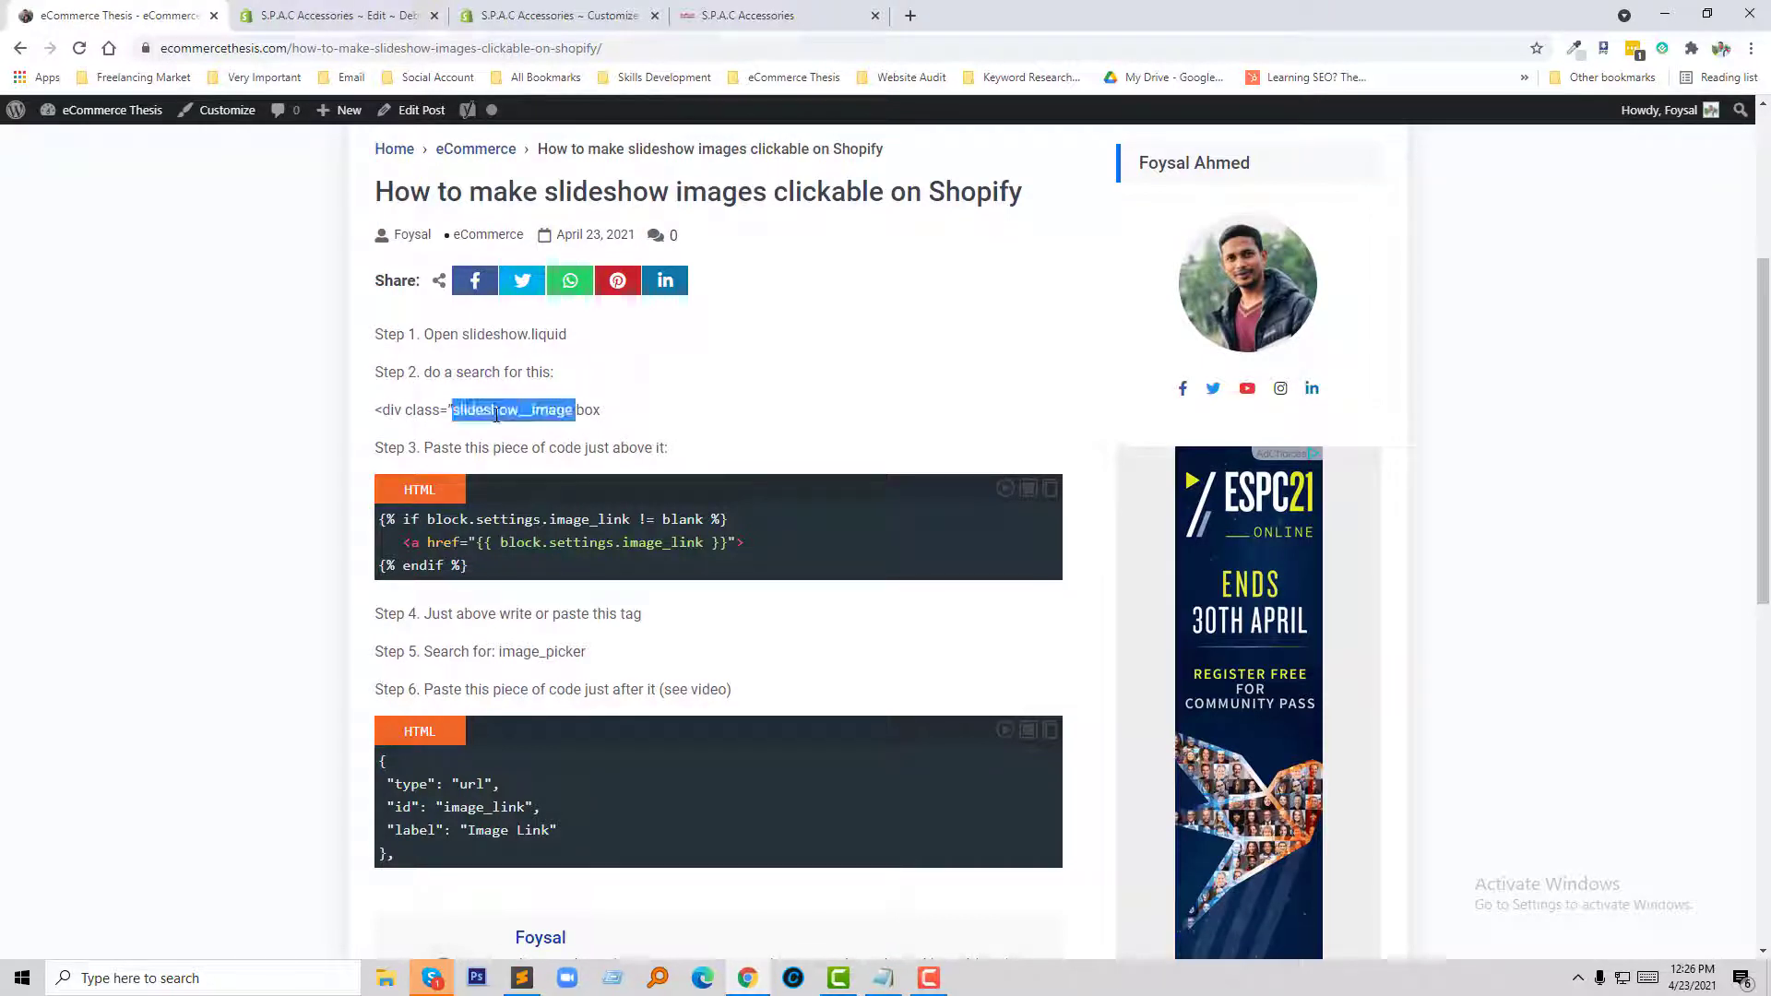
pyautogui.rightClick(512, 409)
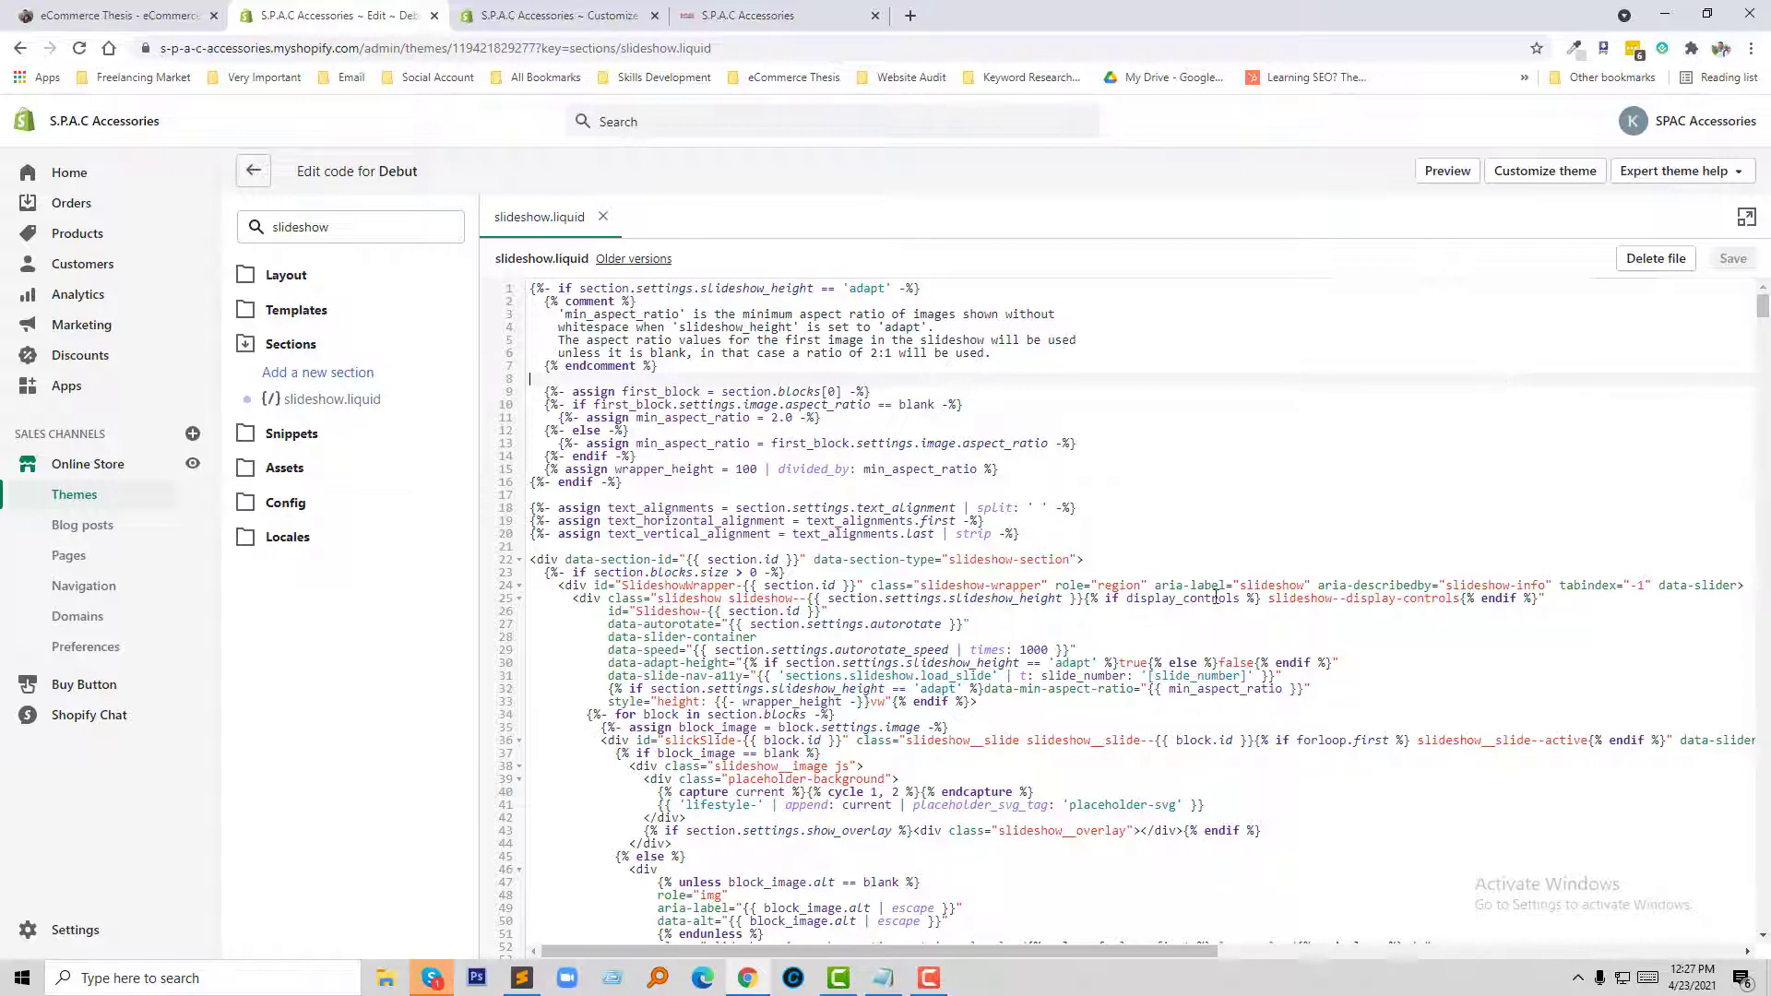
# - Search the file for 'slideshow__image' with Ctrl+F, then select the tutorial's image_picker search term
pyautogui.press('Ctrl+f')
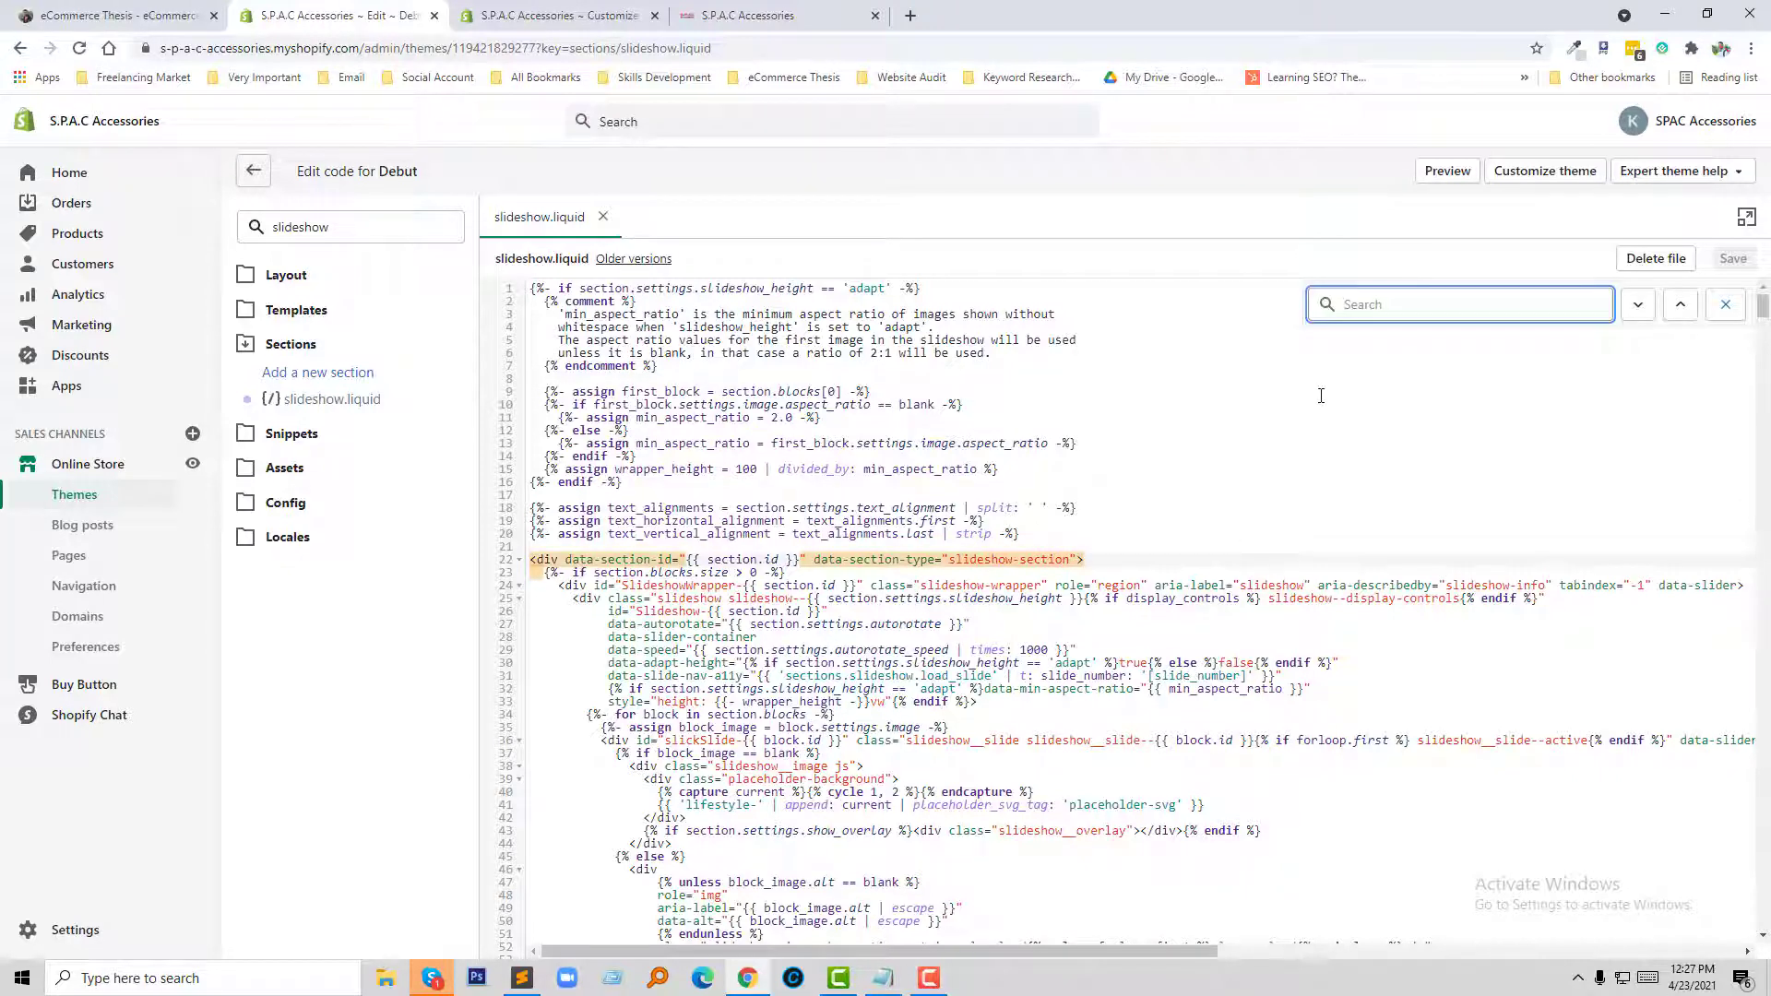
pyautogui.write('slideshow__image')
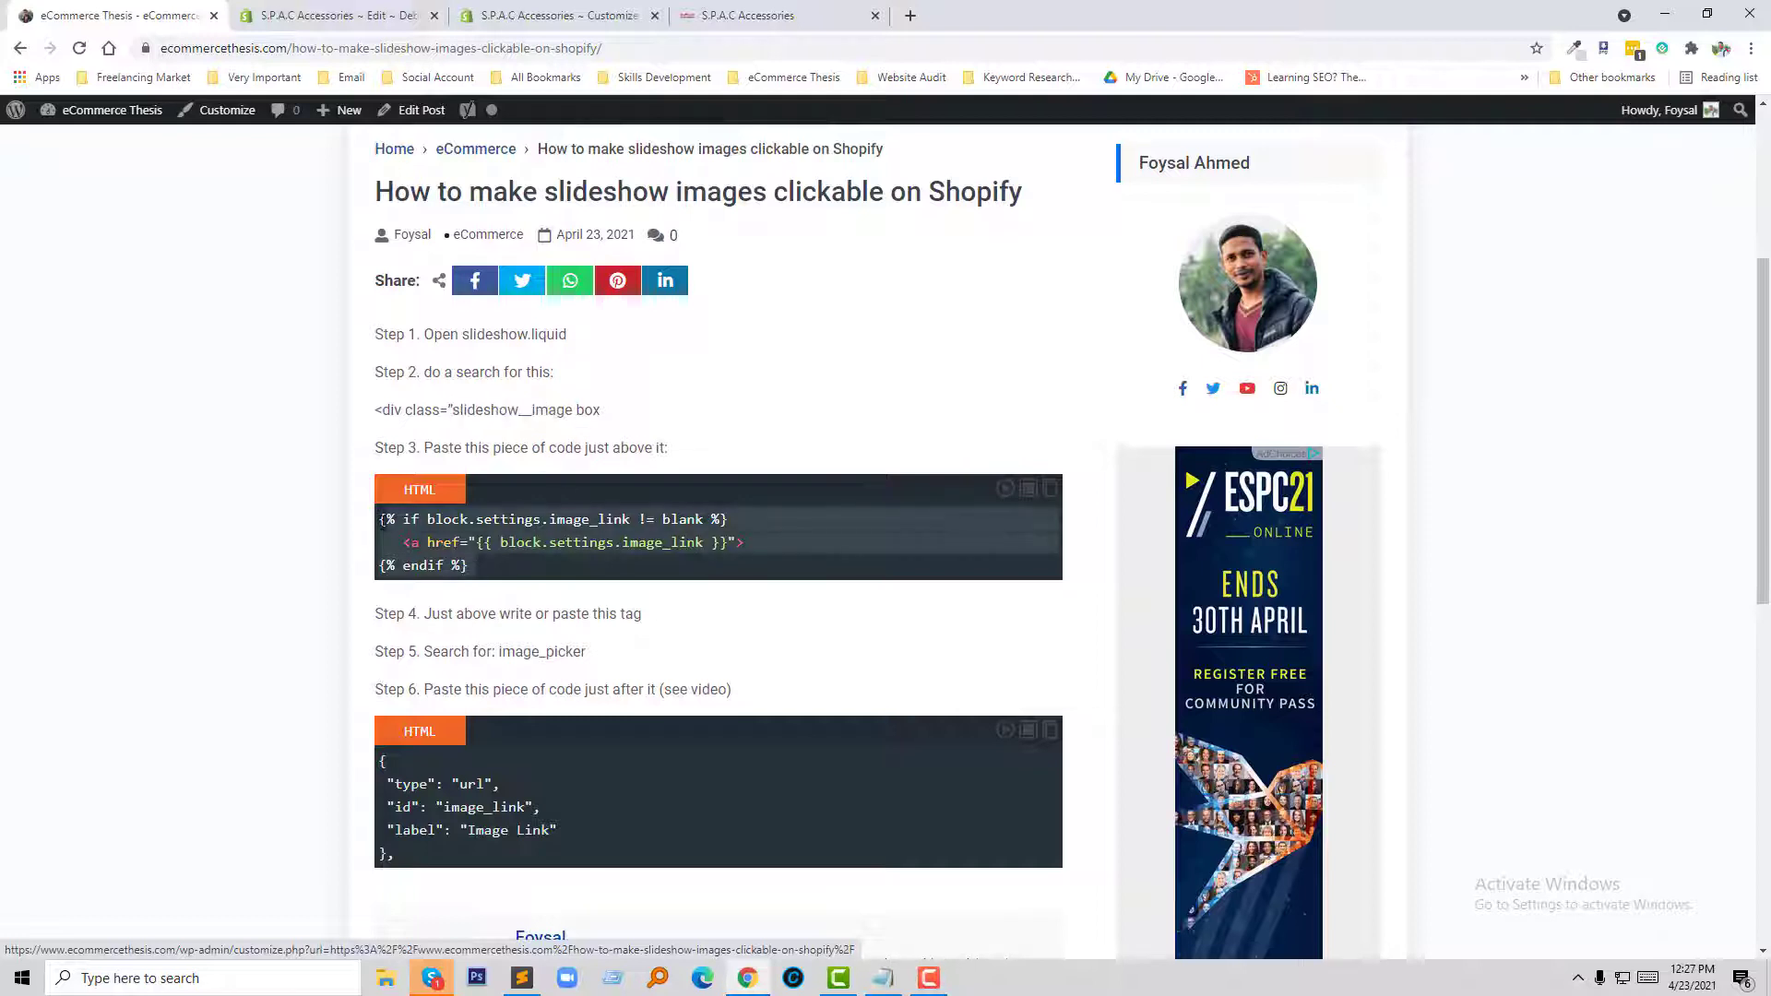
pyautogui.rightClick(565, 543)
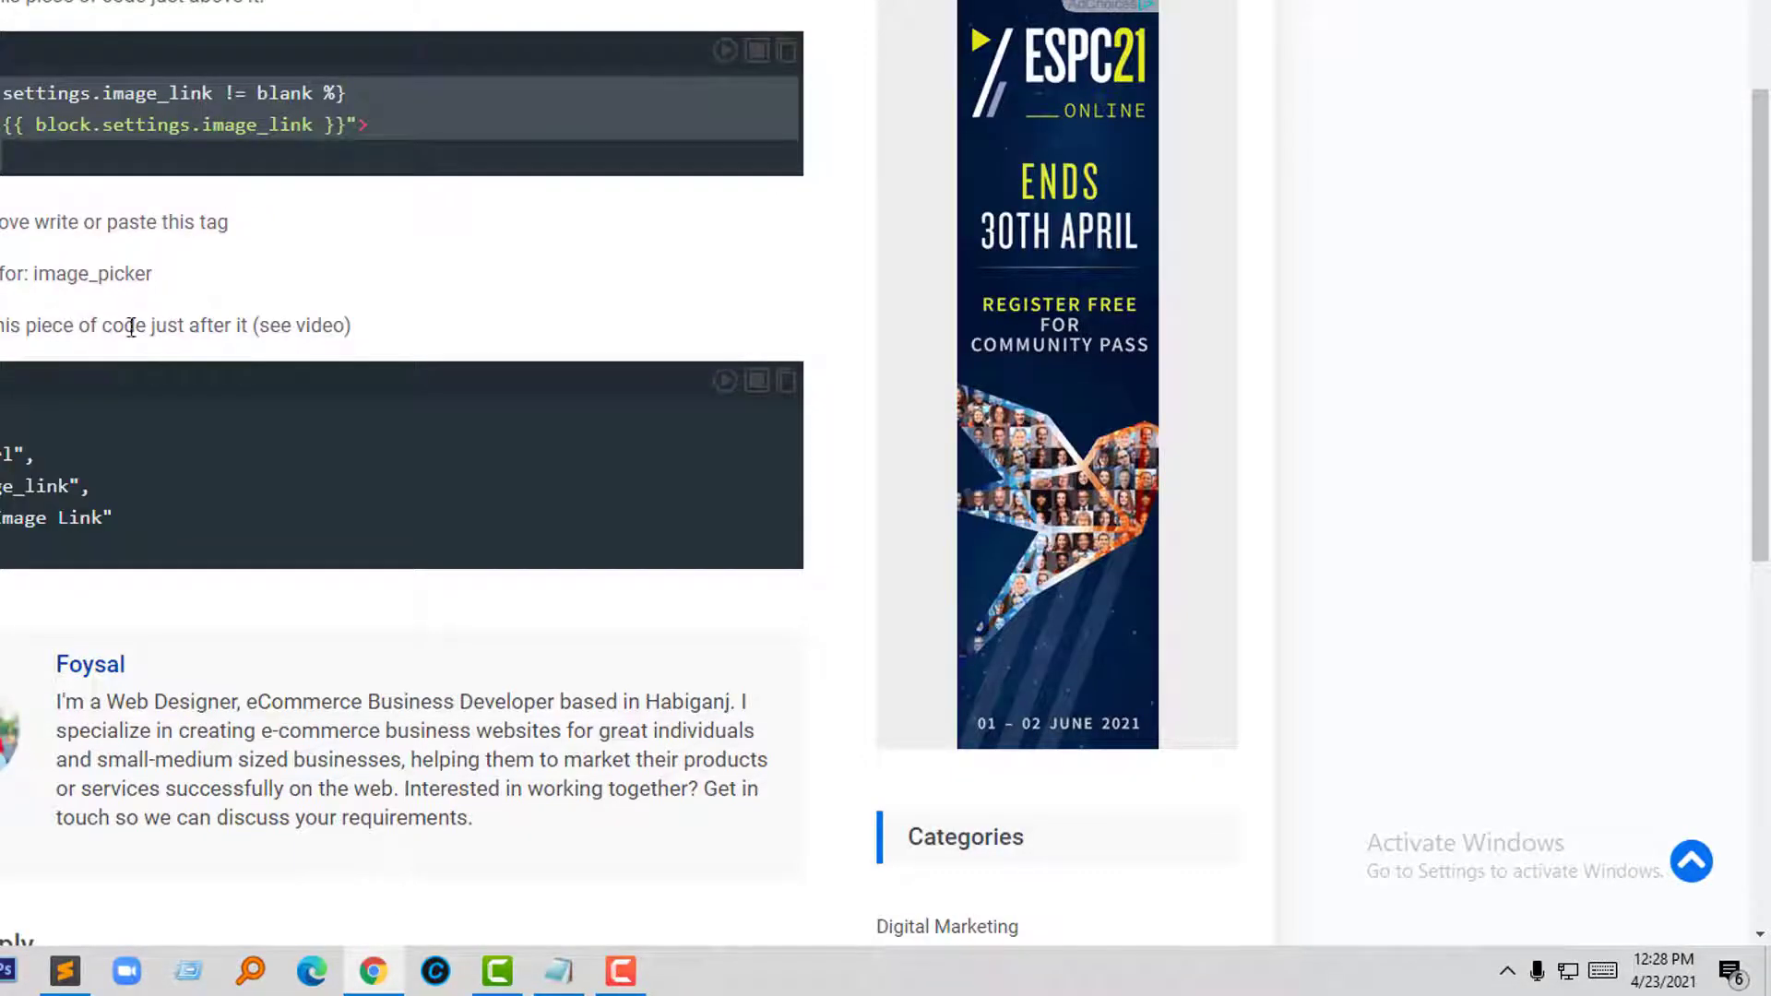
pyautogui.doubleClick(93, 273)
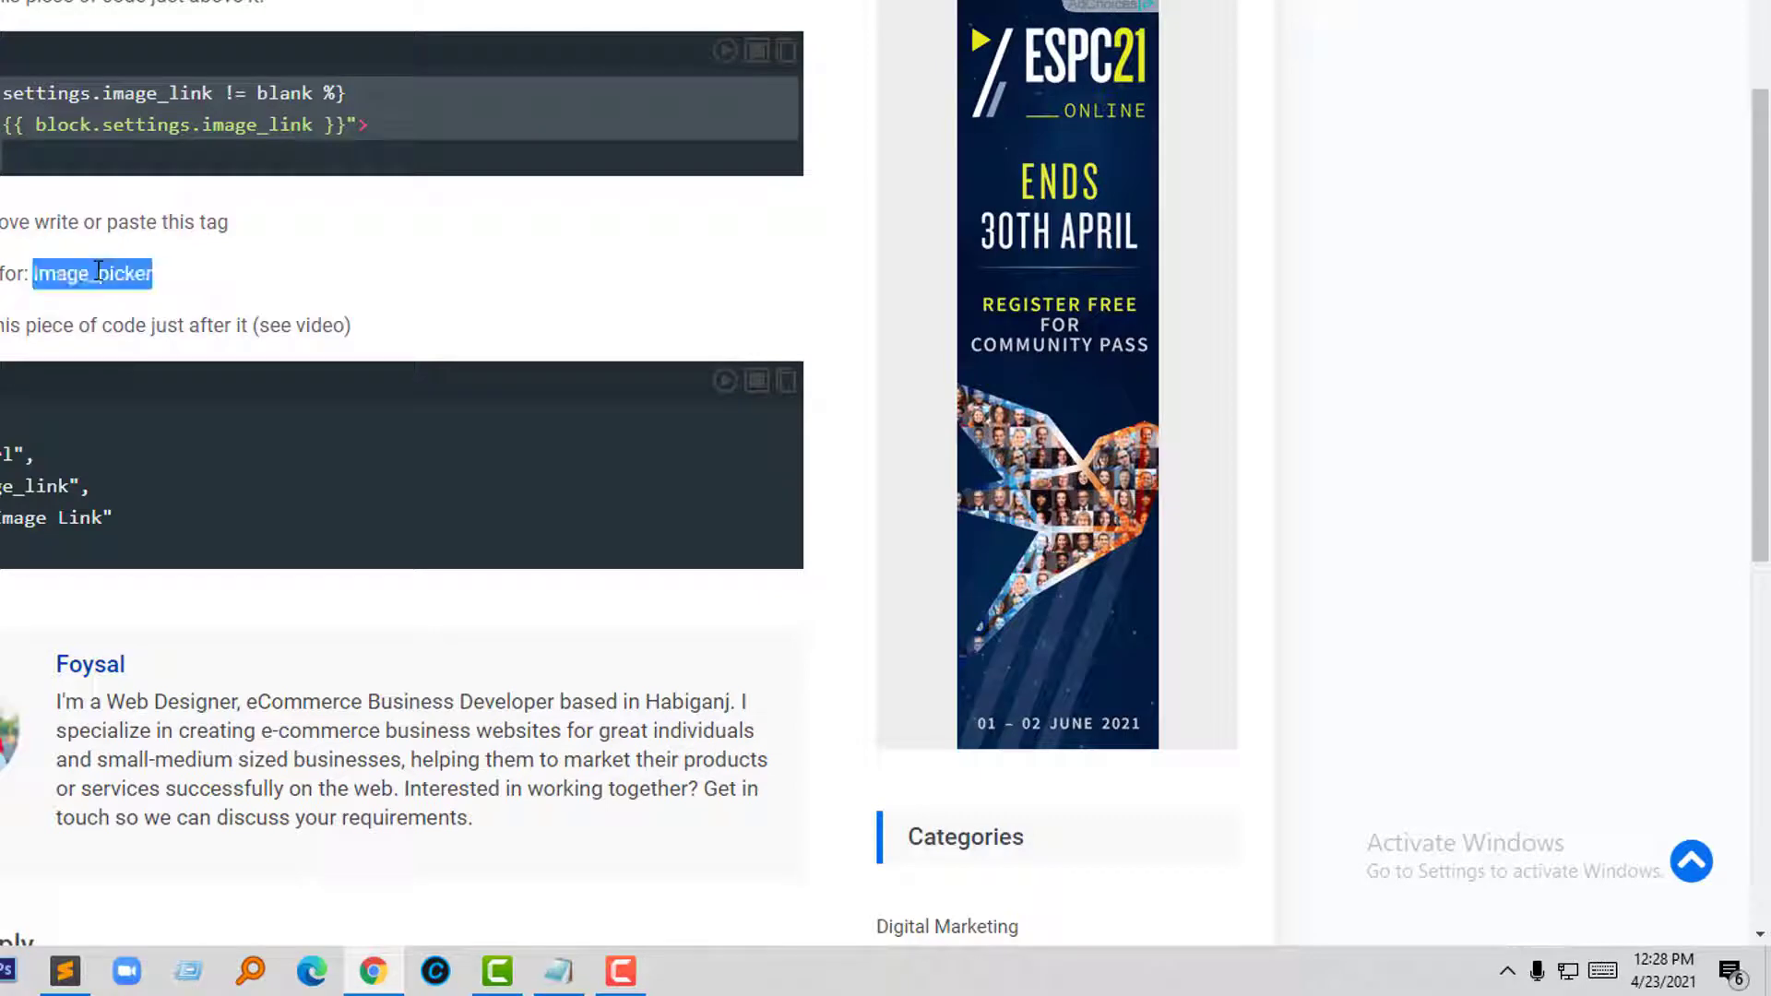
# - Locate the image_picker setting in slideshow.liquid and paste the url/image_link/Image Link settings block below it
pyautogui.write('slideshow__image')
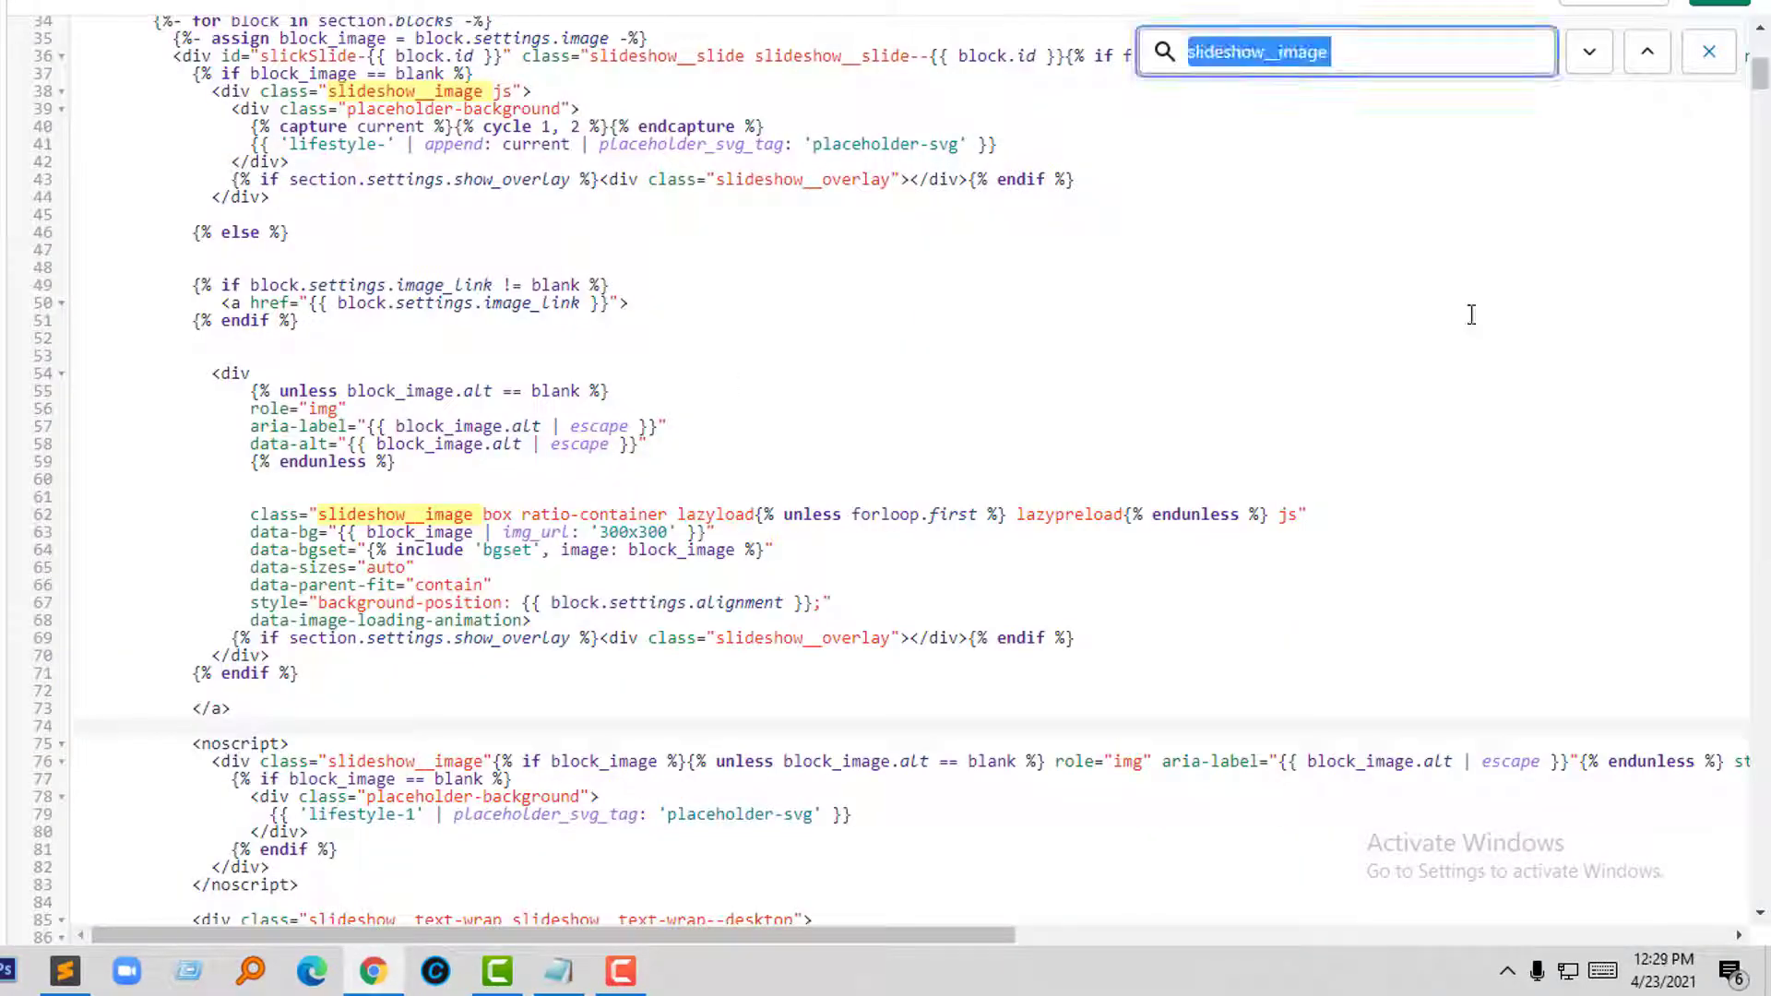
pyautogui.write('image-picker')
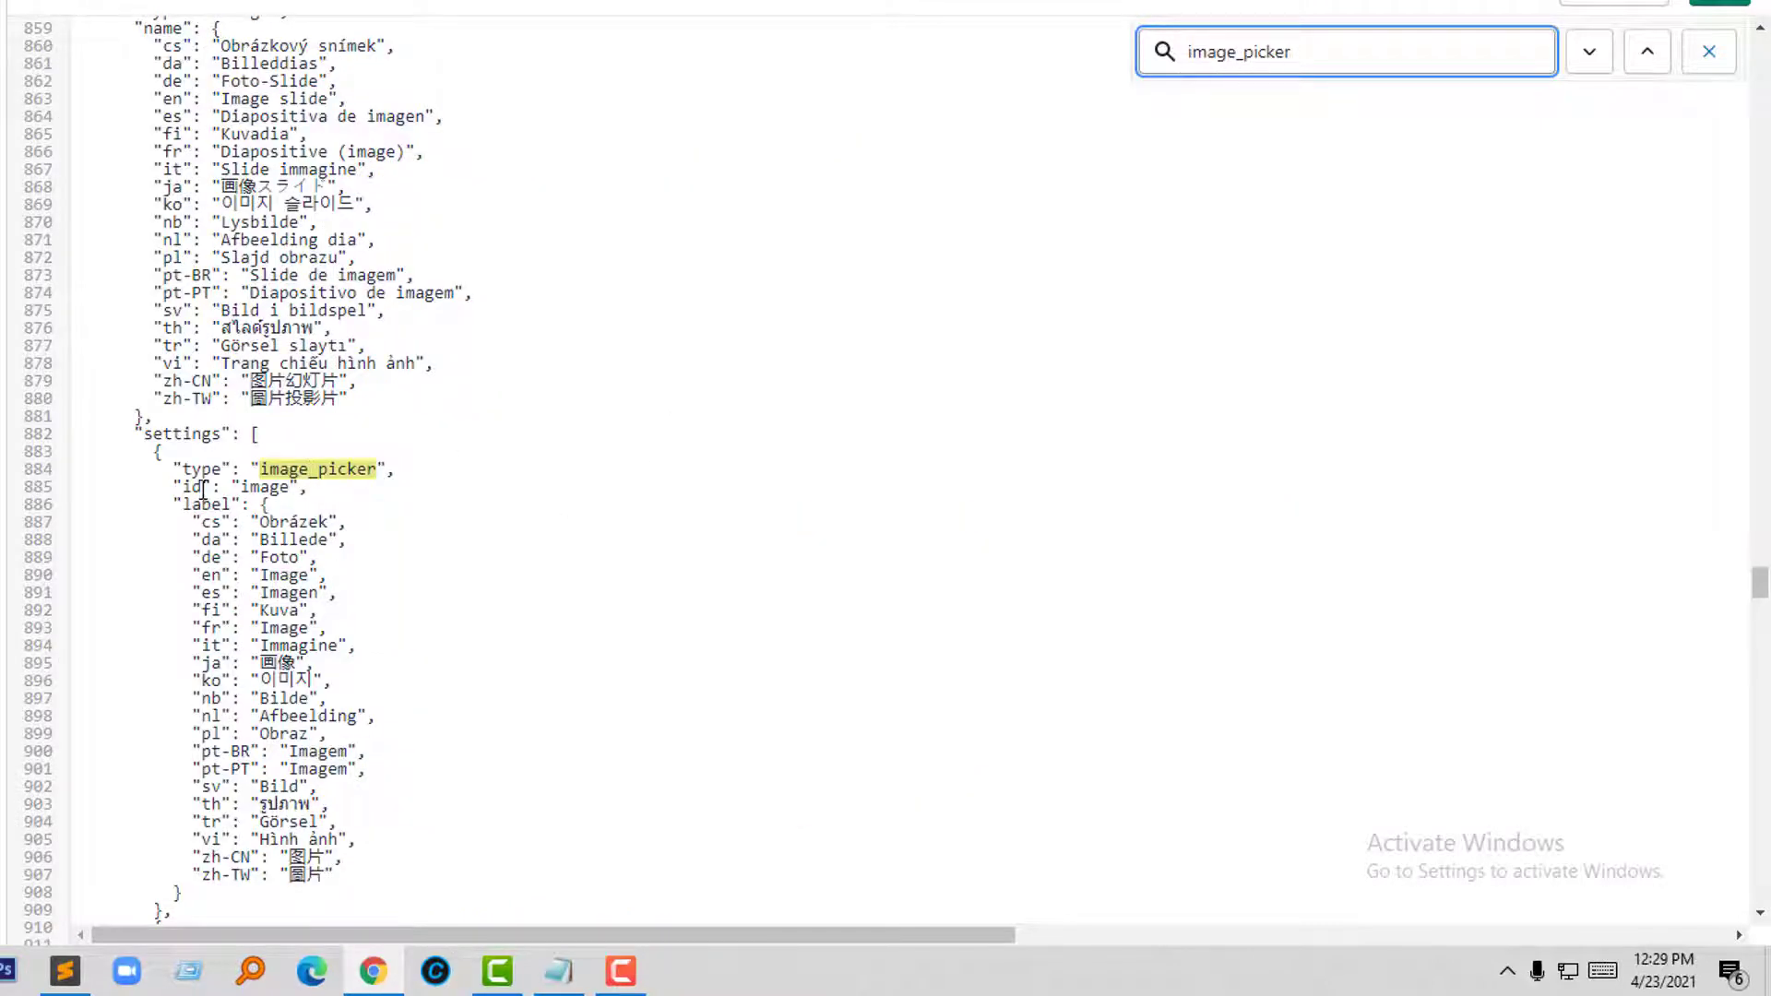
pyautogui.scroll(-3)
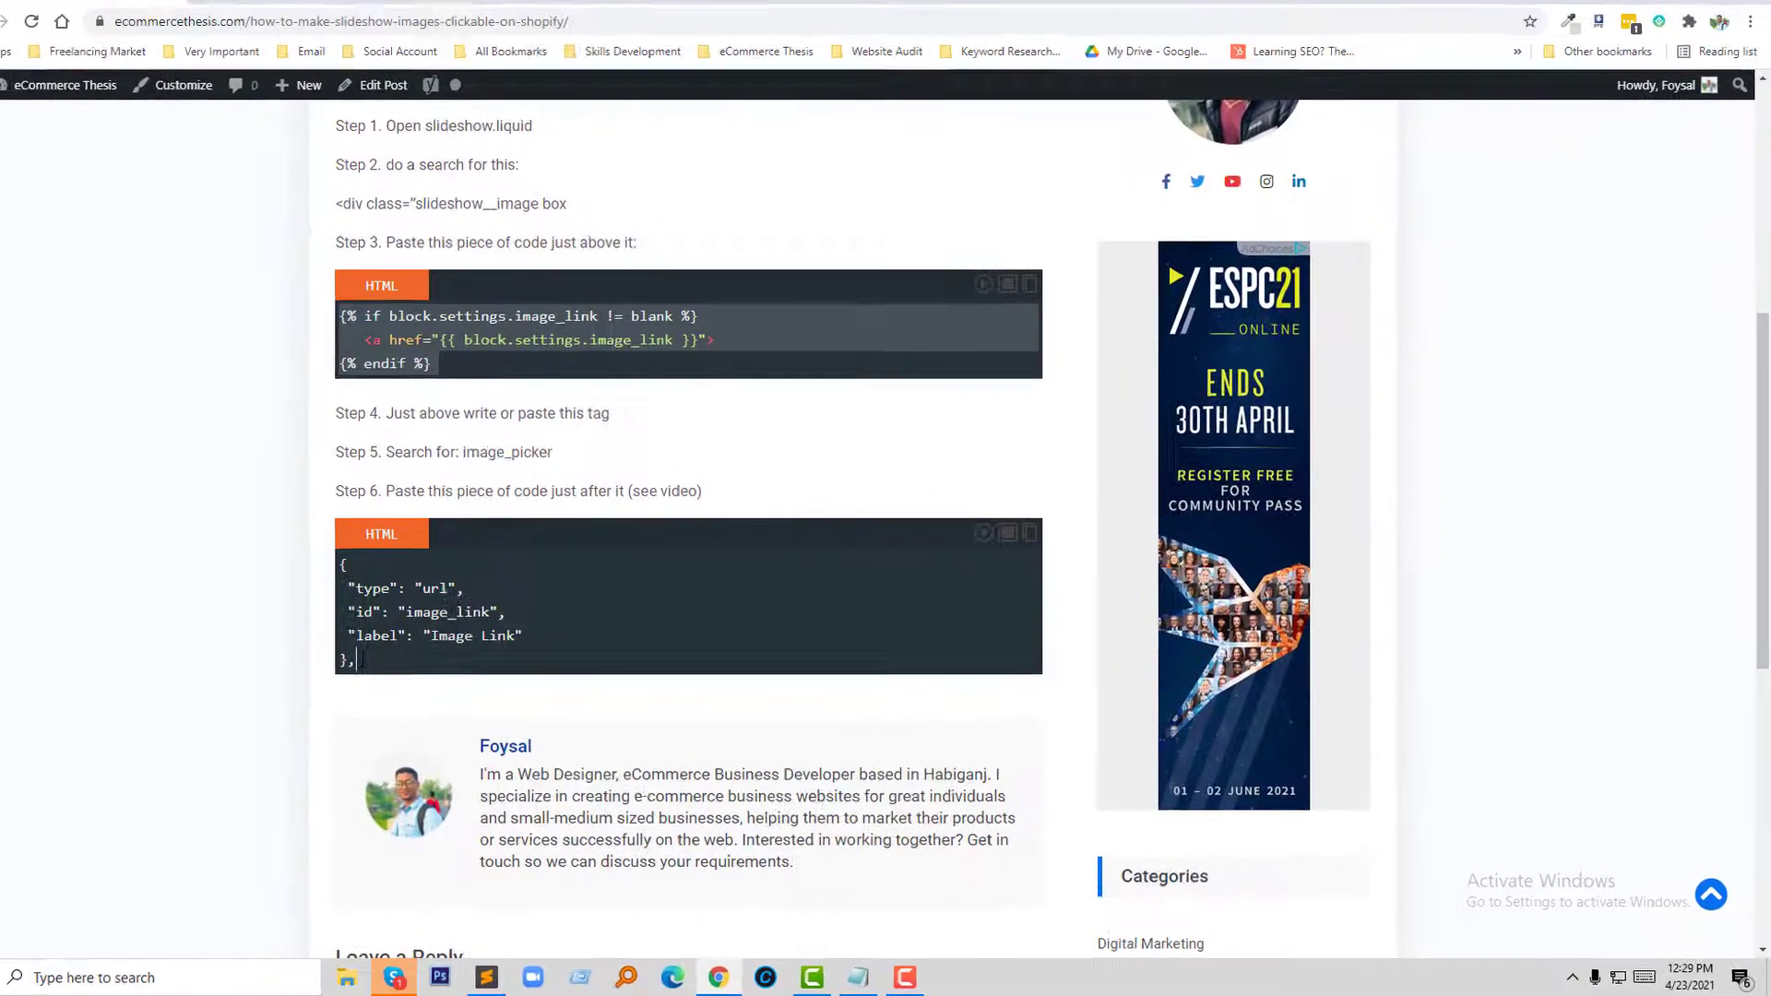
pyautogui.scroll(-3)
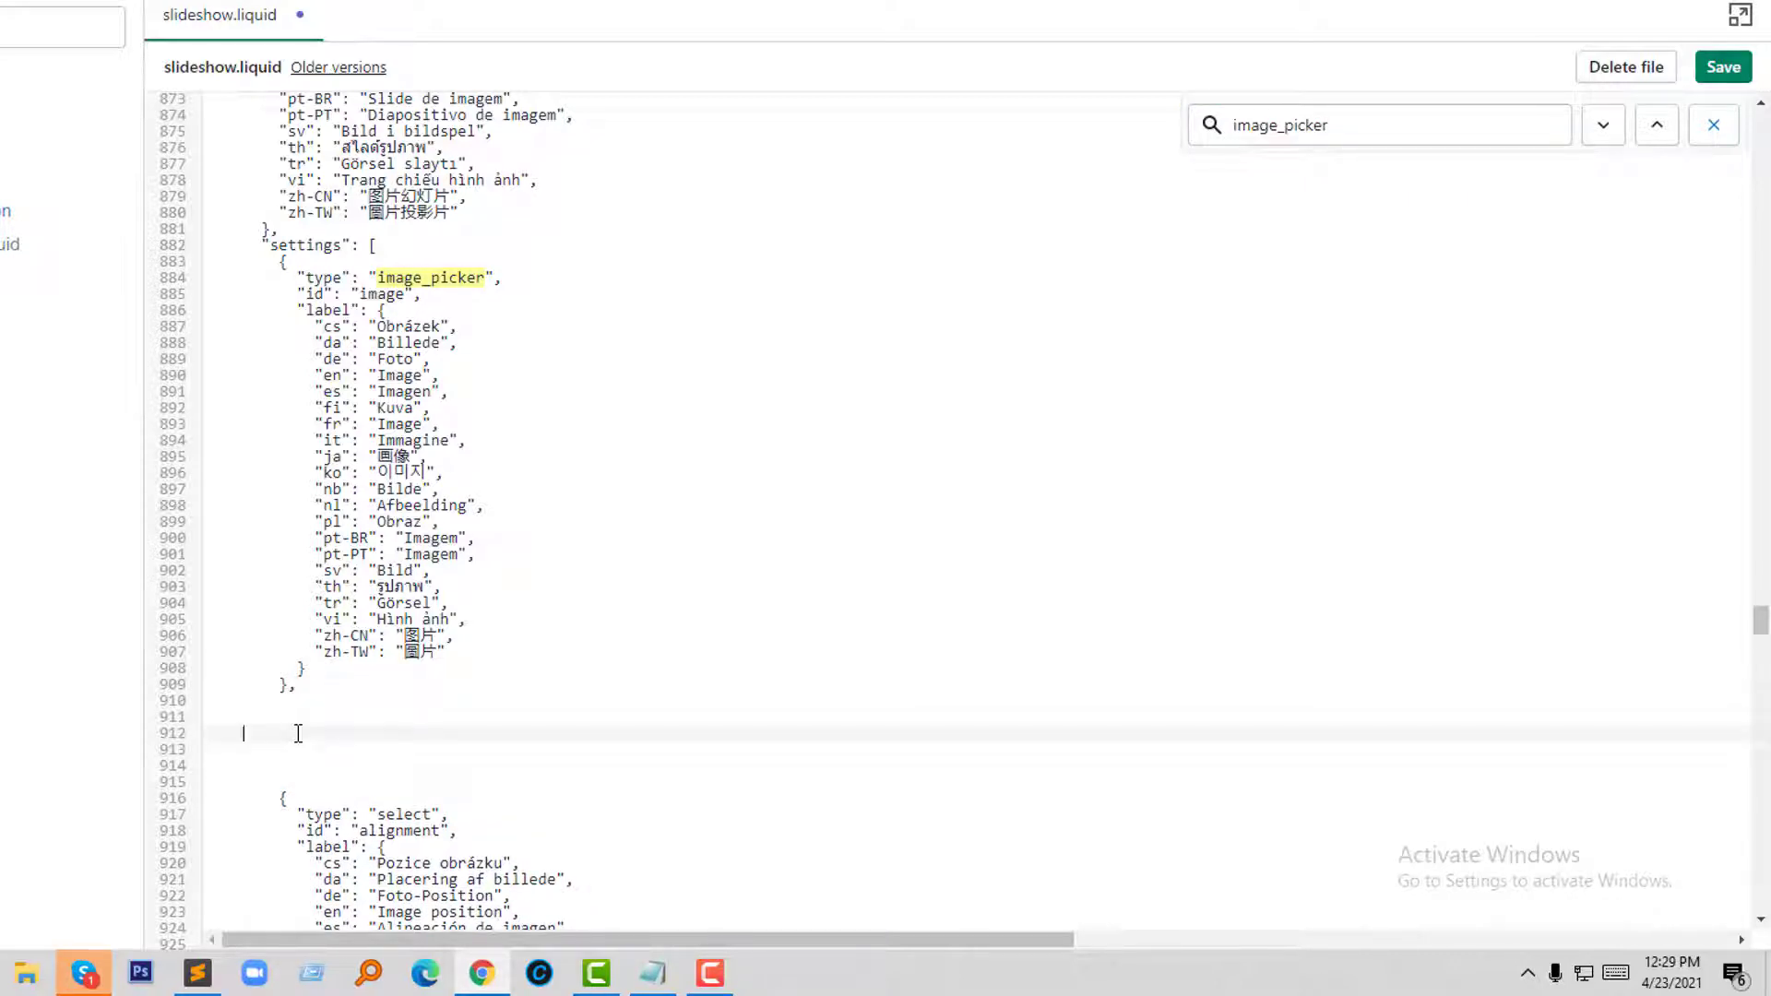
pyautogui.write('"type": "url",')
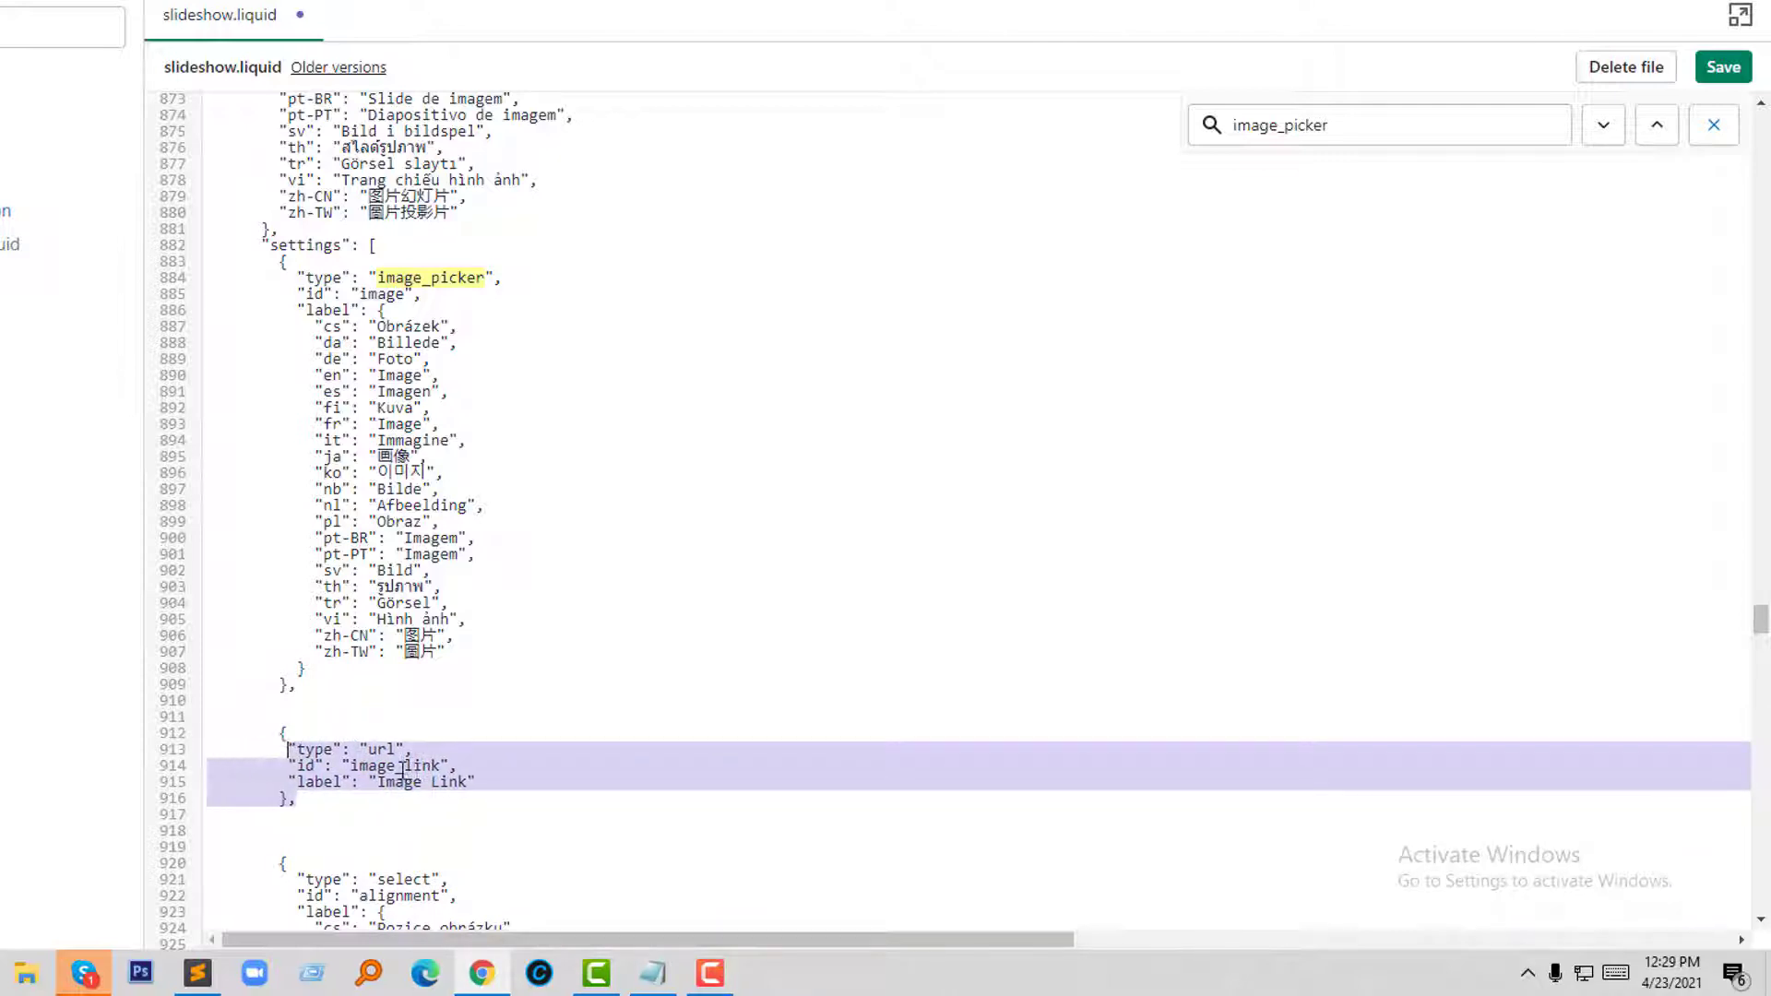
pyautogui.scroll(-3)
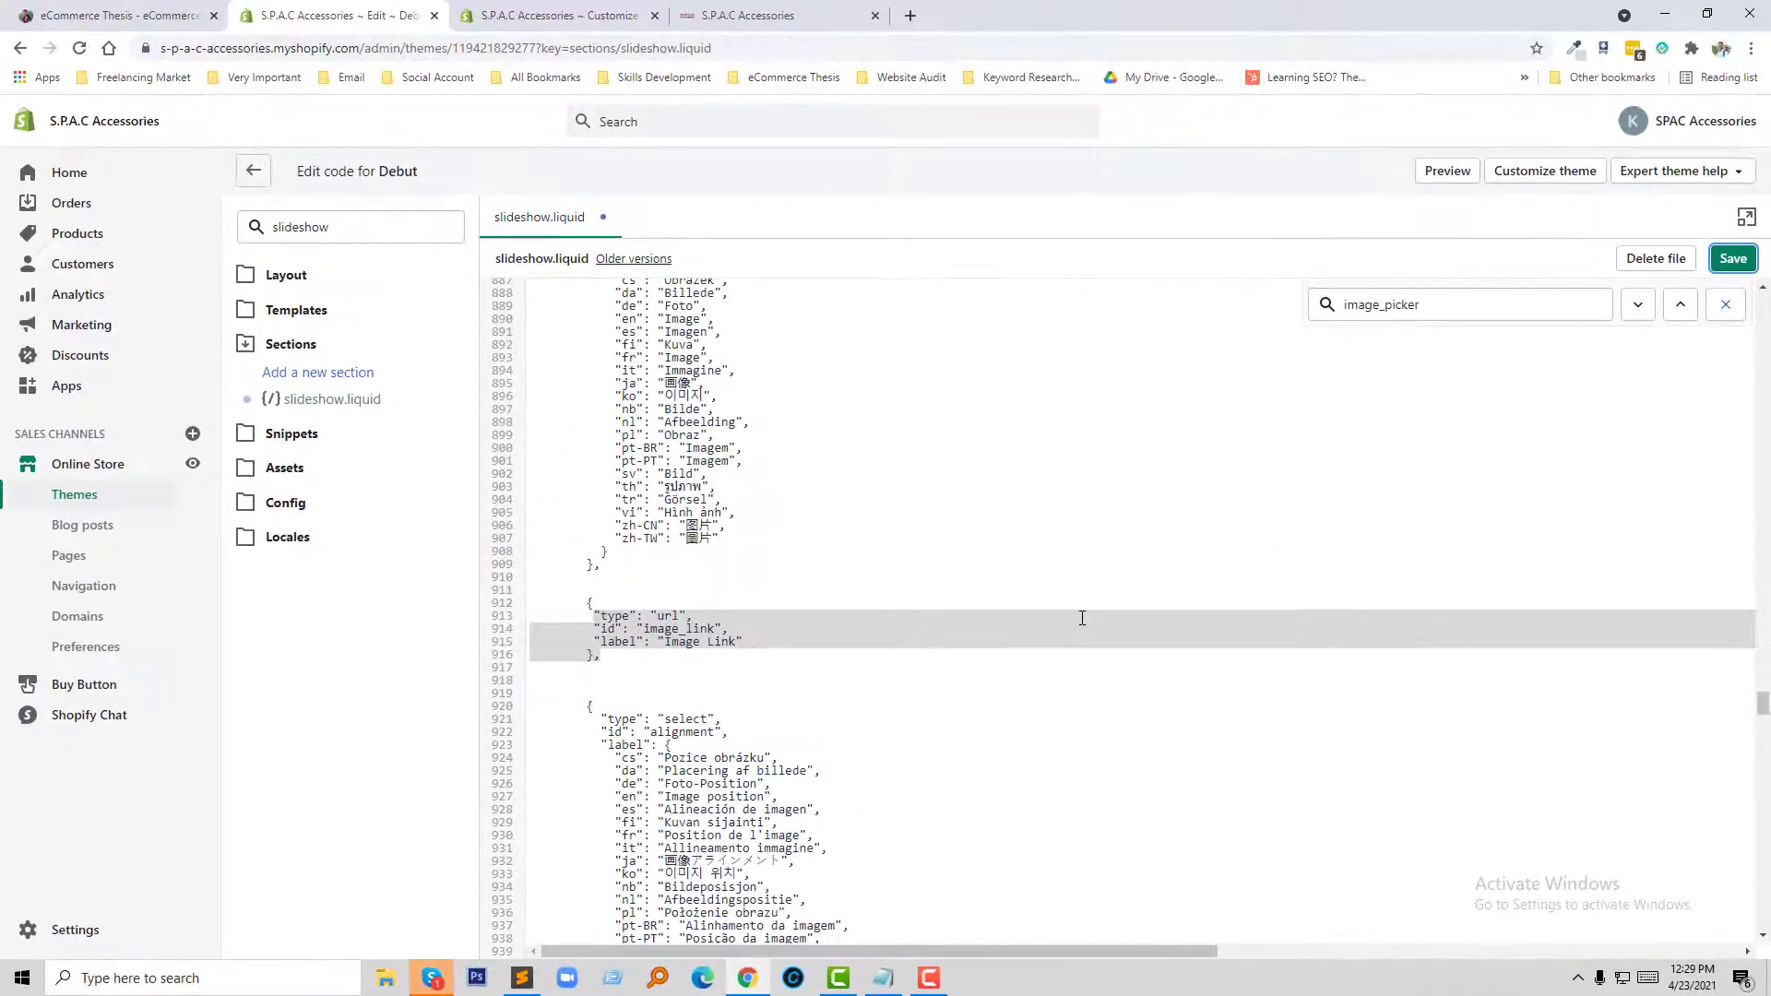
pyautogui.click(1732, 257)
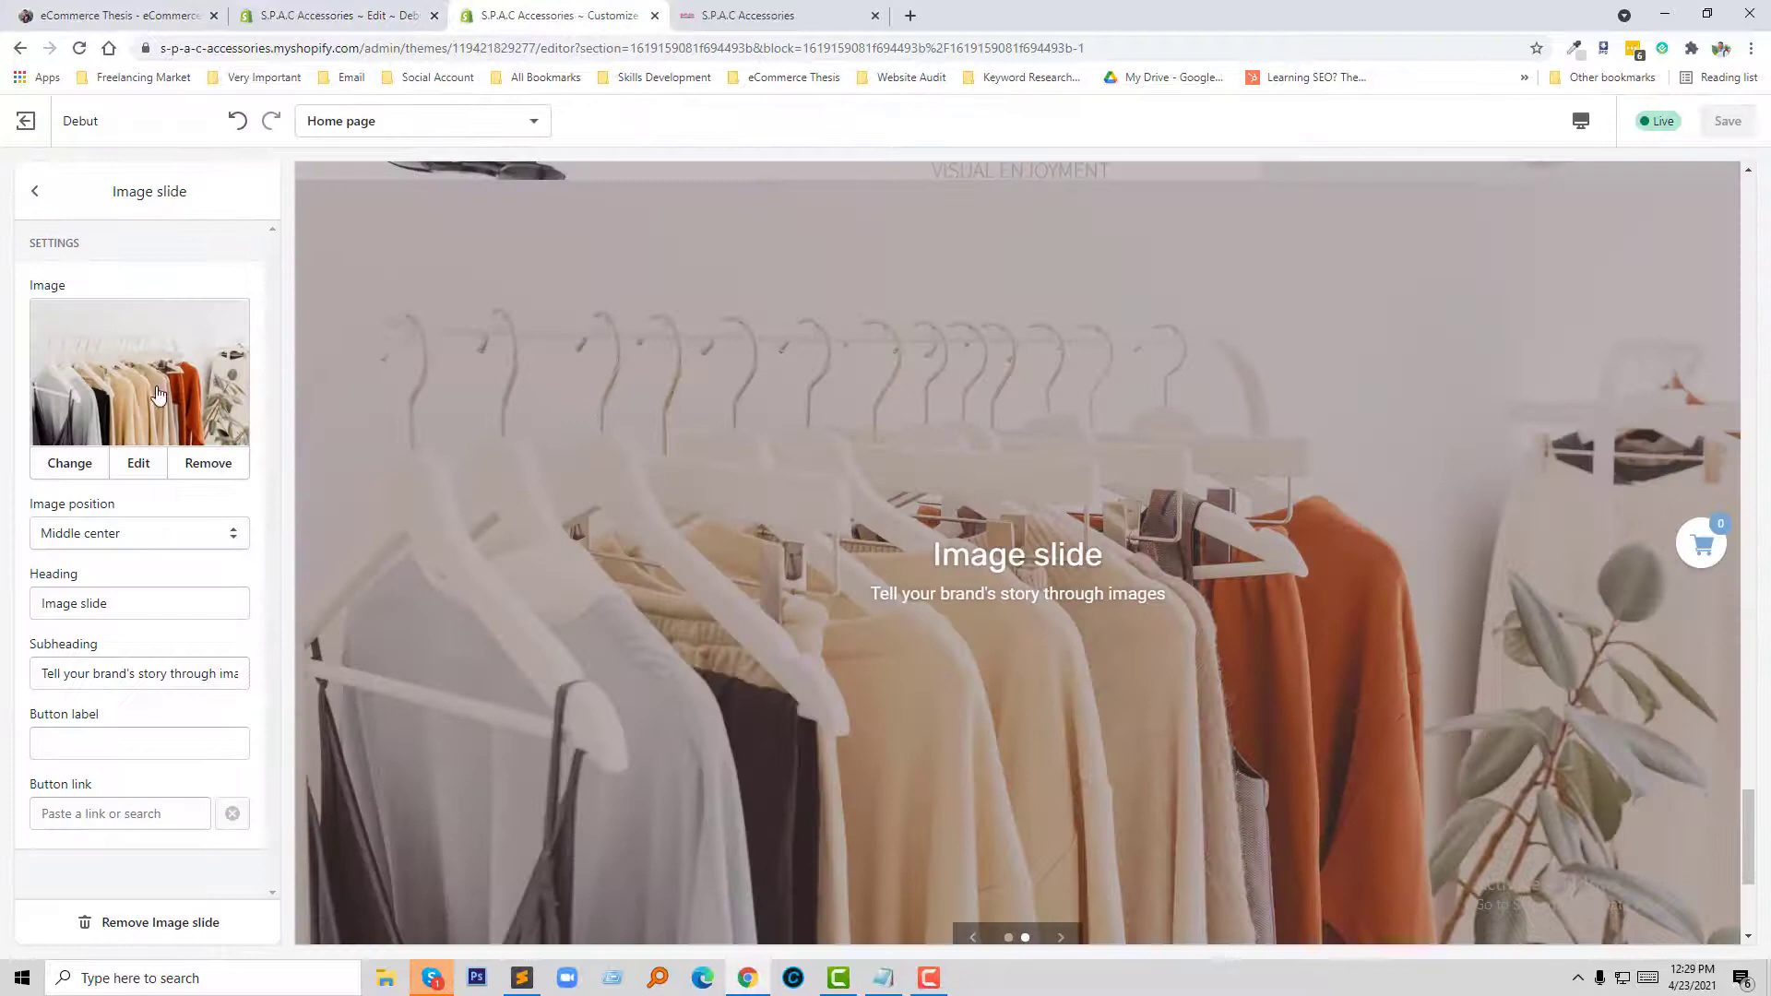
# - Reload the customizer so the Image Link field appears and start linking the first slide's image
pyautogui.click(237, 121)
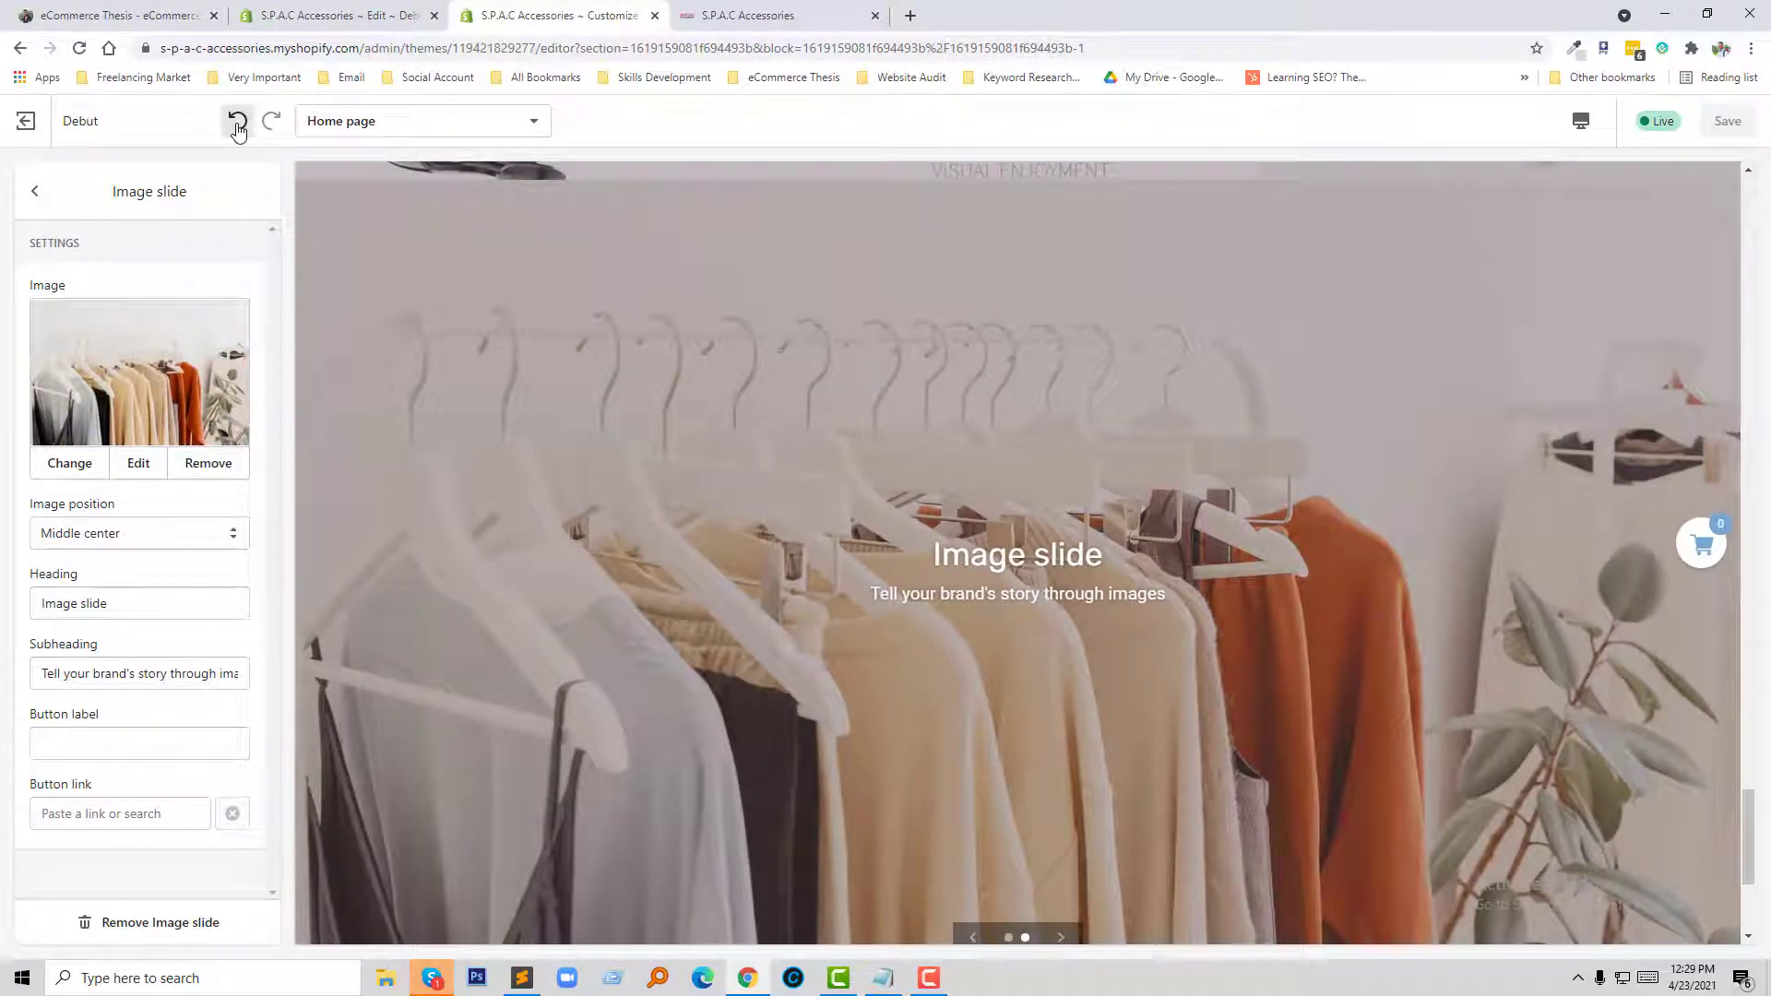
pyautogui.click(238, 120)
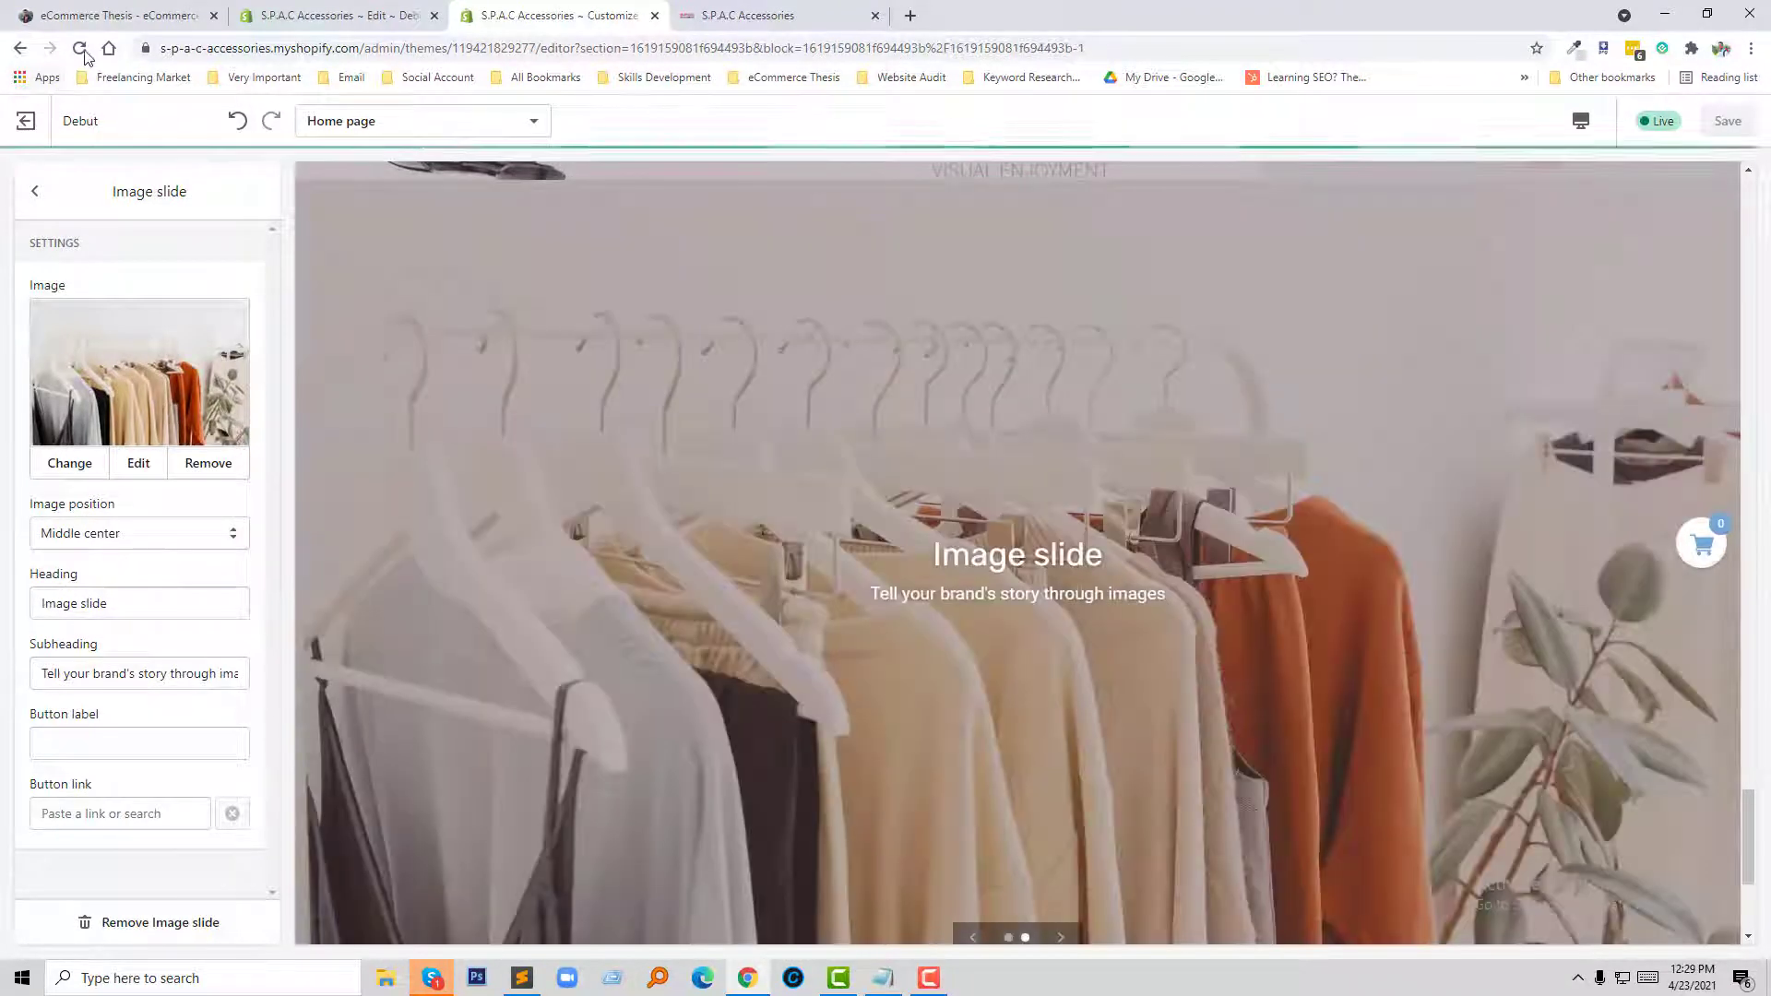
pyautogui.click(80, 47)
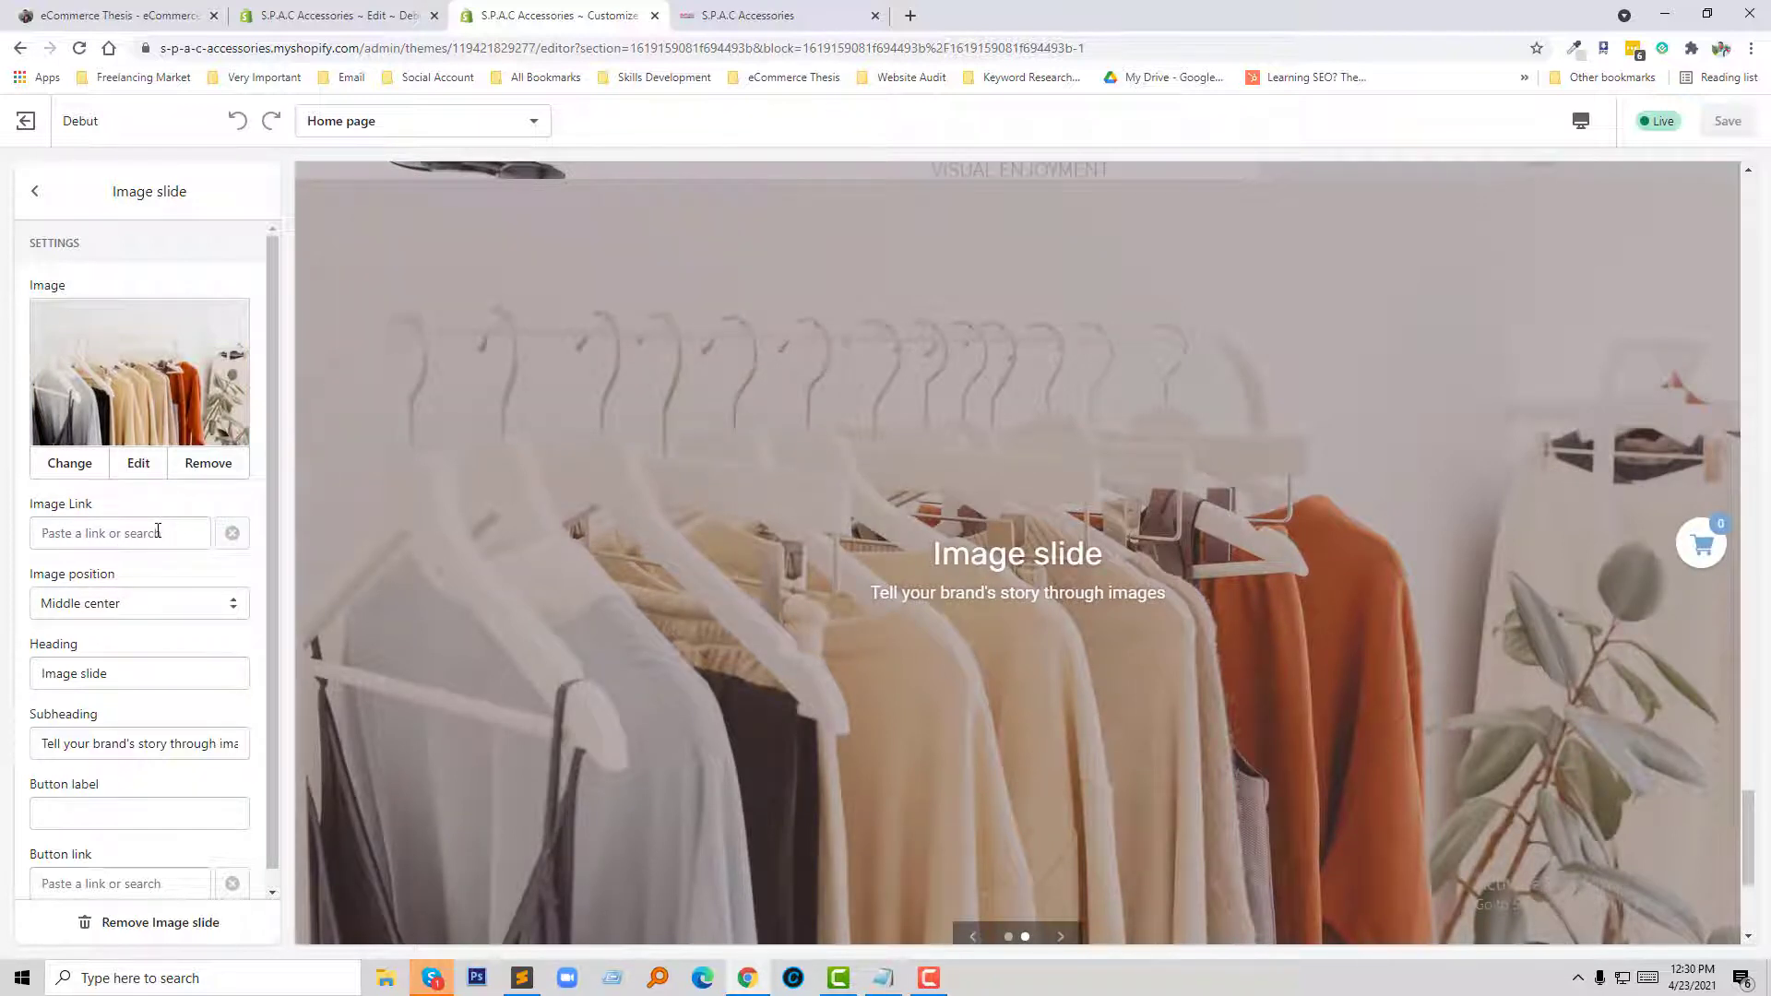
pyautogui.click(120, 533)
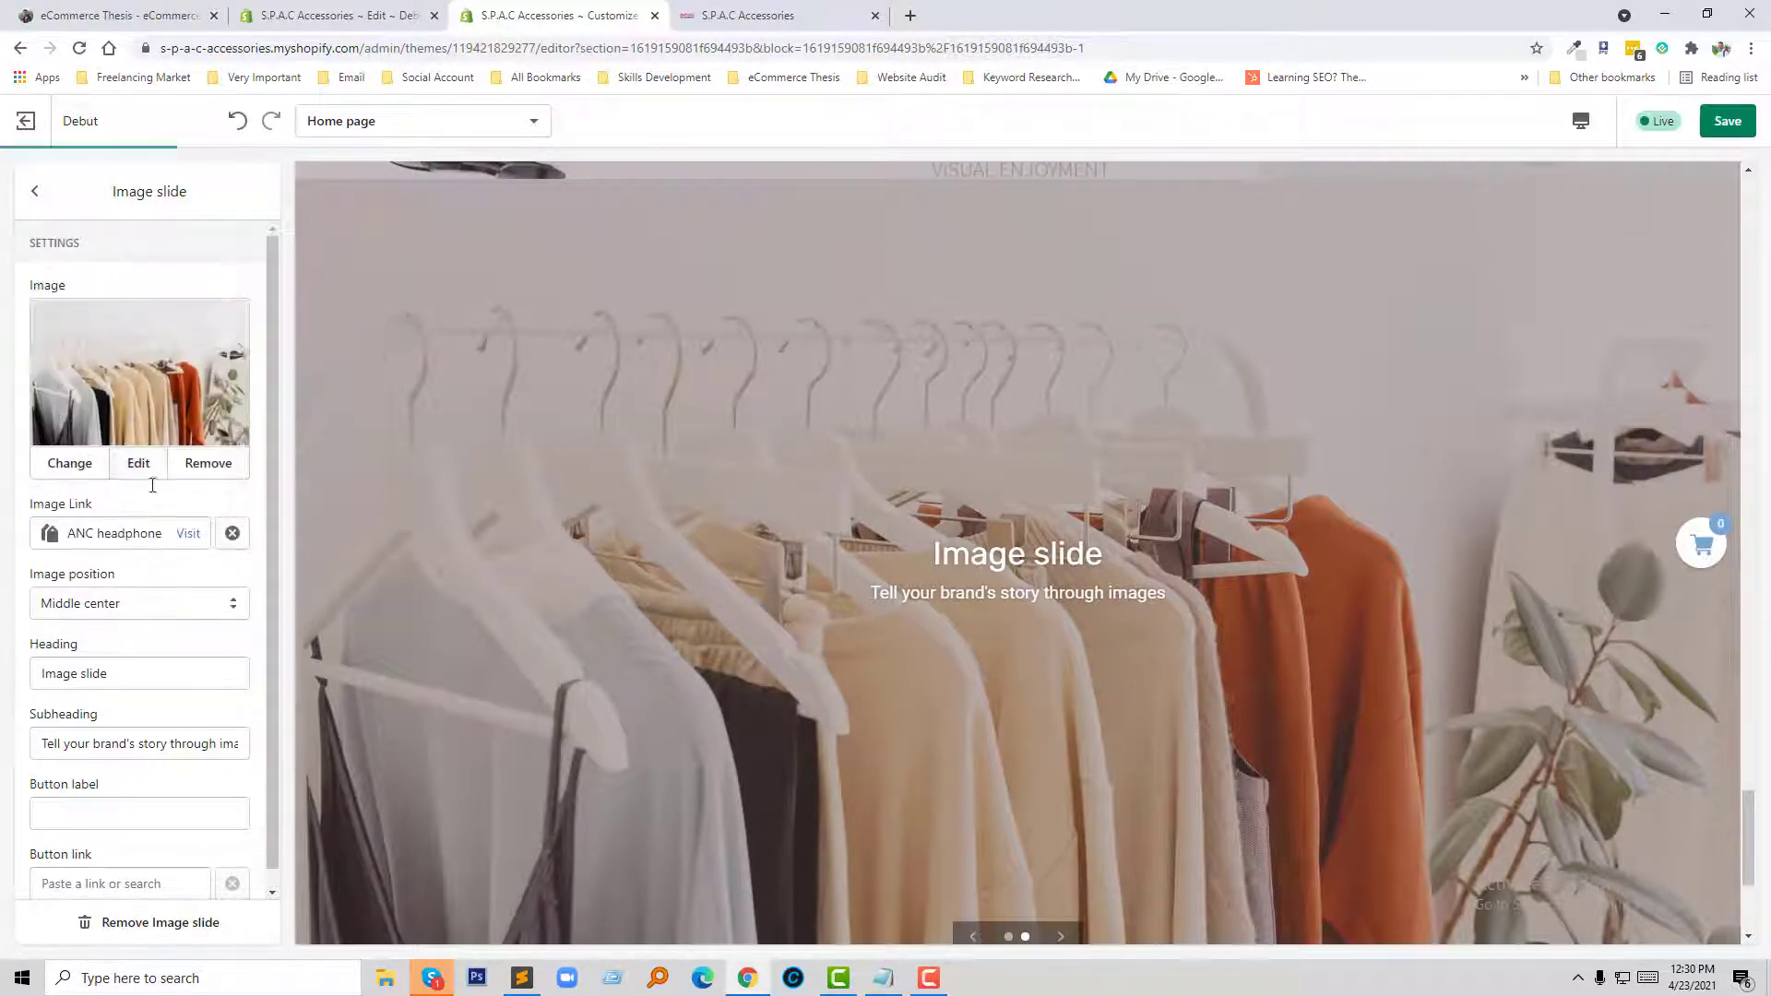
# - Link the other image slide to the ANC headphone collection via Collections
pyautogui.click(35, 191)
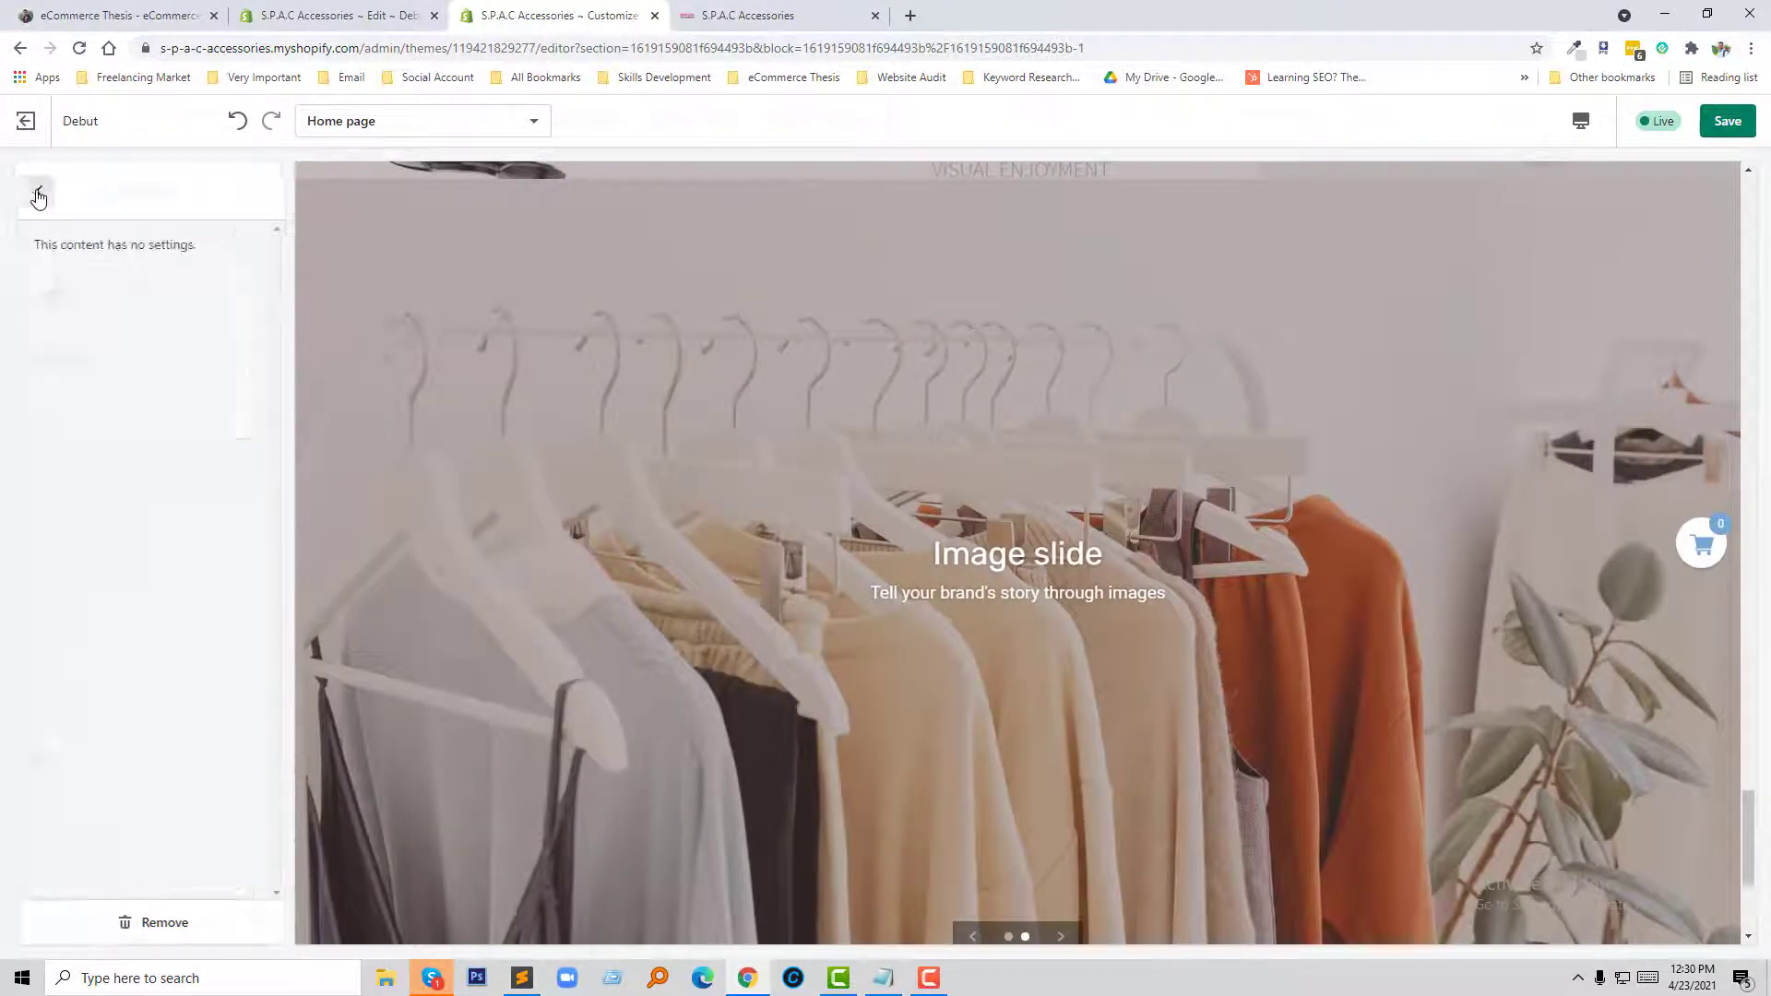
pyautogui.click(38, 195)
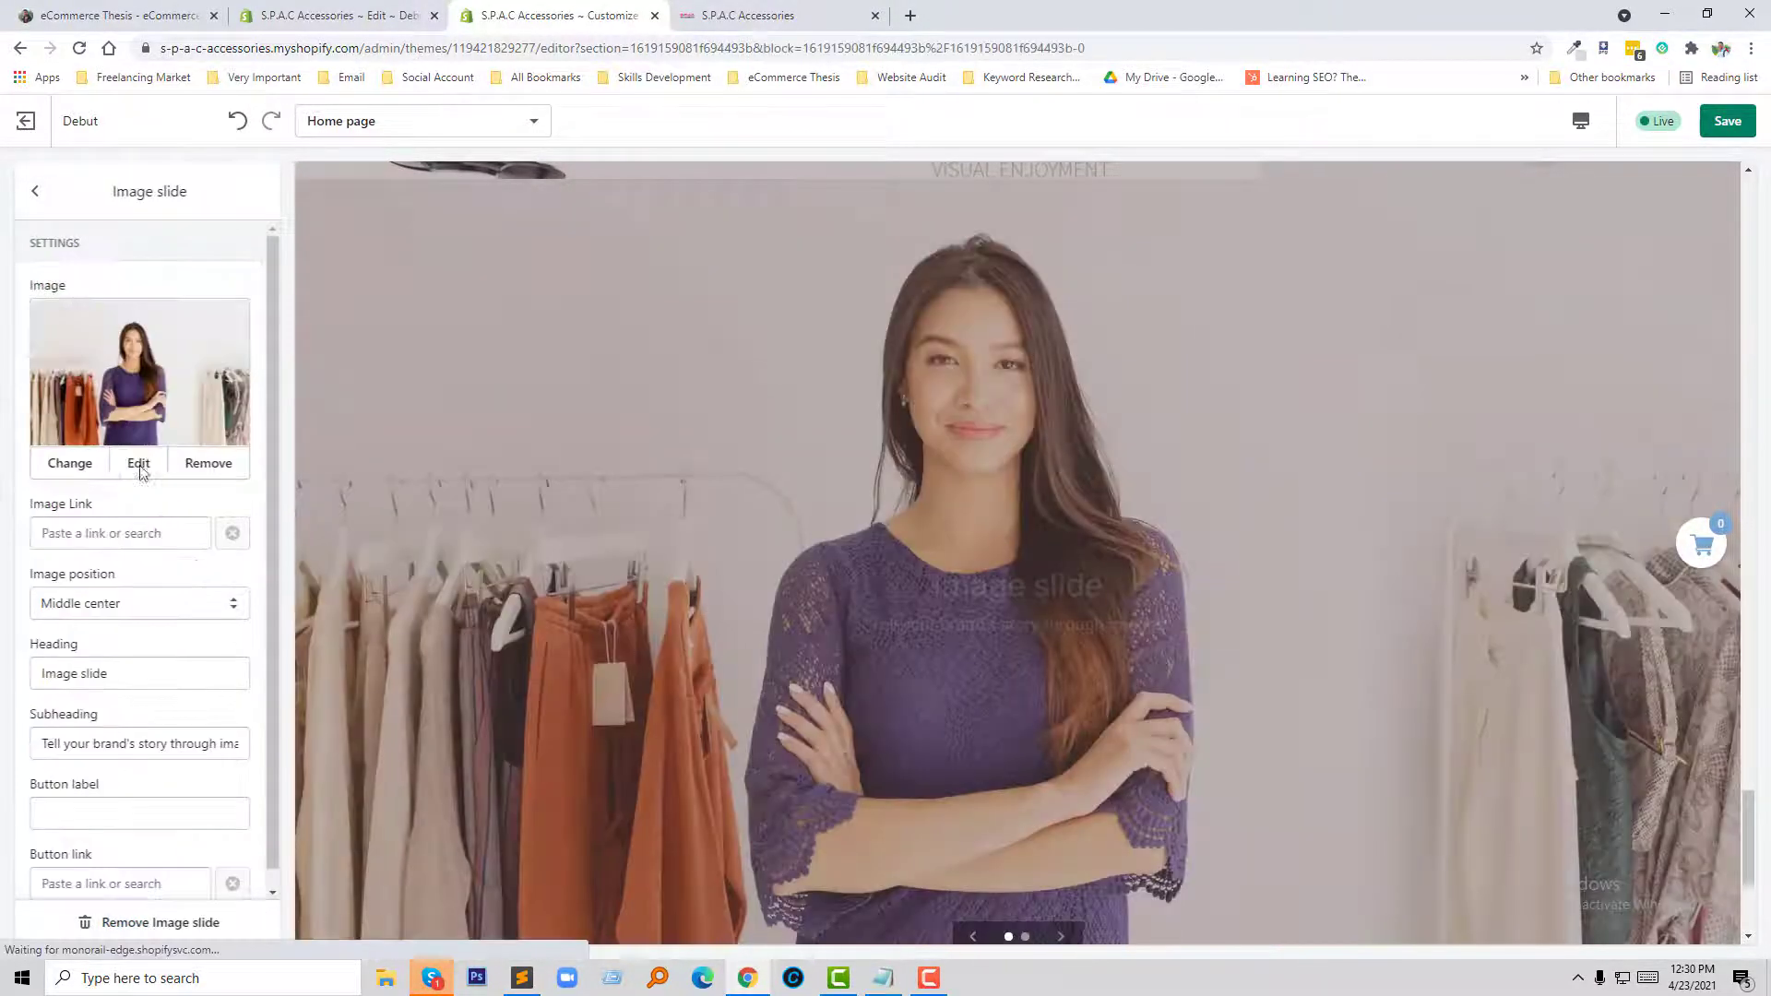
pyautogui.click(119, 532)
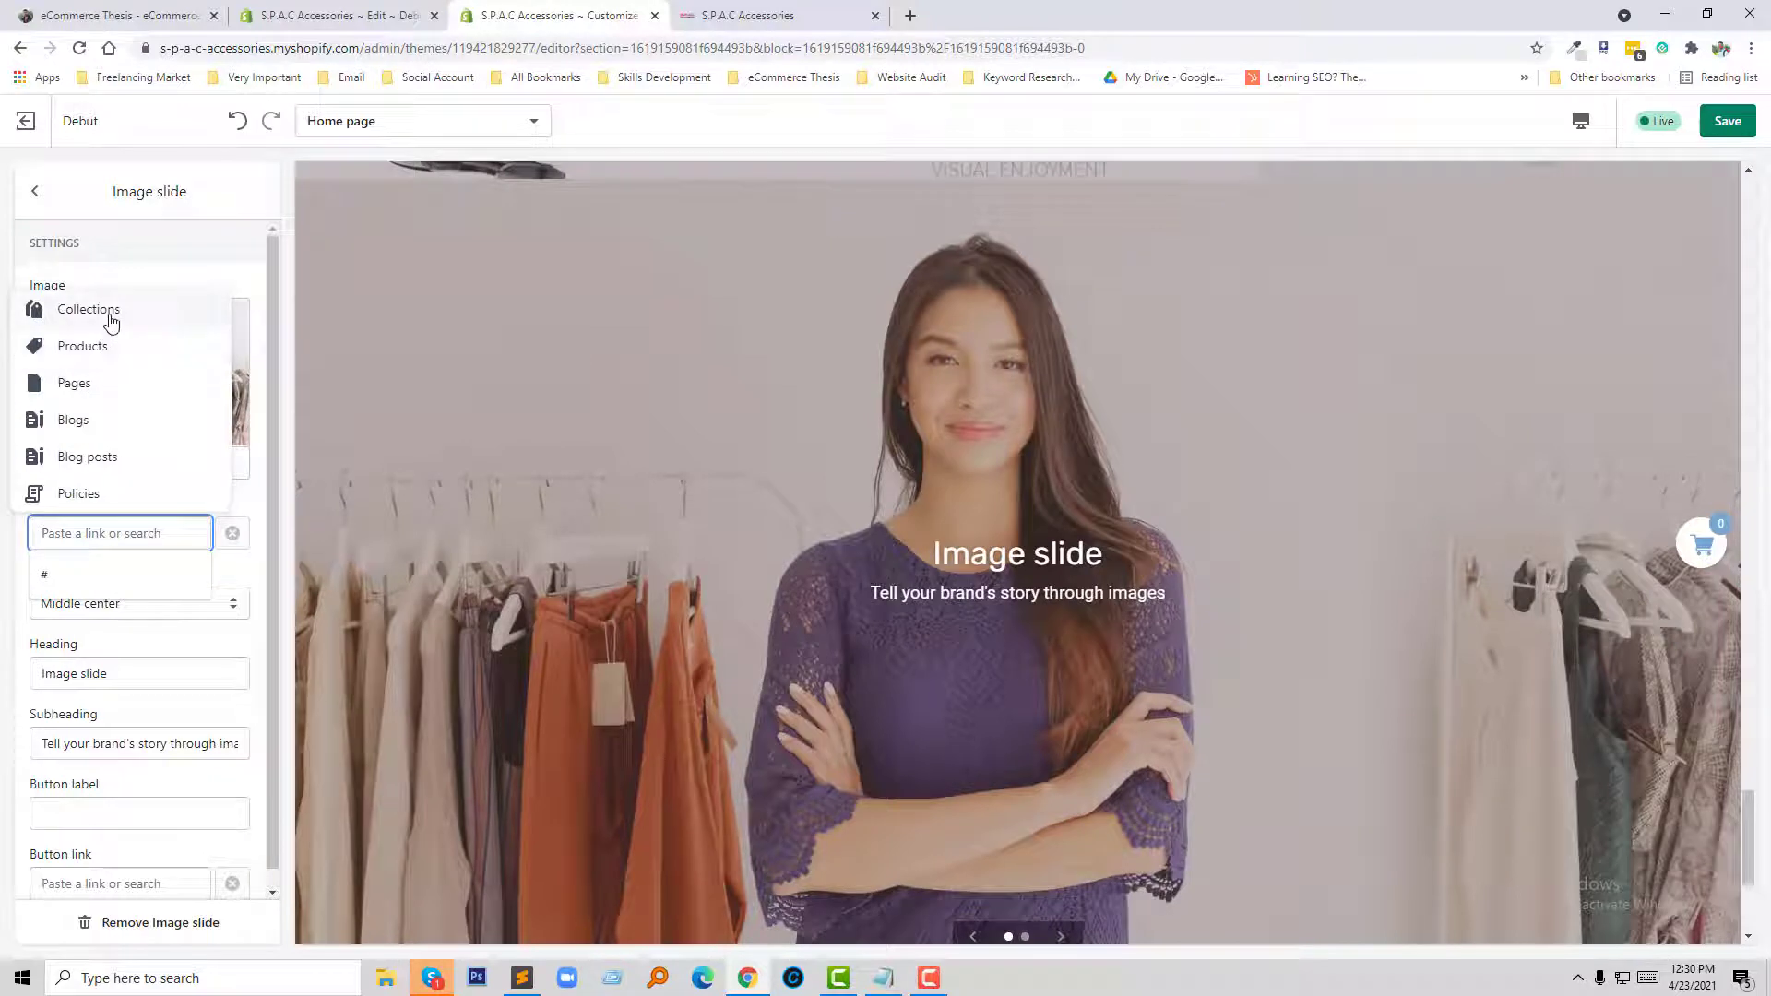
pyautogui.click(89, 310)
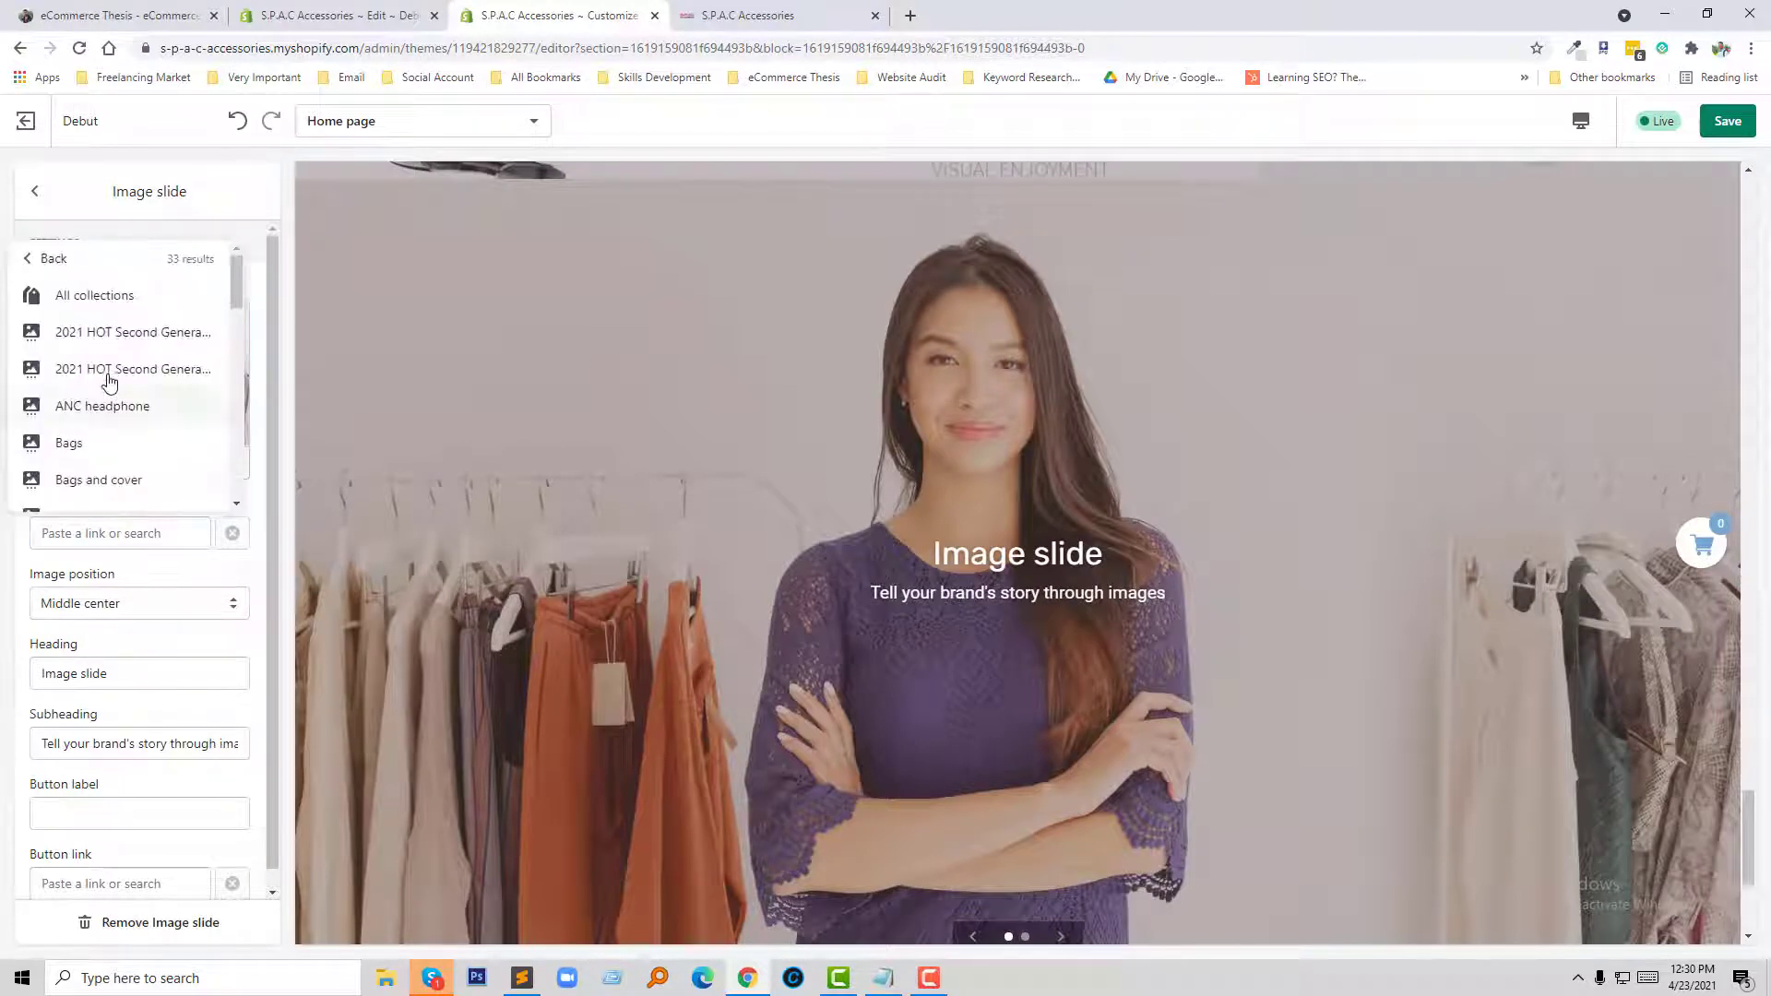
pyautogui.click(103, 406)
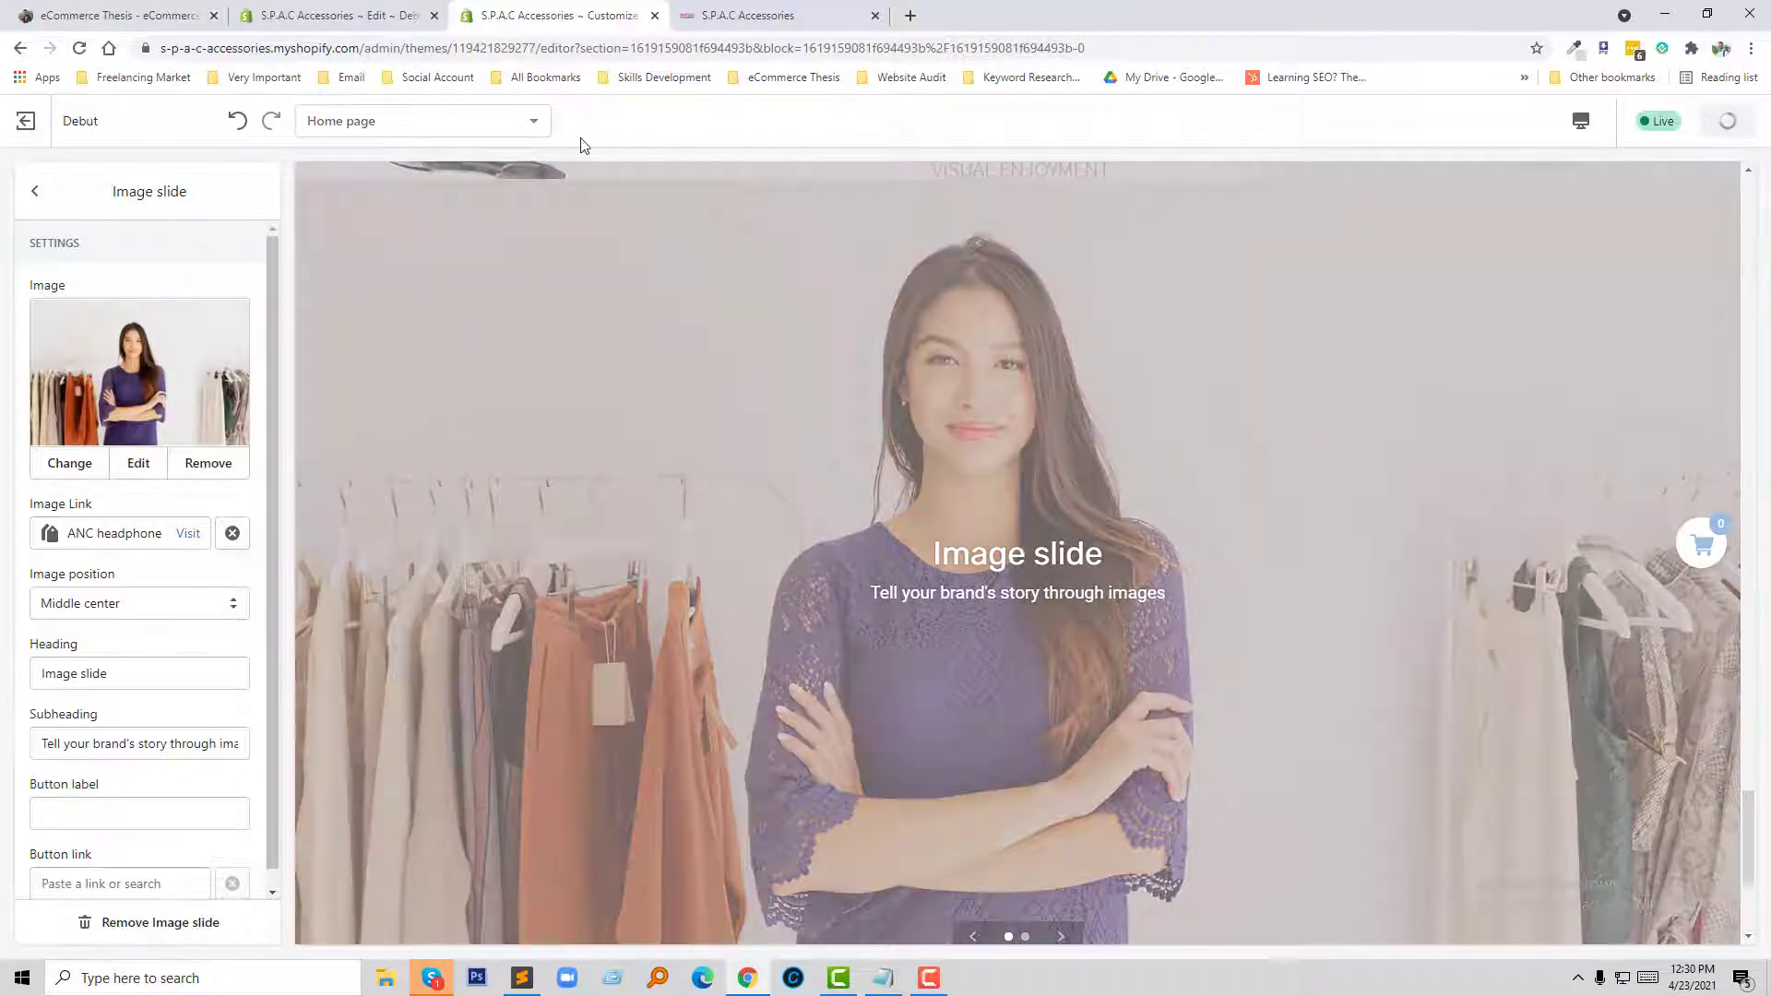
# - Save the slideshow link changes in the theme editor
pyautogui.click(734, 14)
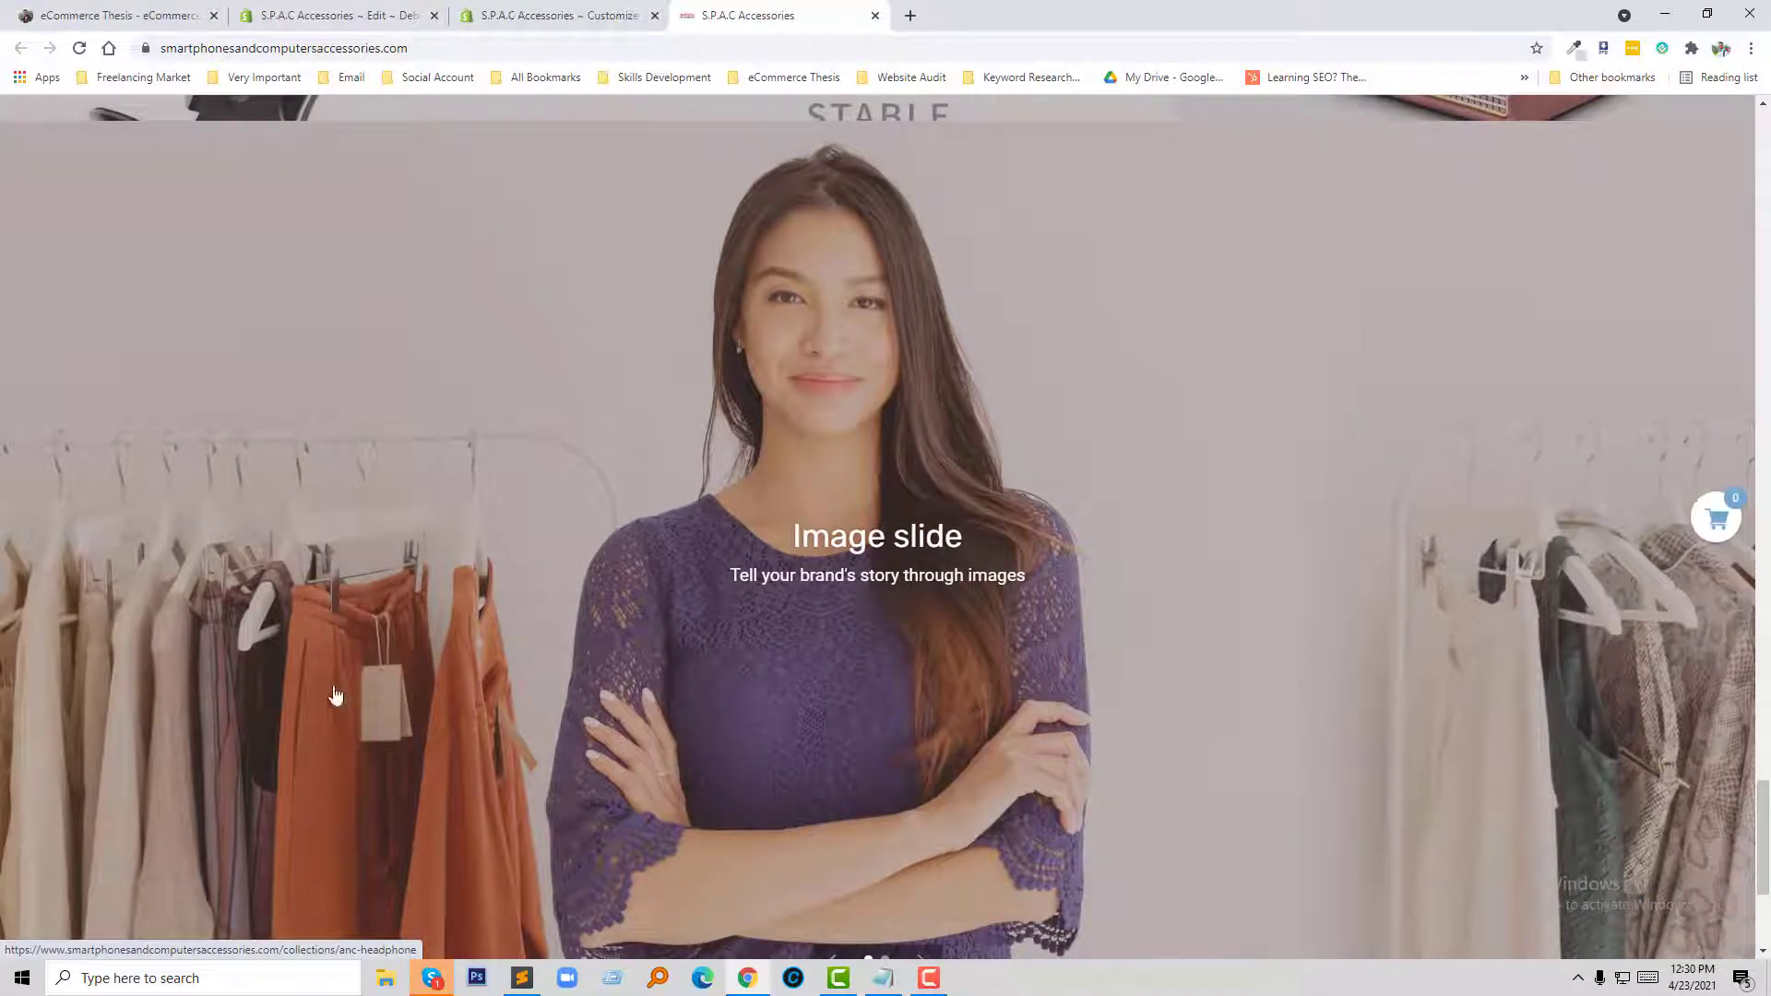
pyautogui.moveTo(472, 454)
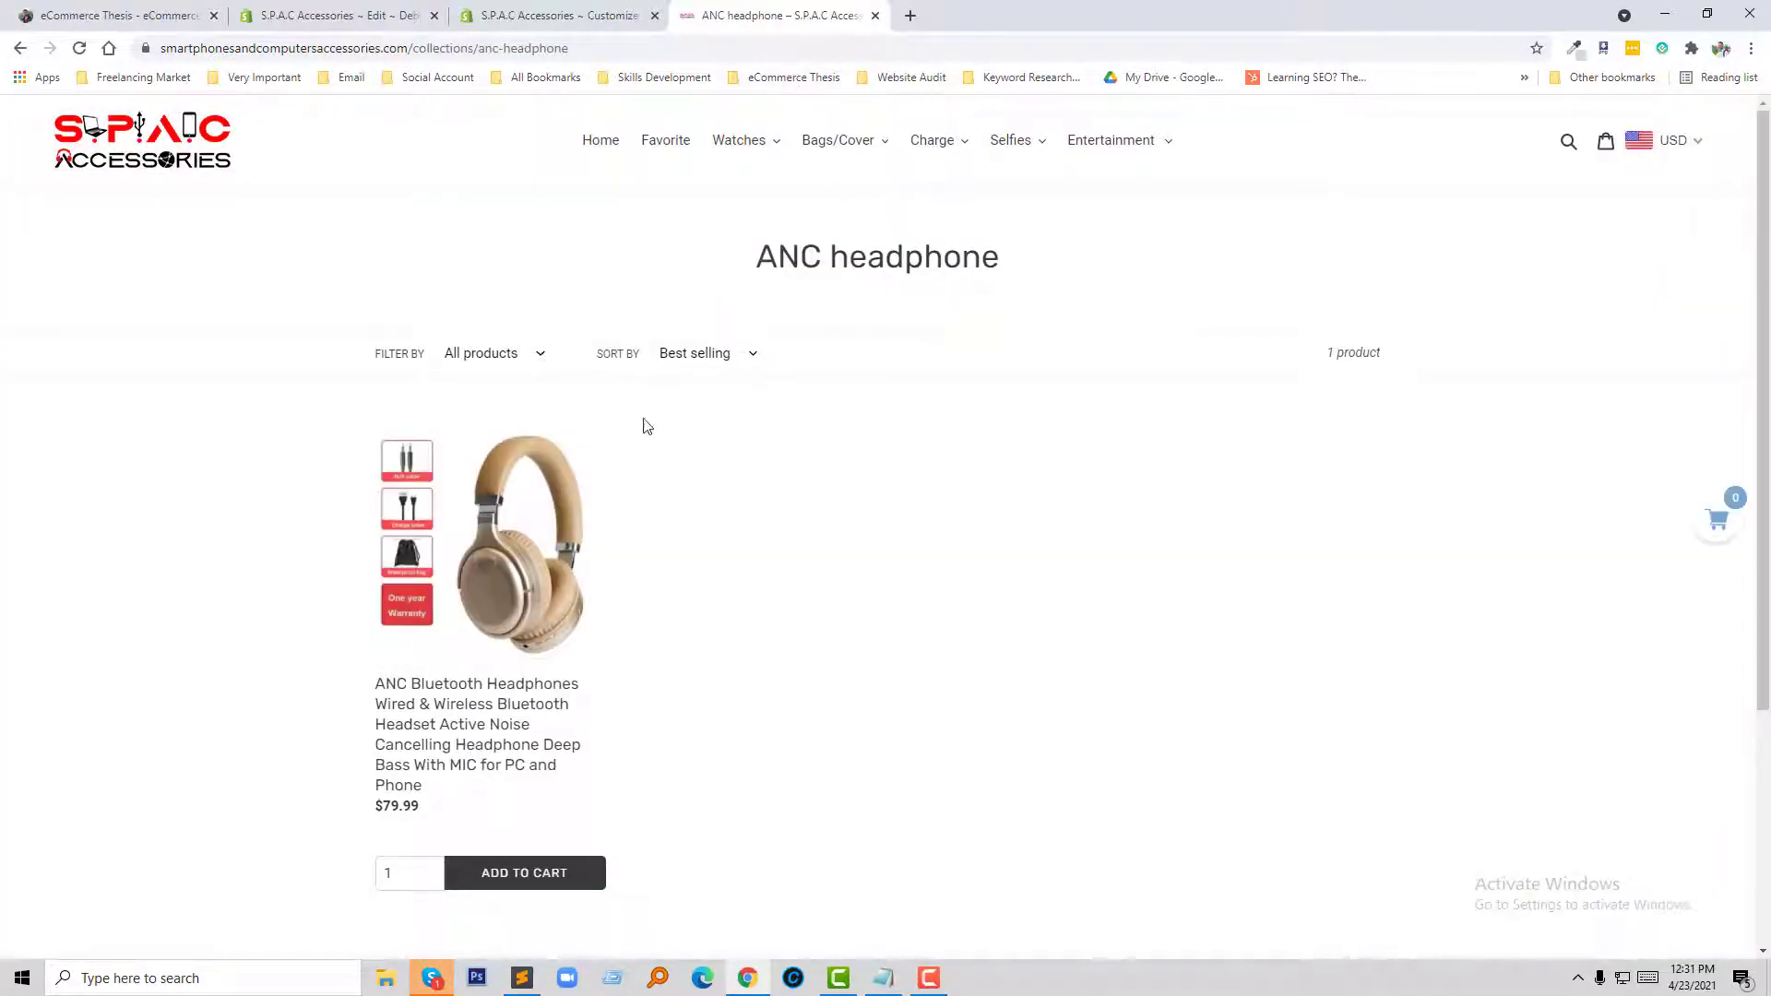
pyautogui.moveTo(822, 531)
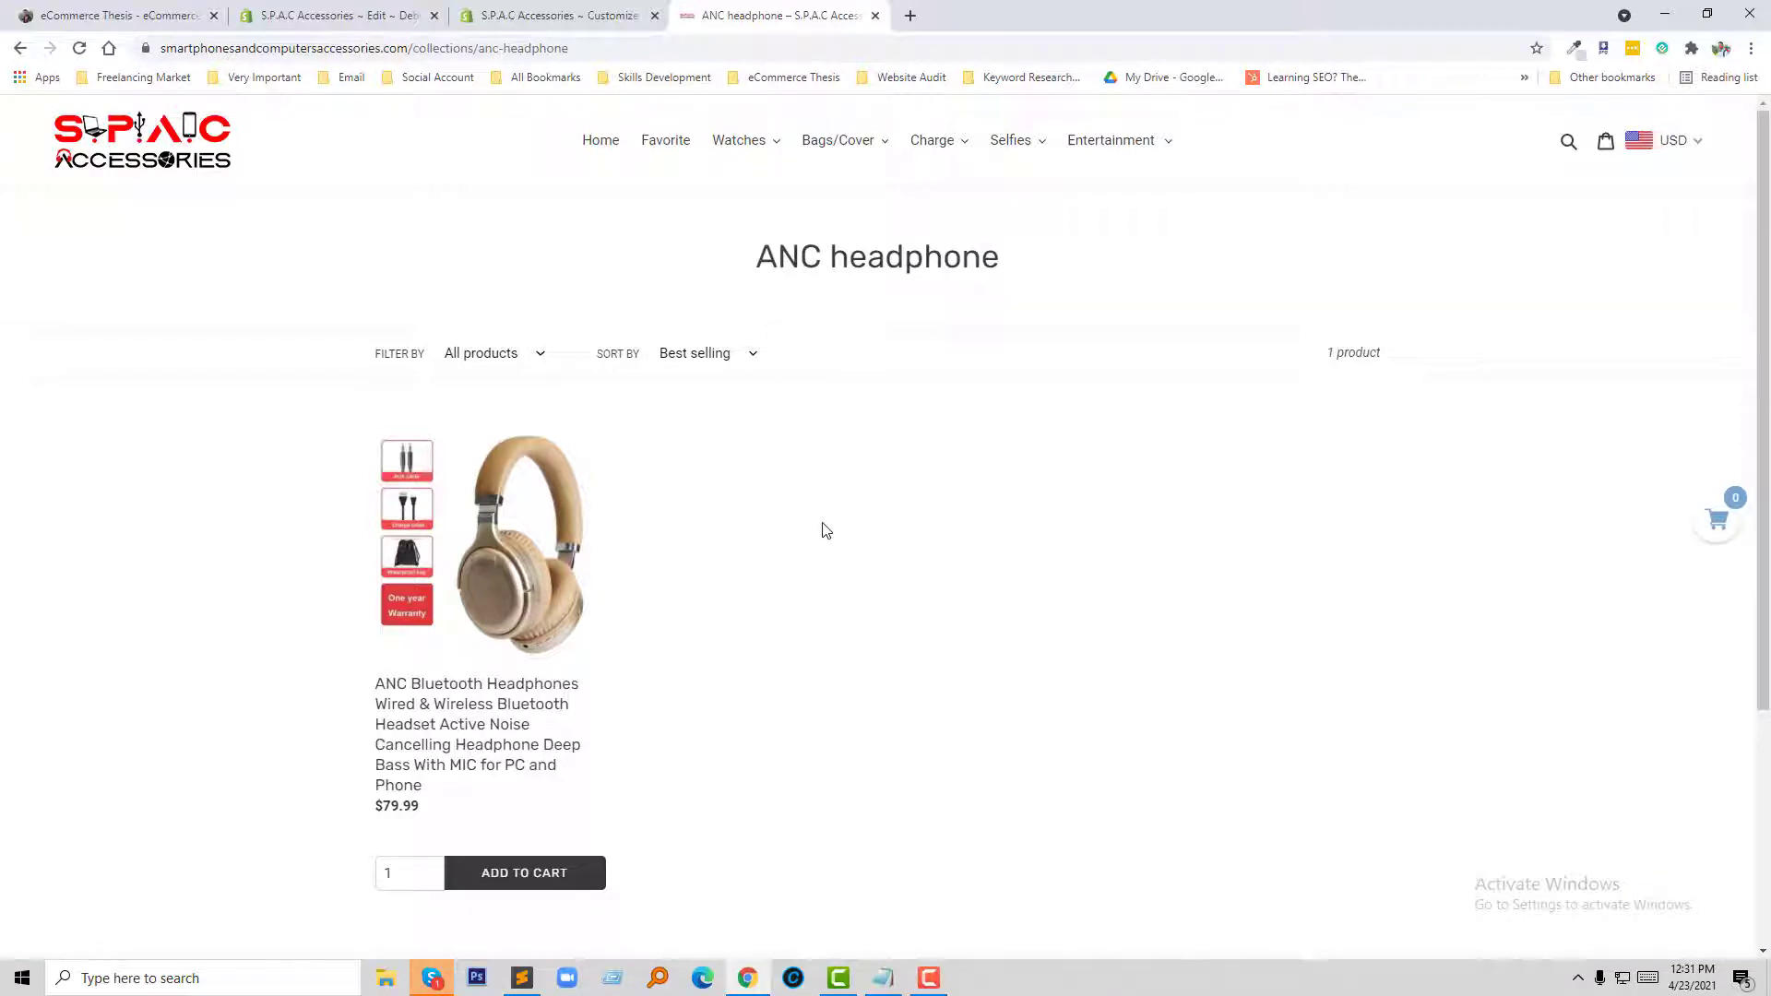
pyautogui.moveTo(825, 534)
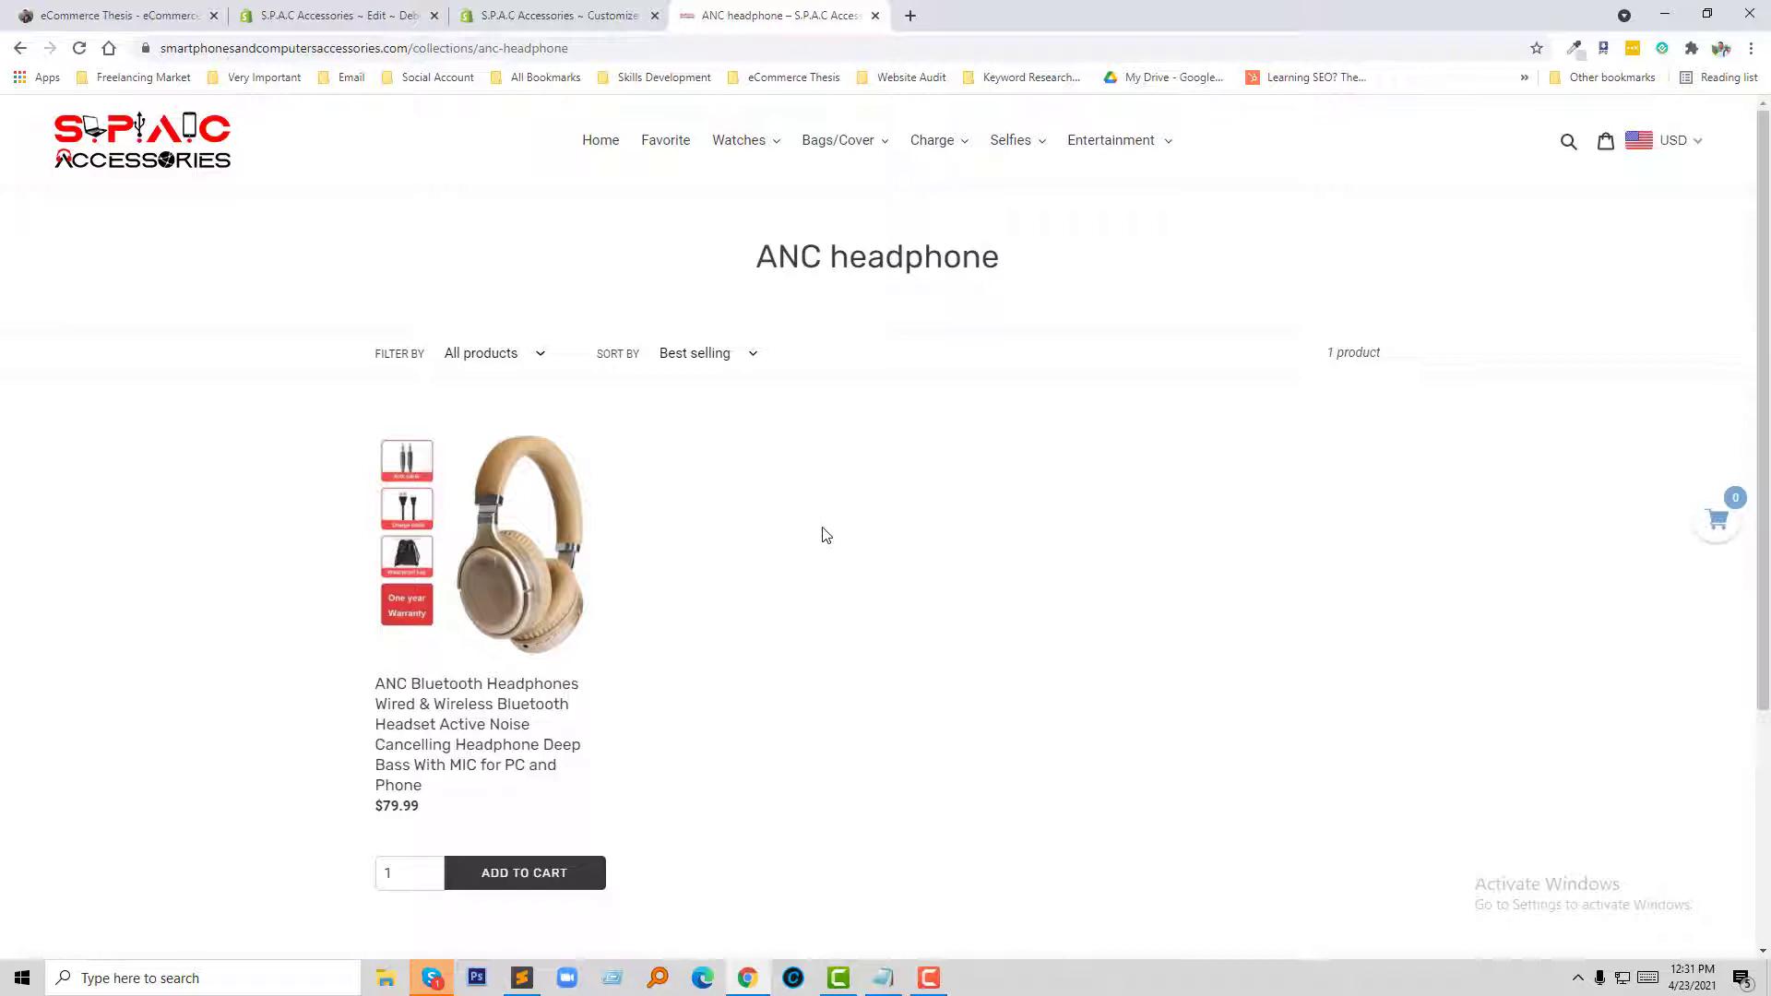
pyautogui.moveTo(824, 563)
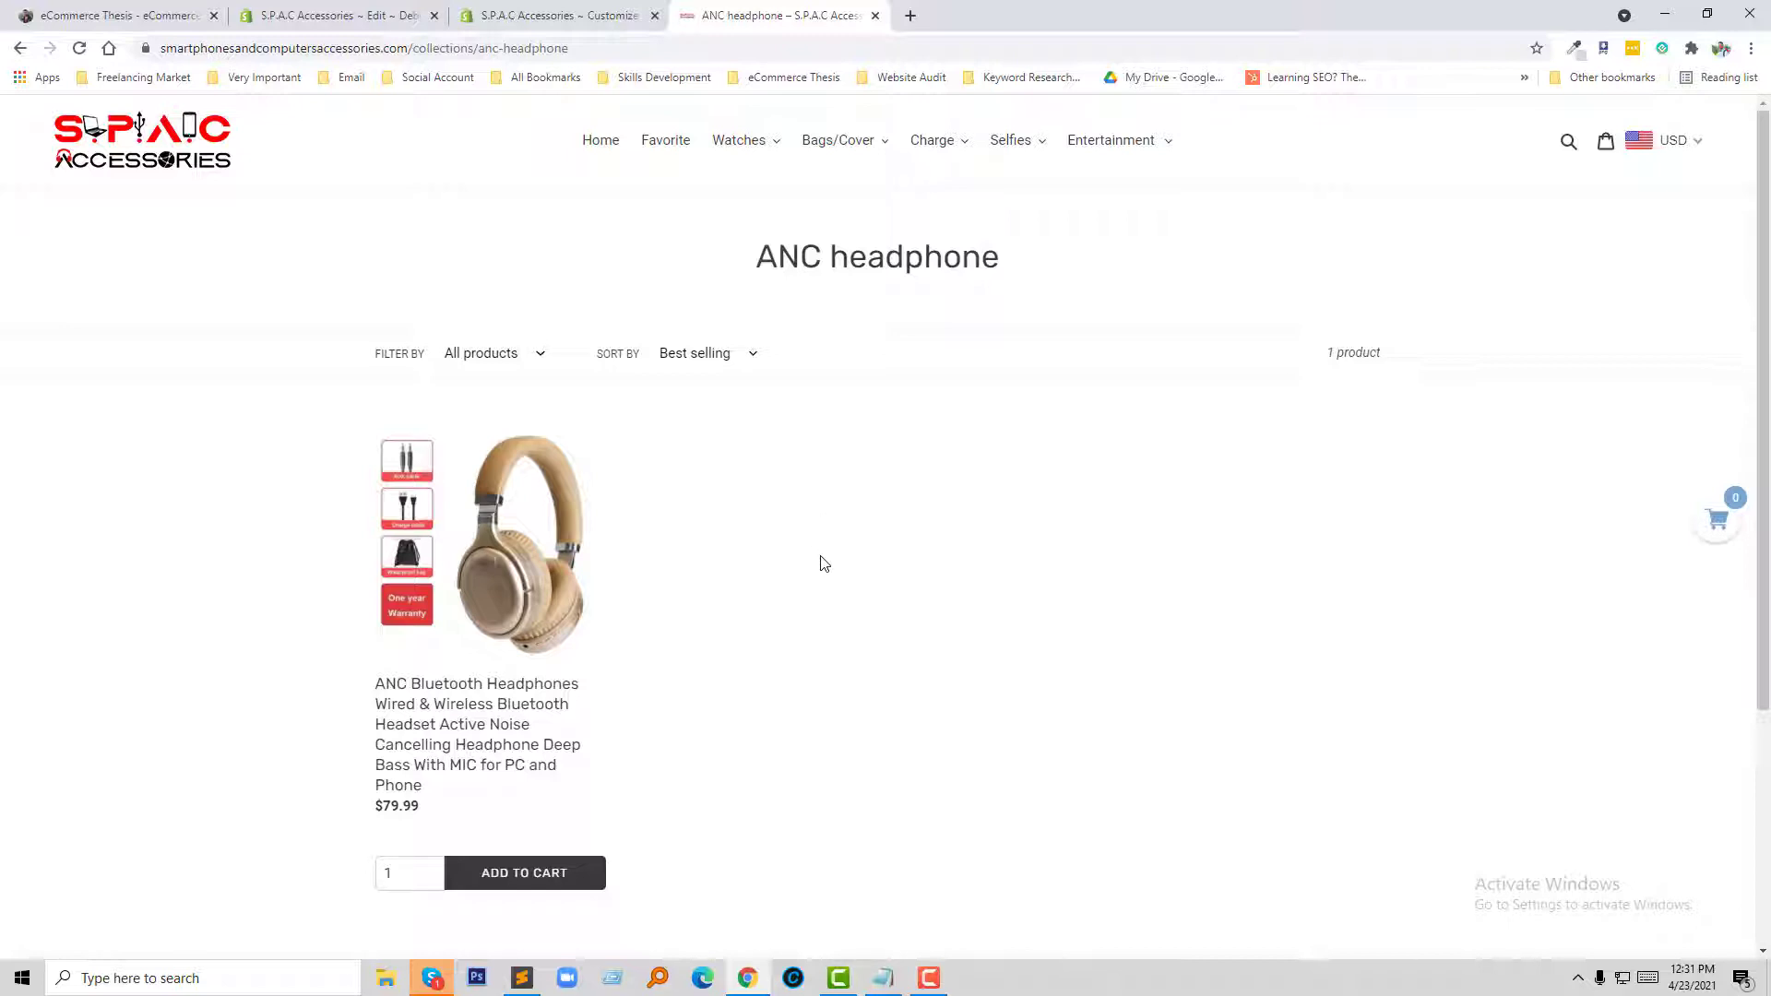